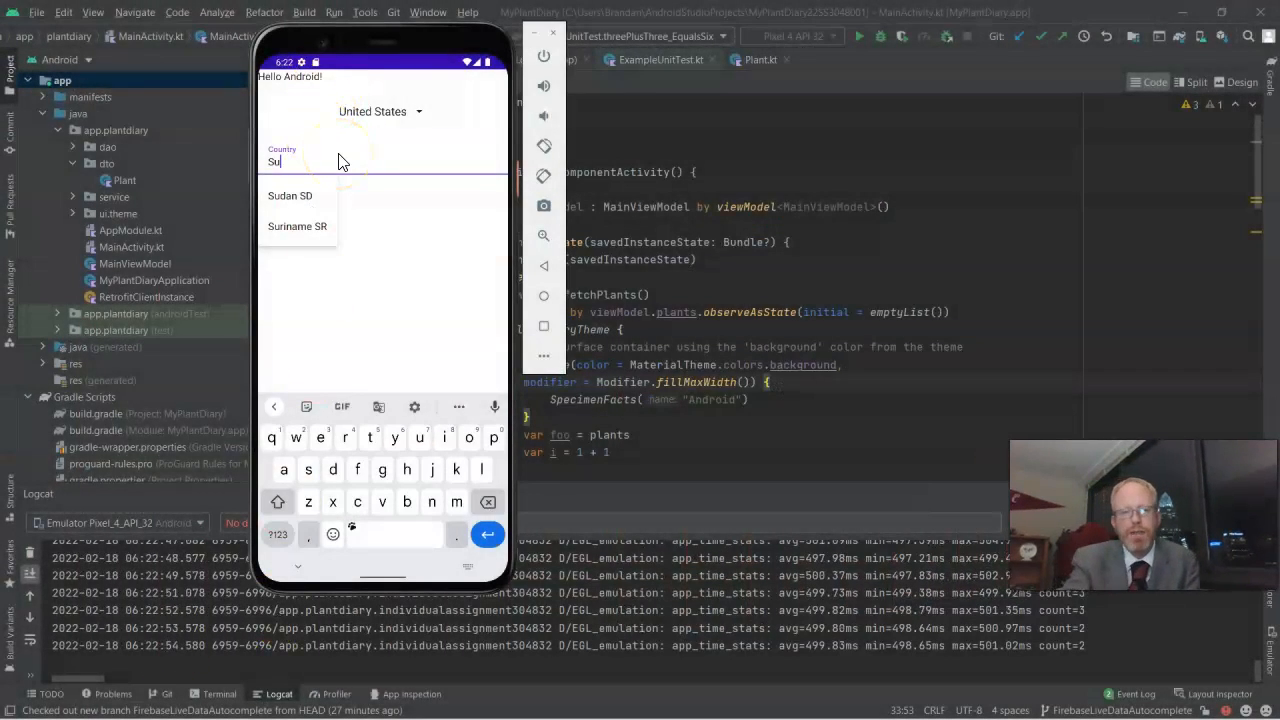
Step: Enter letters such as u, n and S in the emulator's Country field to watch autocomplete suggestions
{"action": "left_click", "coordinate": [316, 162]}
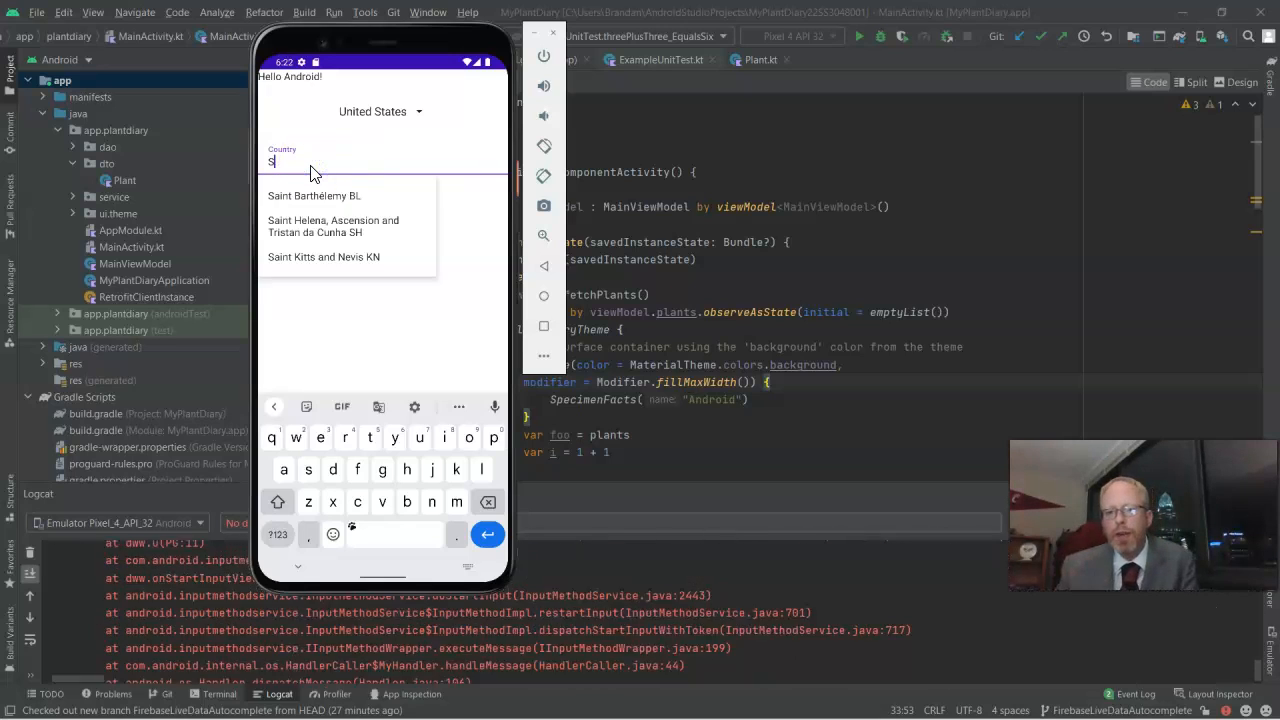
{"action": "type", "text": "u"}
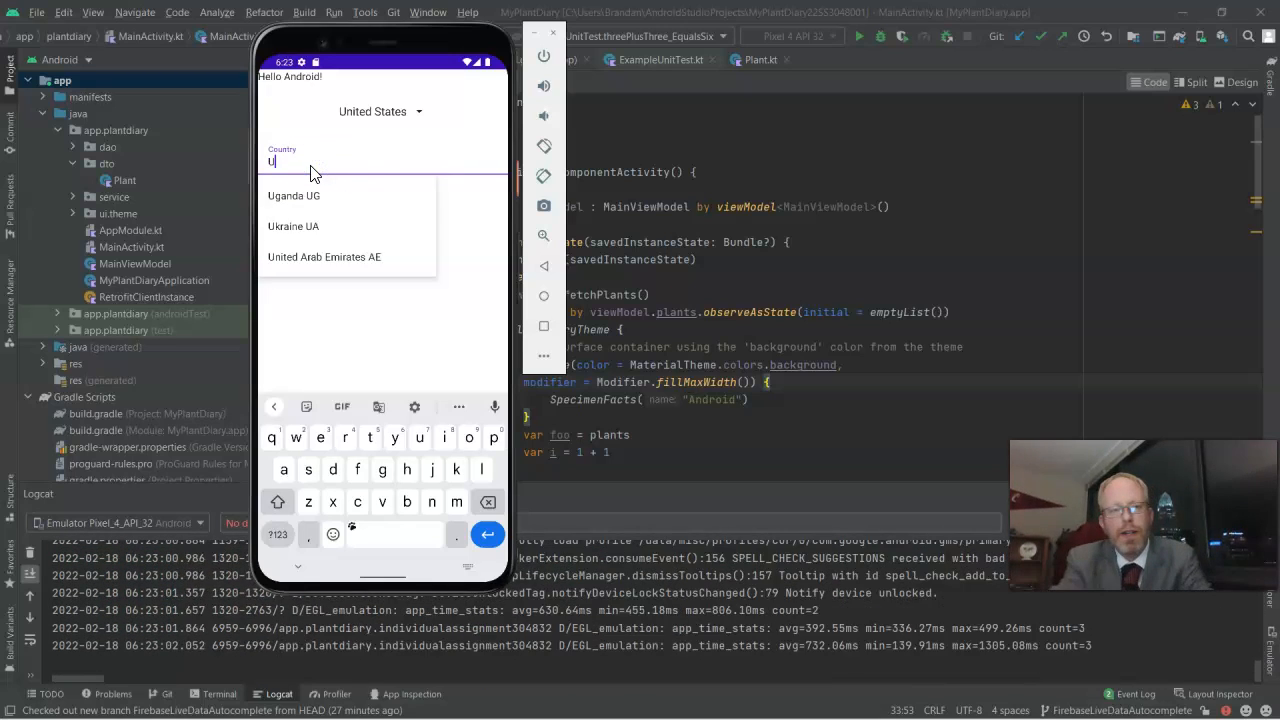
{"action": "type", "text": "nited"}
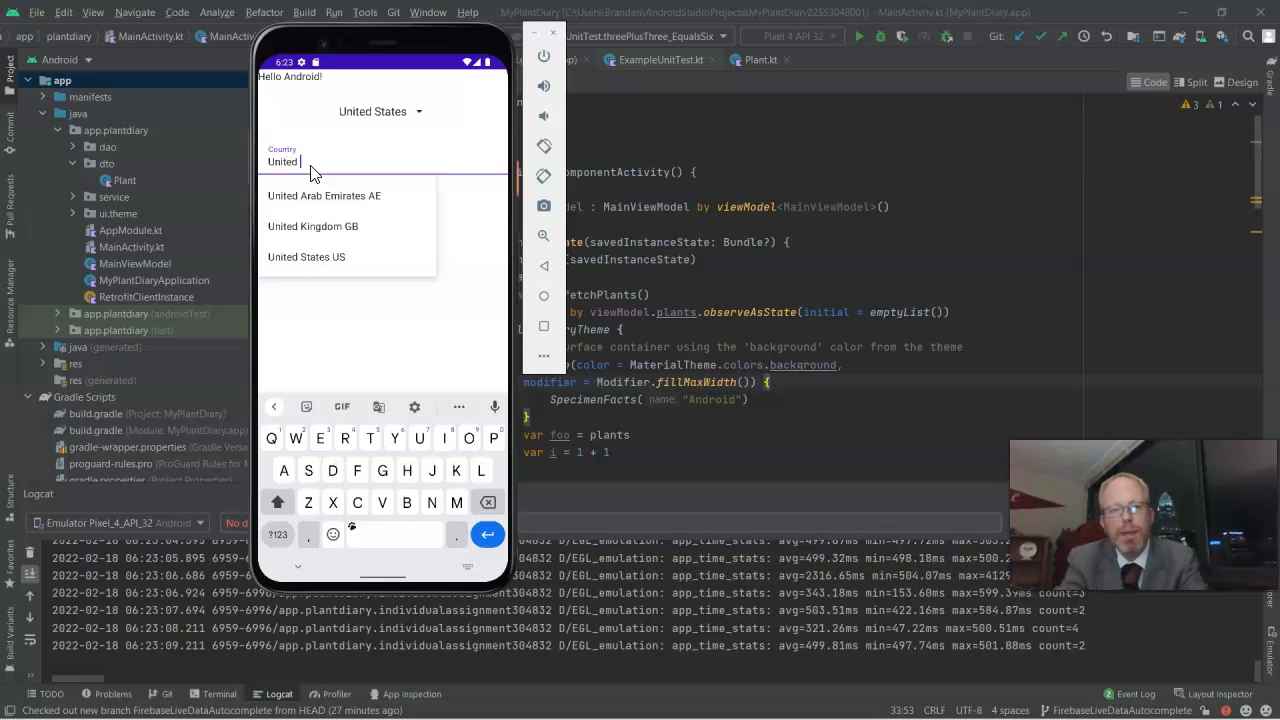
{"action": "type", "text": "S"}
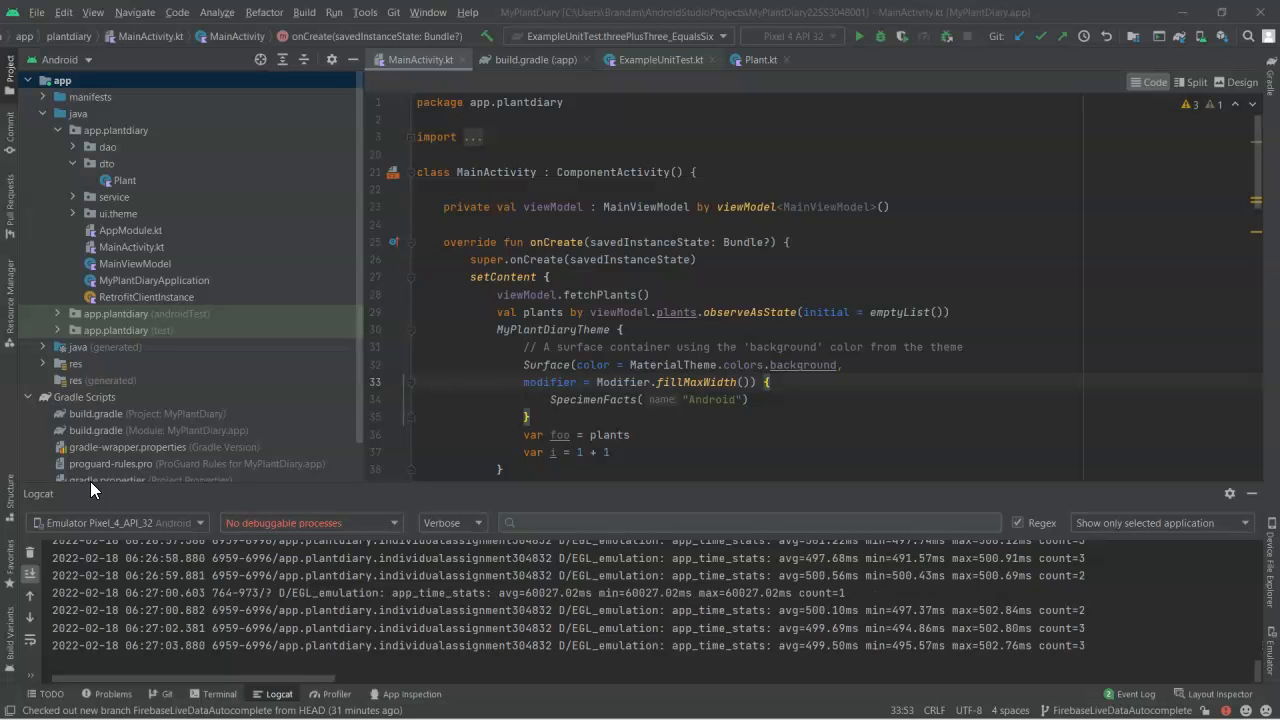
Step: Bring the Stack Overflow Compose autocomplete question forward in Chrome and scroll through the answer's Kotlin code
{"action": "scroll", "scroll_direction": "down", "scroll_amount": 3}
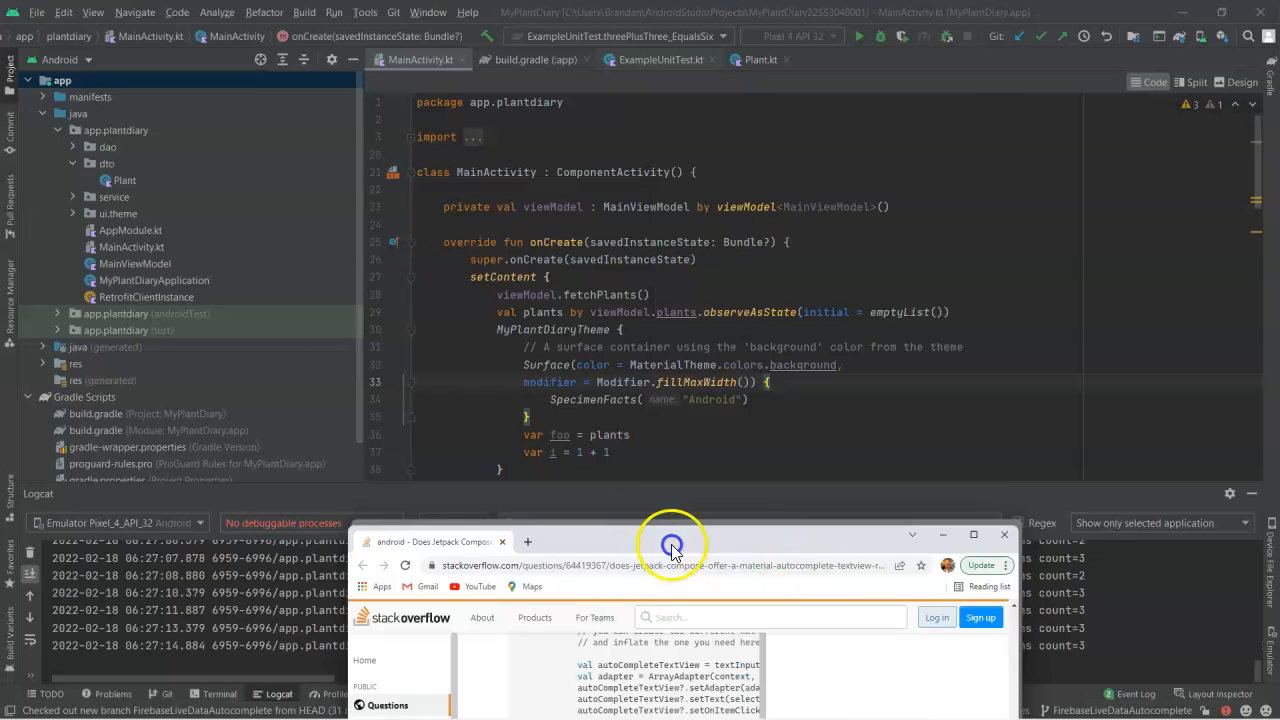
{"action": "left_click", "coordinate": [972, 536]}
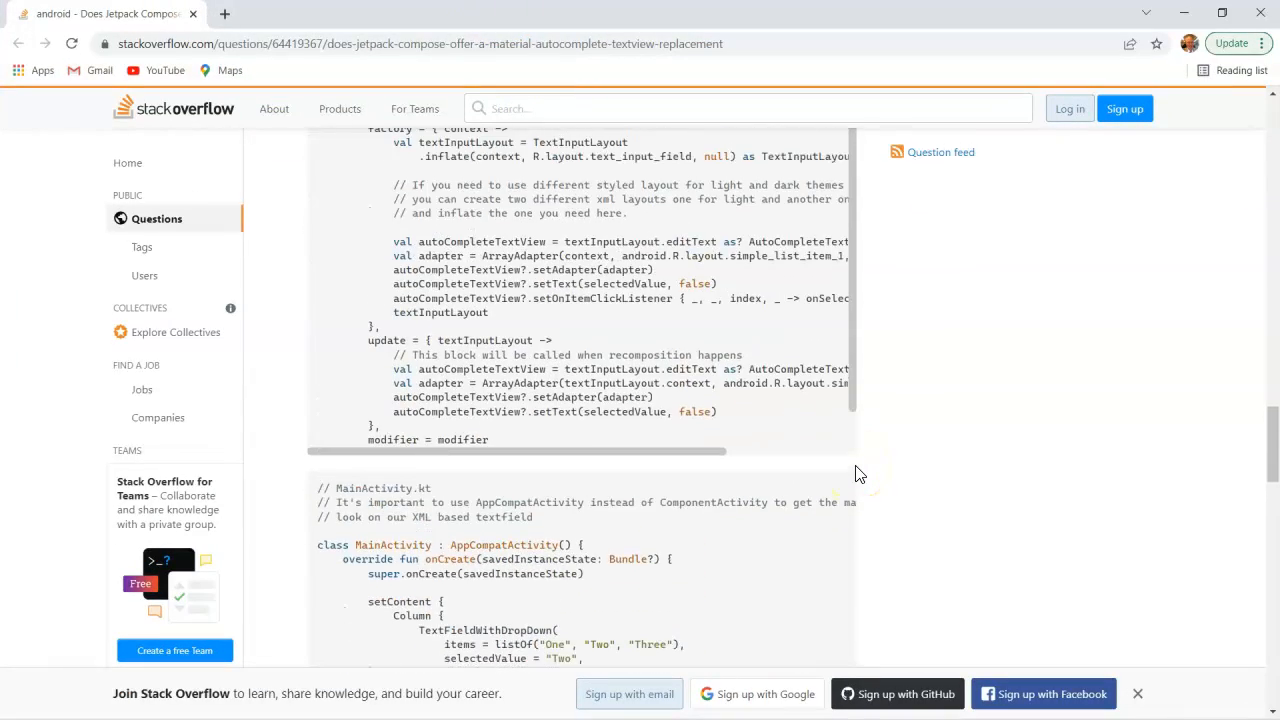
{"action": "scroll", "scroll_direction": "down", "scroll_amount": 3}
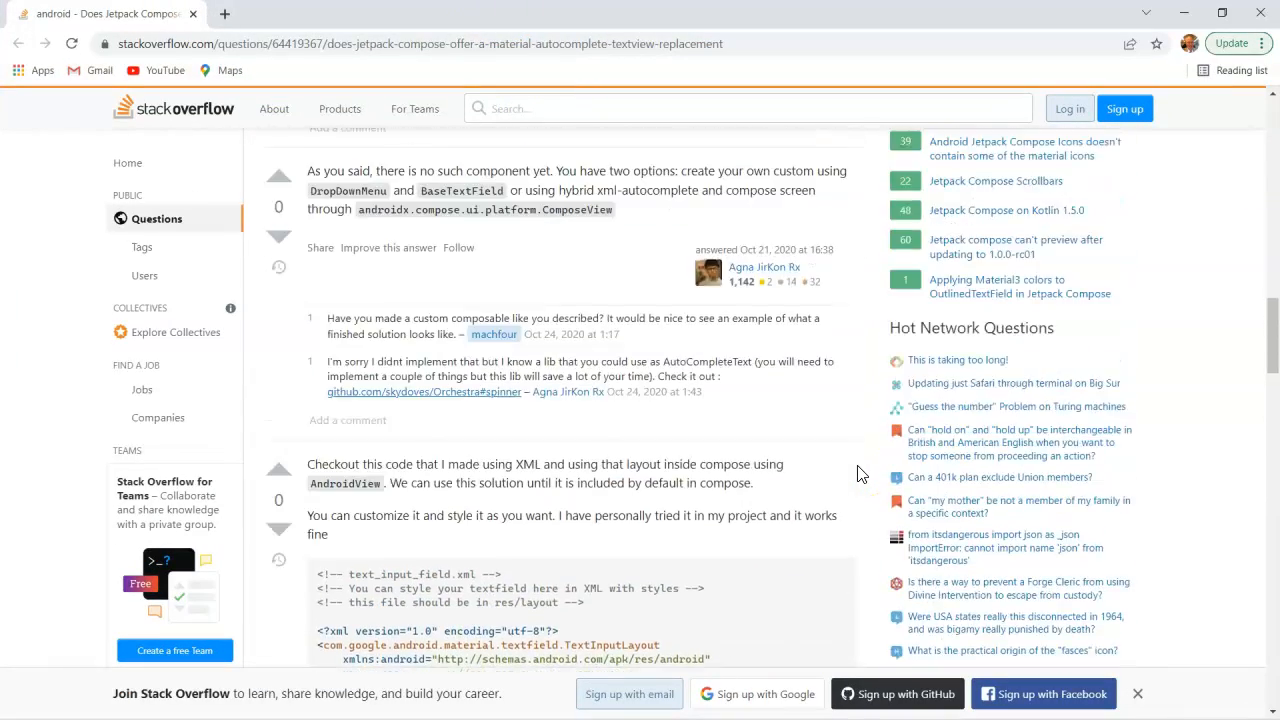
{"action": "scroll", "scroll_direction": "down", "scroll_amount": 3}
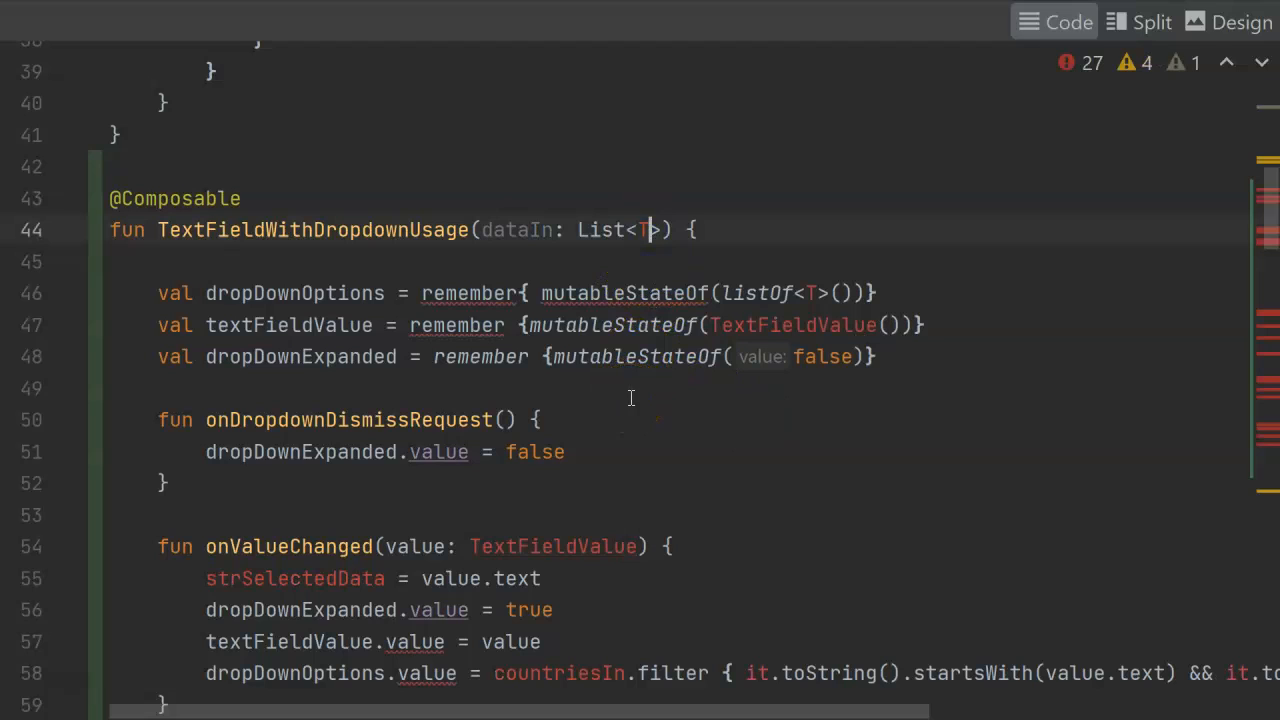
Step: Change List<T> and listOf<T> to List<Plant> and listOf<Plant> in TextFieldWithDropdownUsage and TextFieldWithDropdown
{"action": "type", "text": "PLant"}
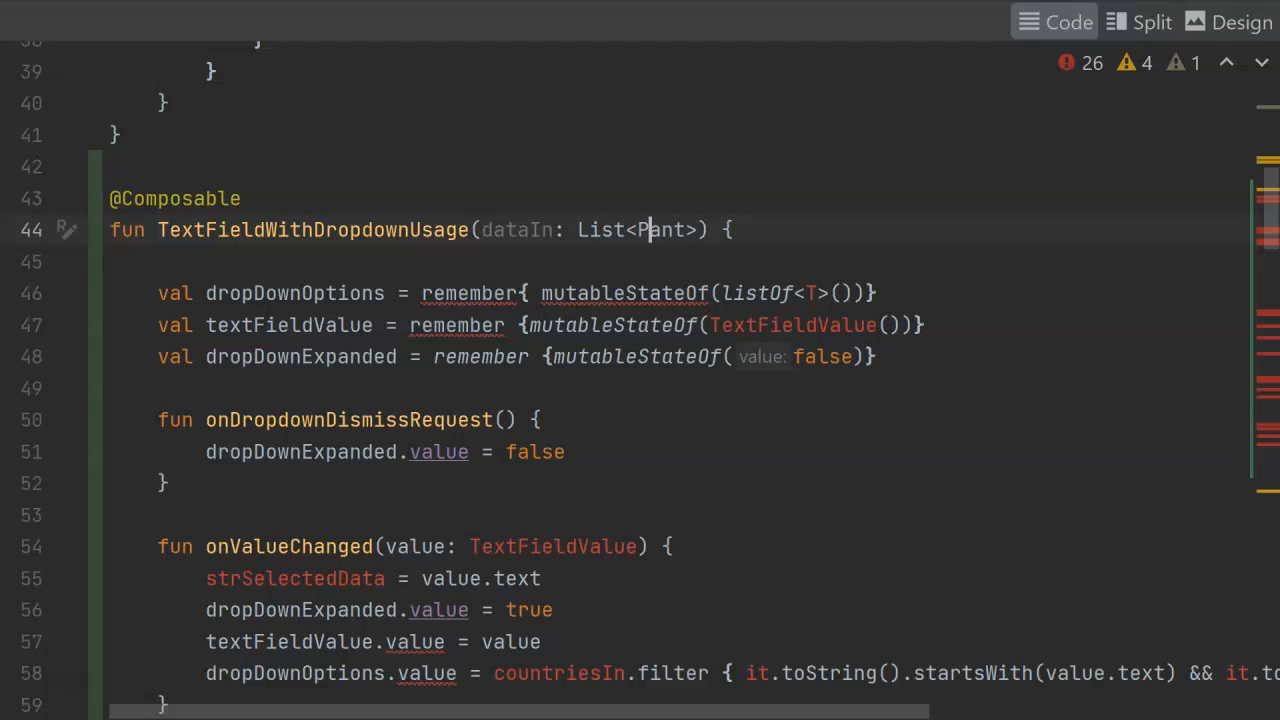
{"action": "mouse_move", "coordinate": [664, 228]}
{"action": "type", "text": "l"}
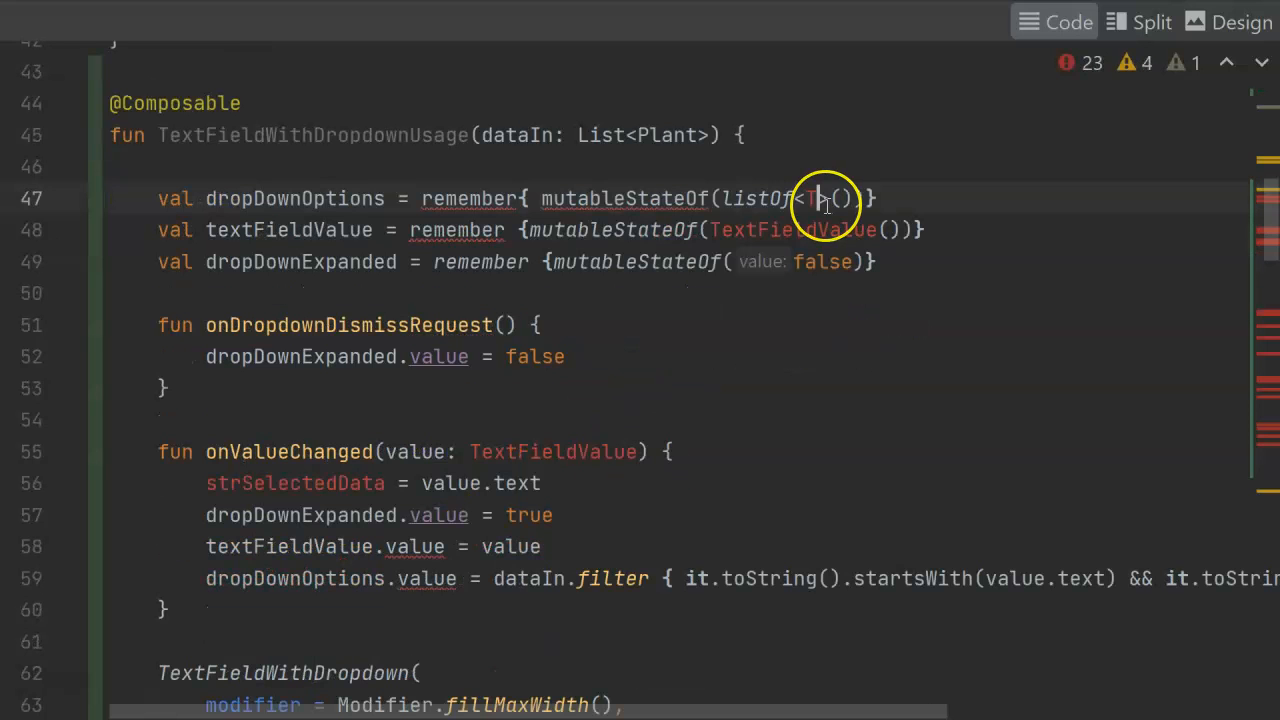
{"action": "key", "text": "Backspace"}
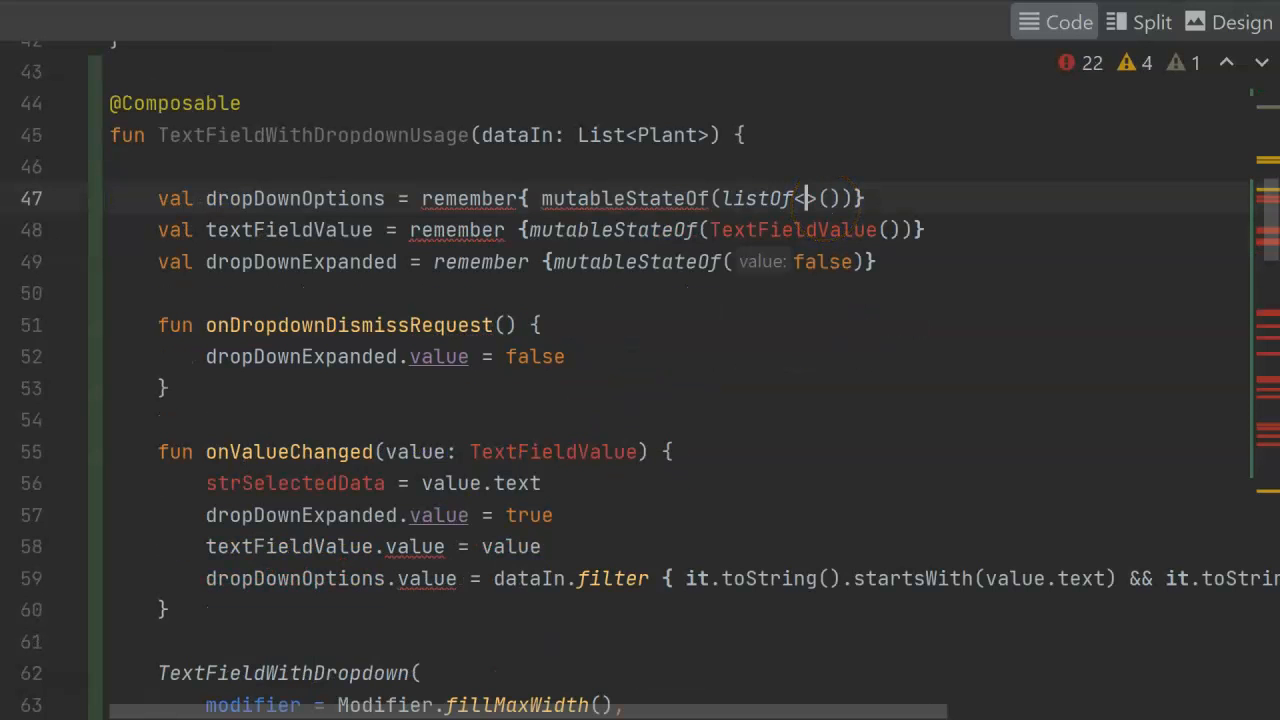
{"action": "type", "text": "Plant"}
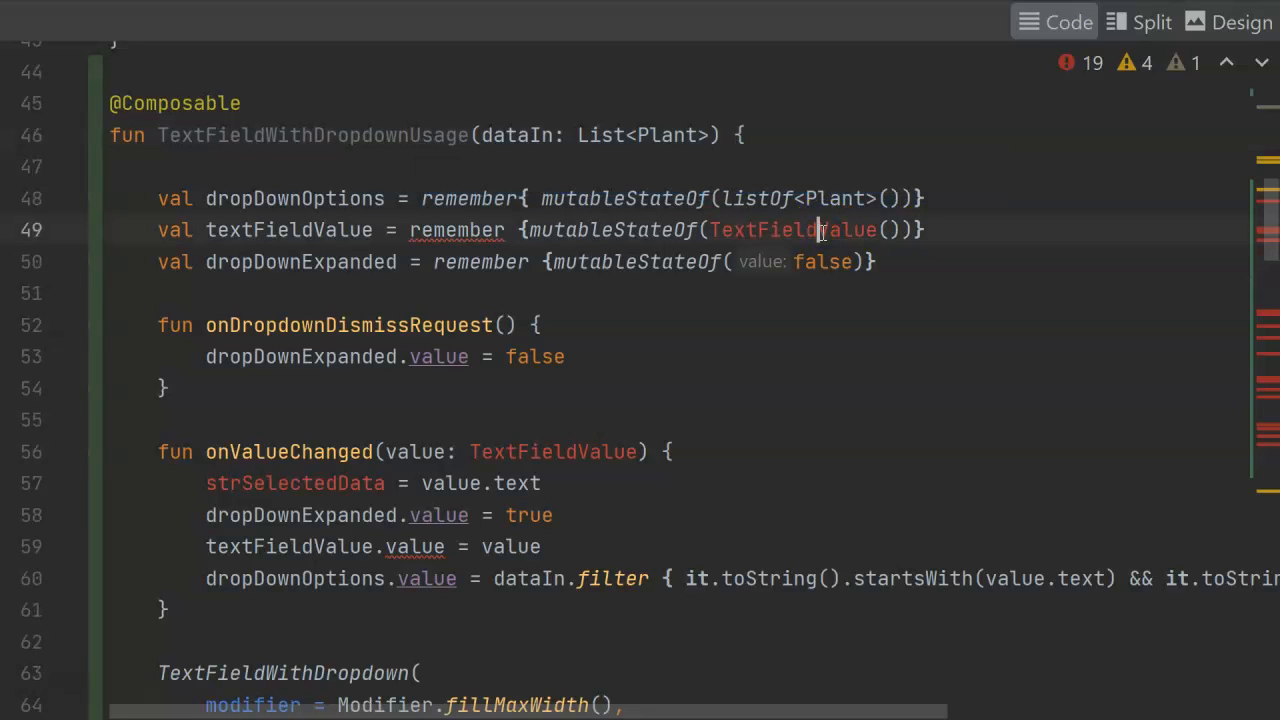
{"action": "double_click", "coordinate": [790, 230]}
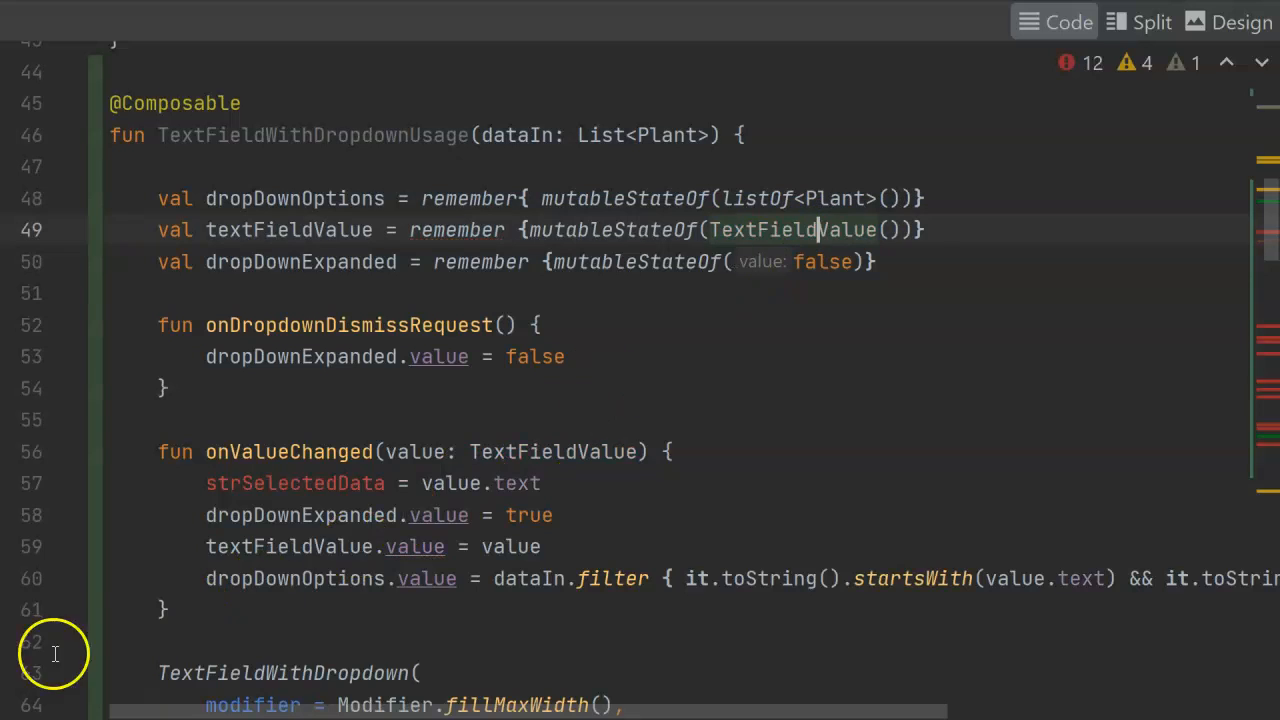
{"action": "scroll", "scroll_direction": "down", "scroll_amount": 3}
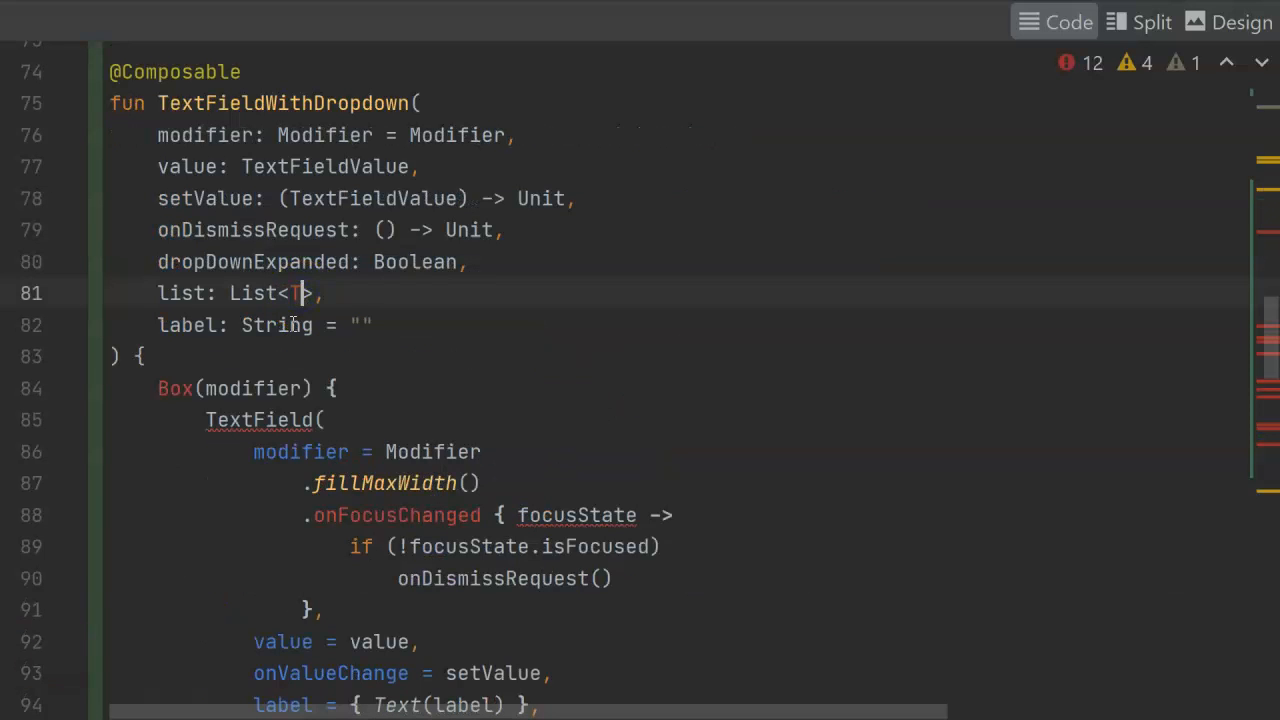
{"action": "type", "text": "Plant"}
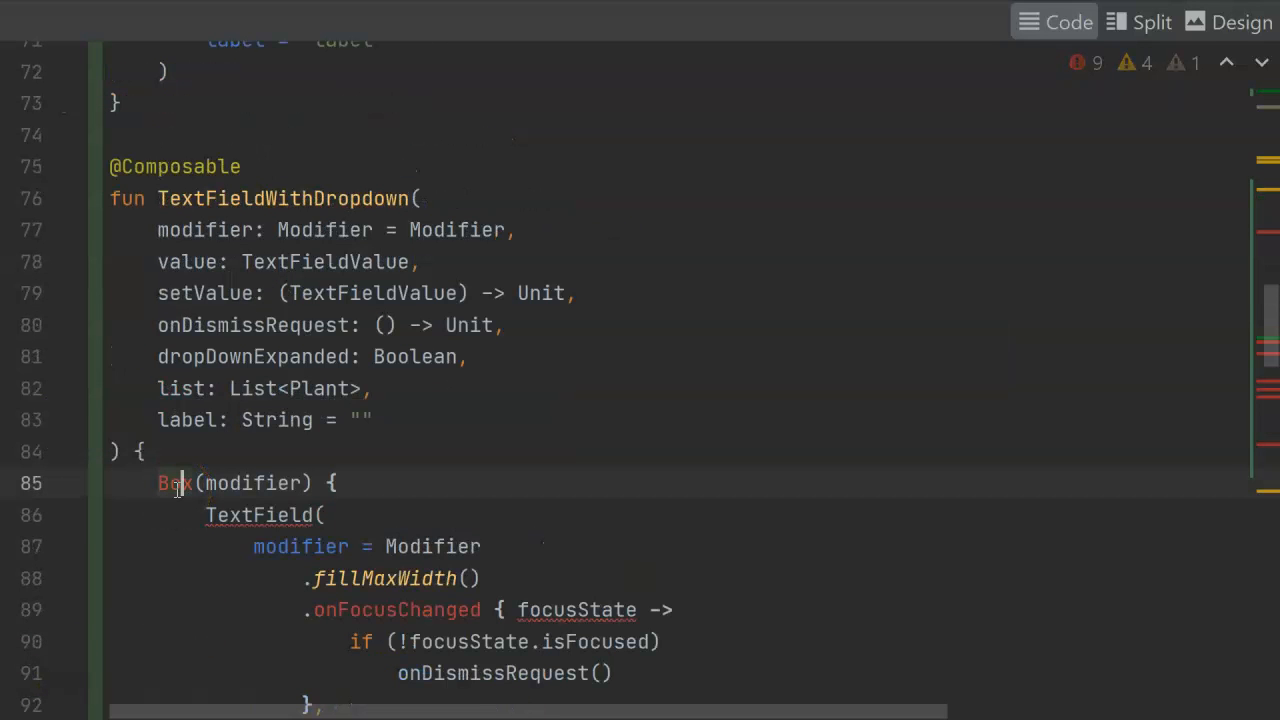
{"action": "scroll", "scroll_direction": "down", "scroll_amount": 3}
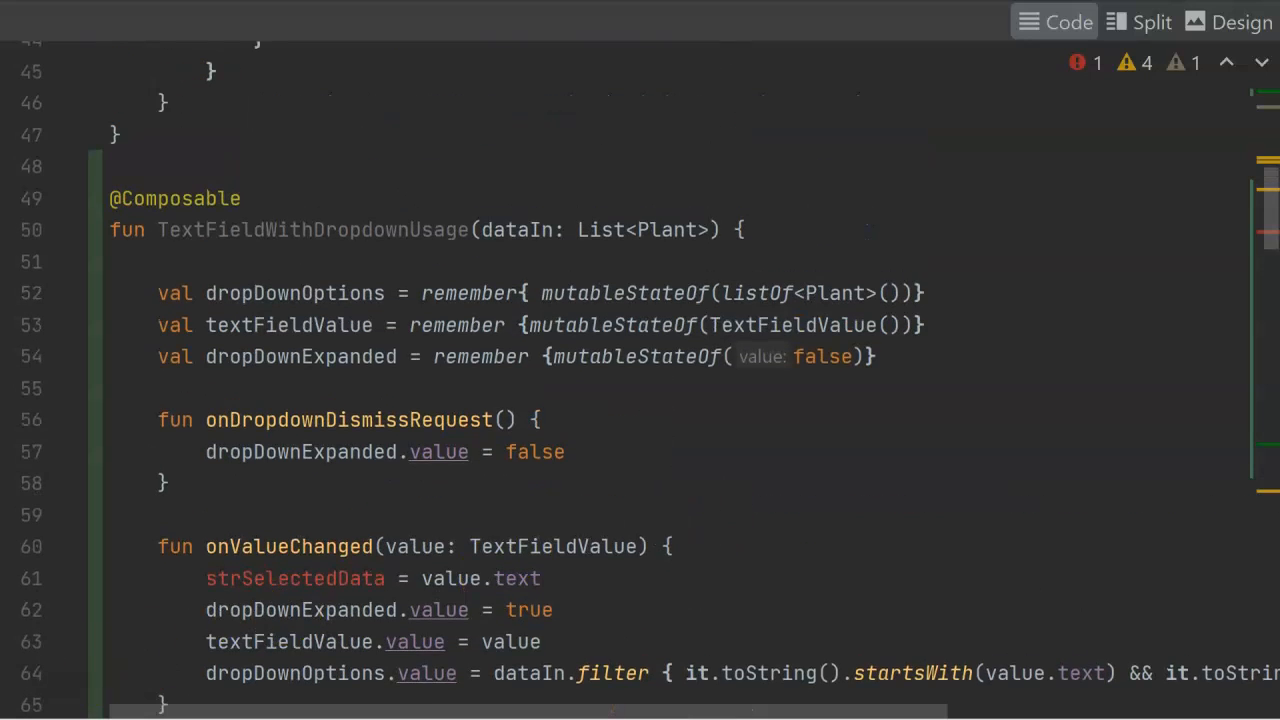
{"action": "scroll", "scroll_direction": "down", "scroll_amount": 3}
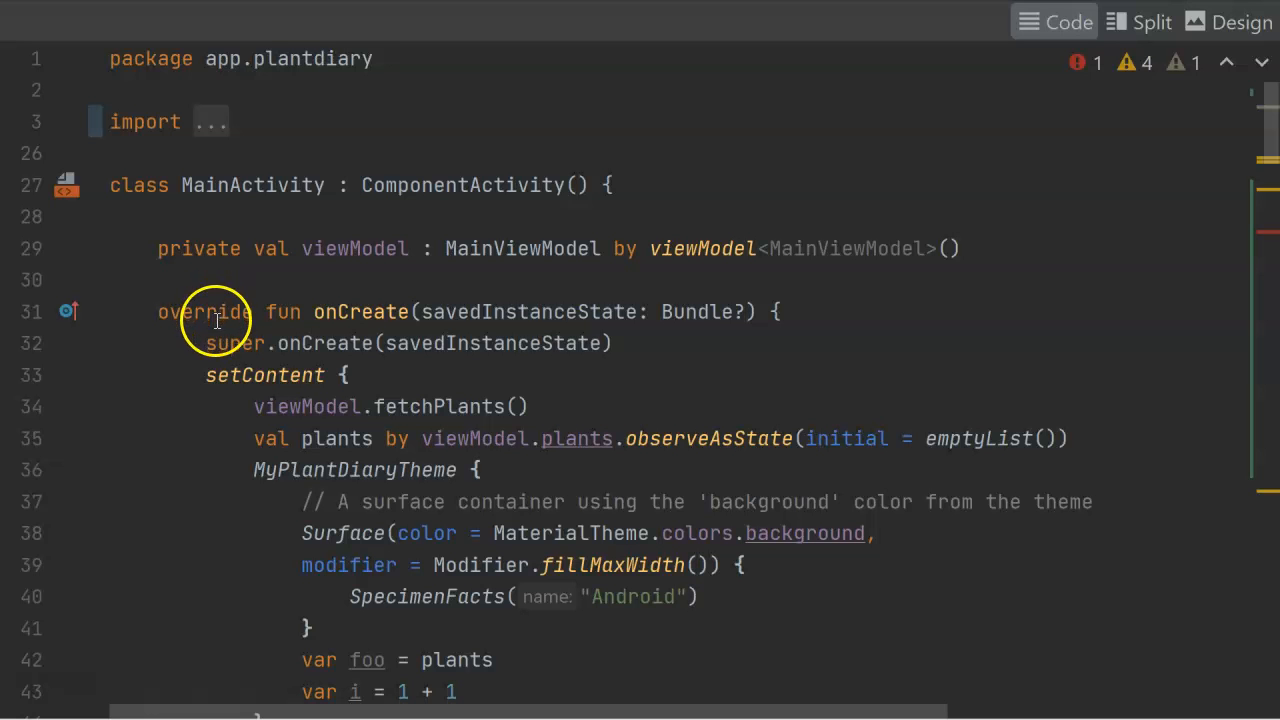
Step: Declare private var strSelectedData: String = "" under the viewModel property and confirm zero errors remain
{"action": "scroll", "scroll_direction": "down", "scroll_amount": 3}
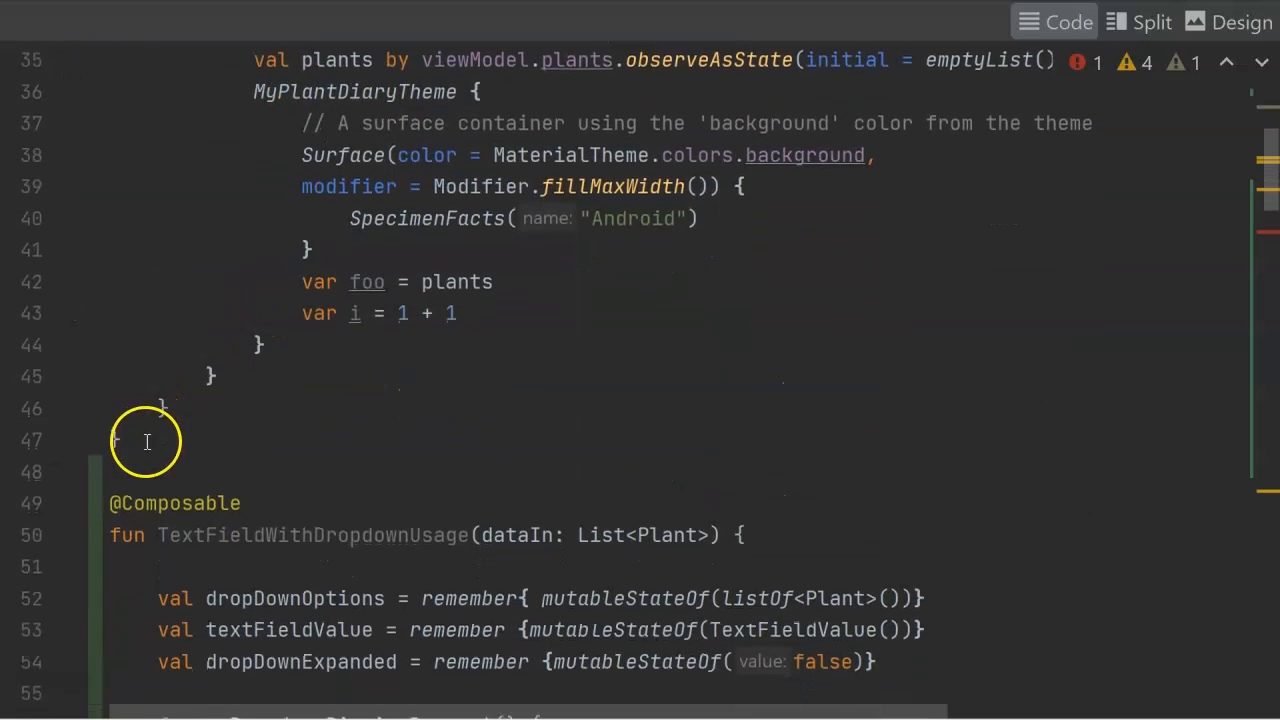
{"action": "left_click", "coordinate": [120, 440]}
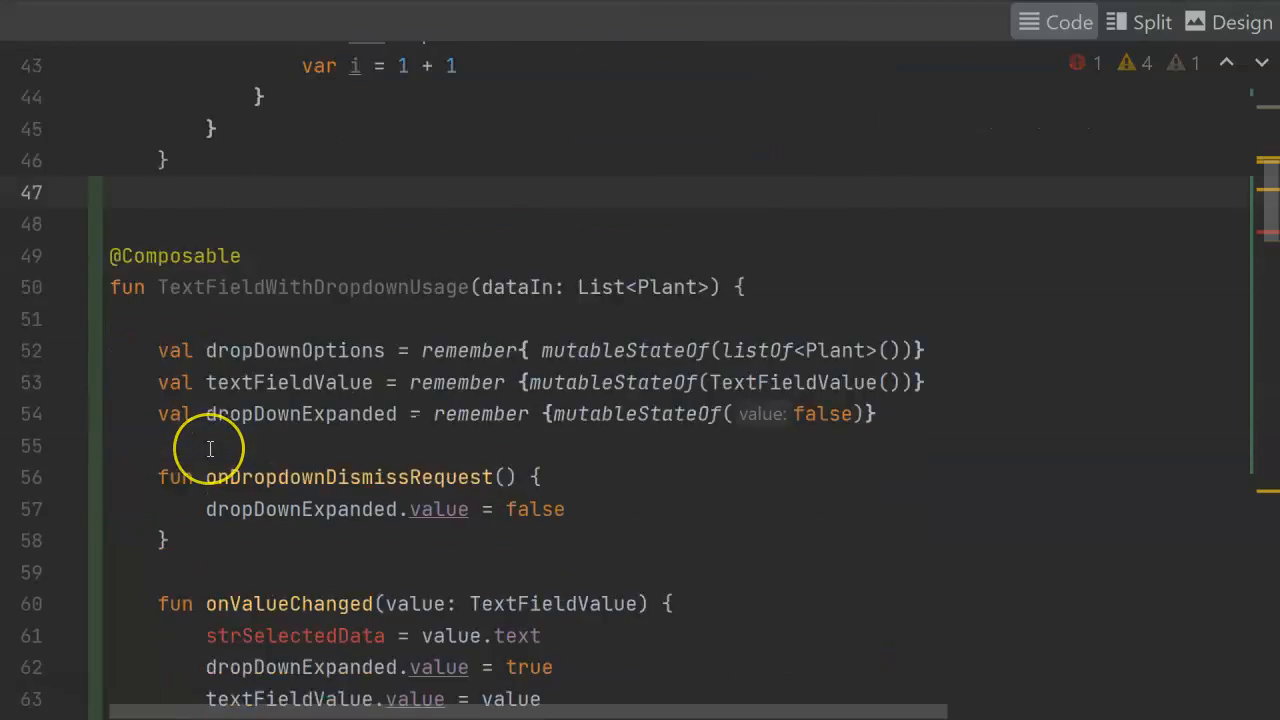
{"action": "scroll", "scroll_direction": "down", "scroll_amount": 3}
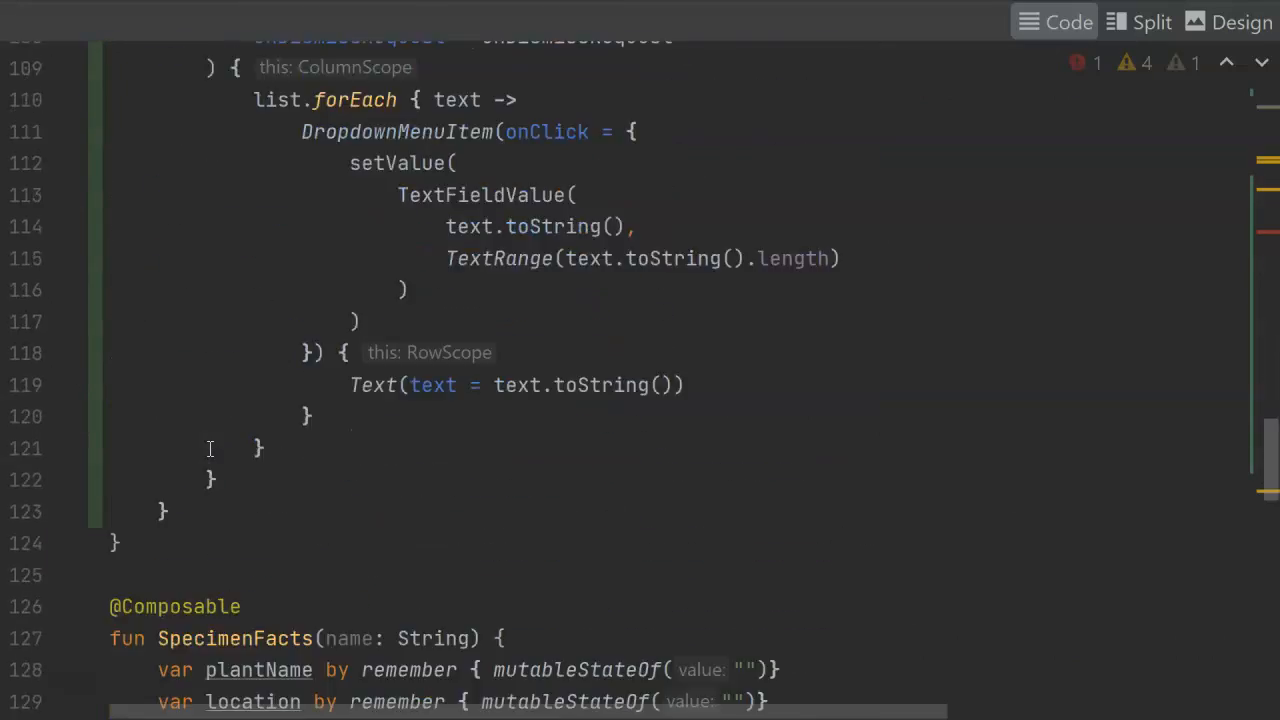
{"action": "scroll", "scroll_direction": "down", "scroll_amount": 3}
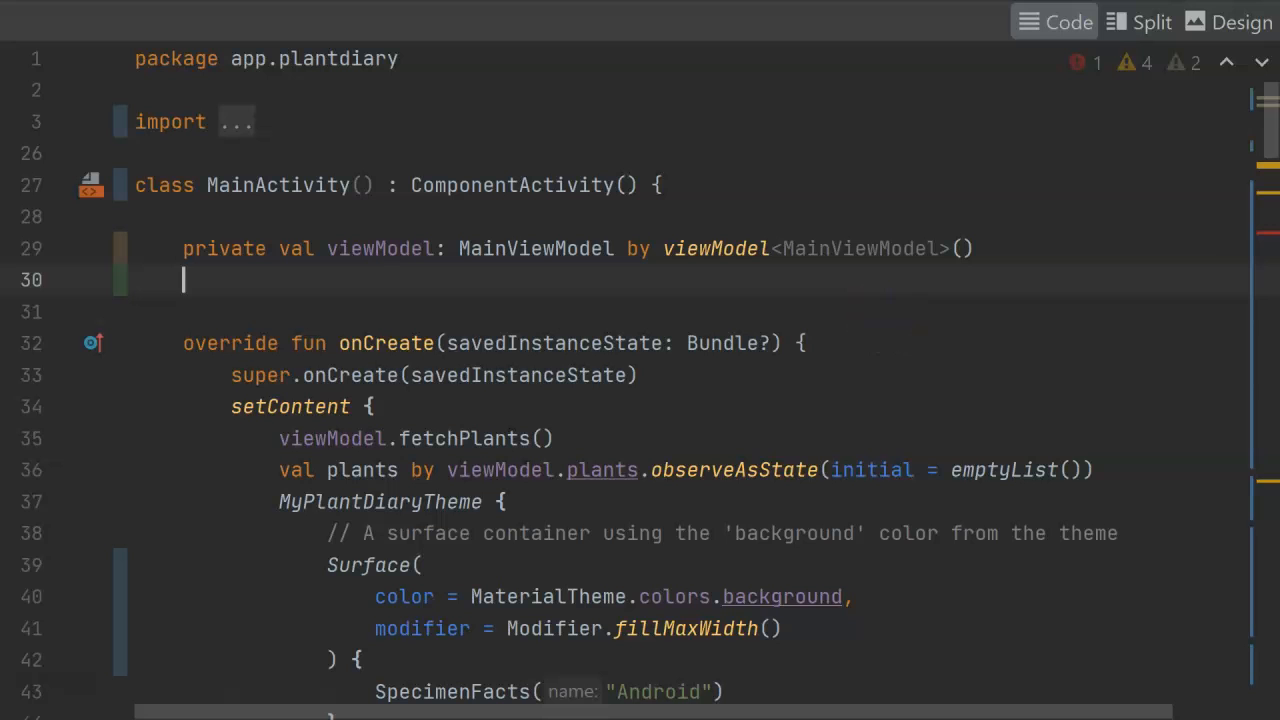
{"action": "mouse_move", "coordinate": [924, 318]}
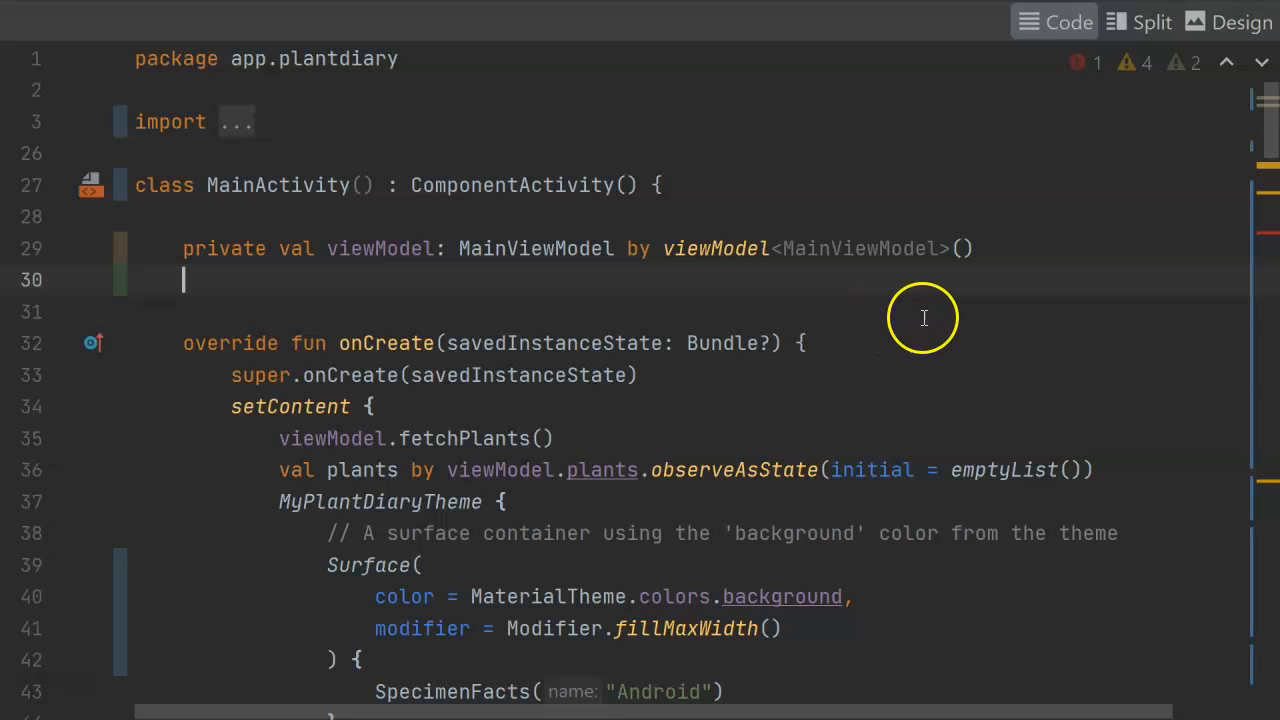
{"action": "type", "text": "private var strSelectedData: String = \"\""}
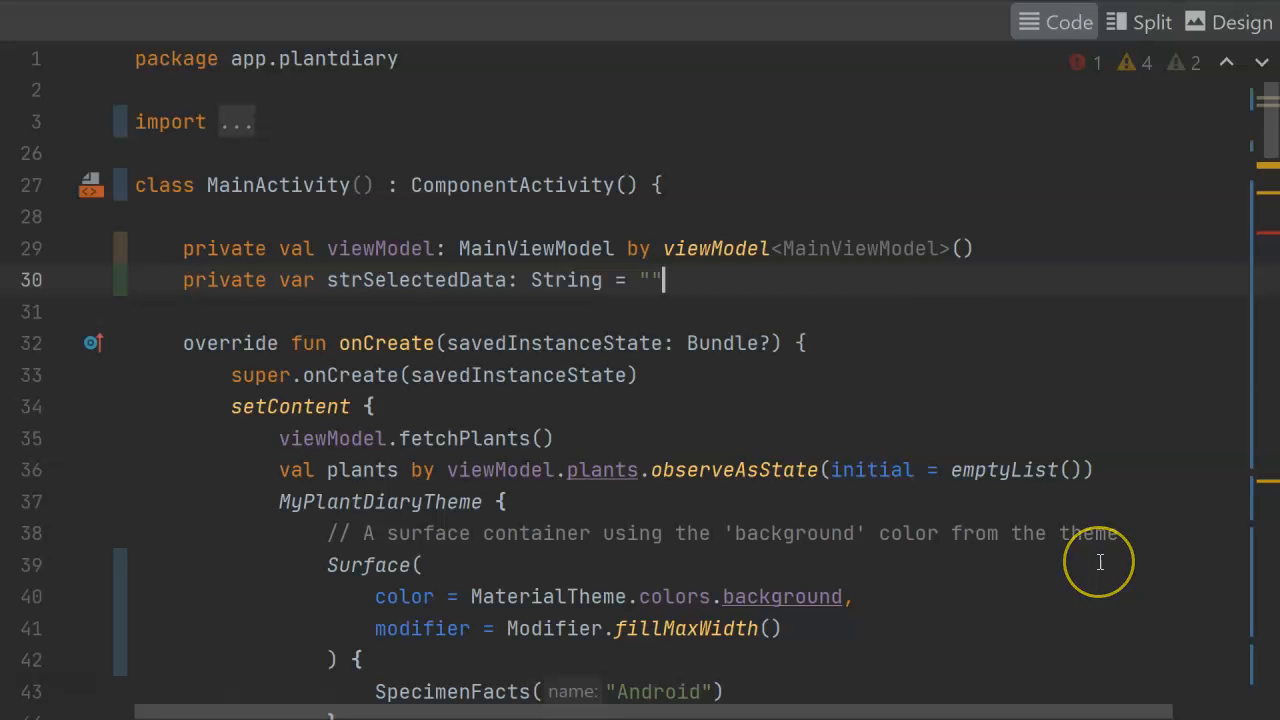
{"action": "scroll", "scroll_direction": "down", "scroll_amount": 3}
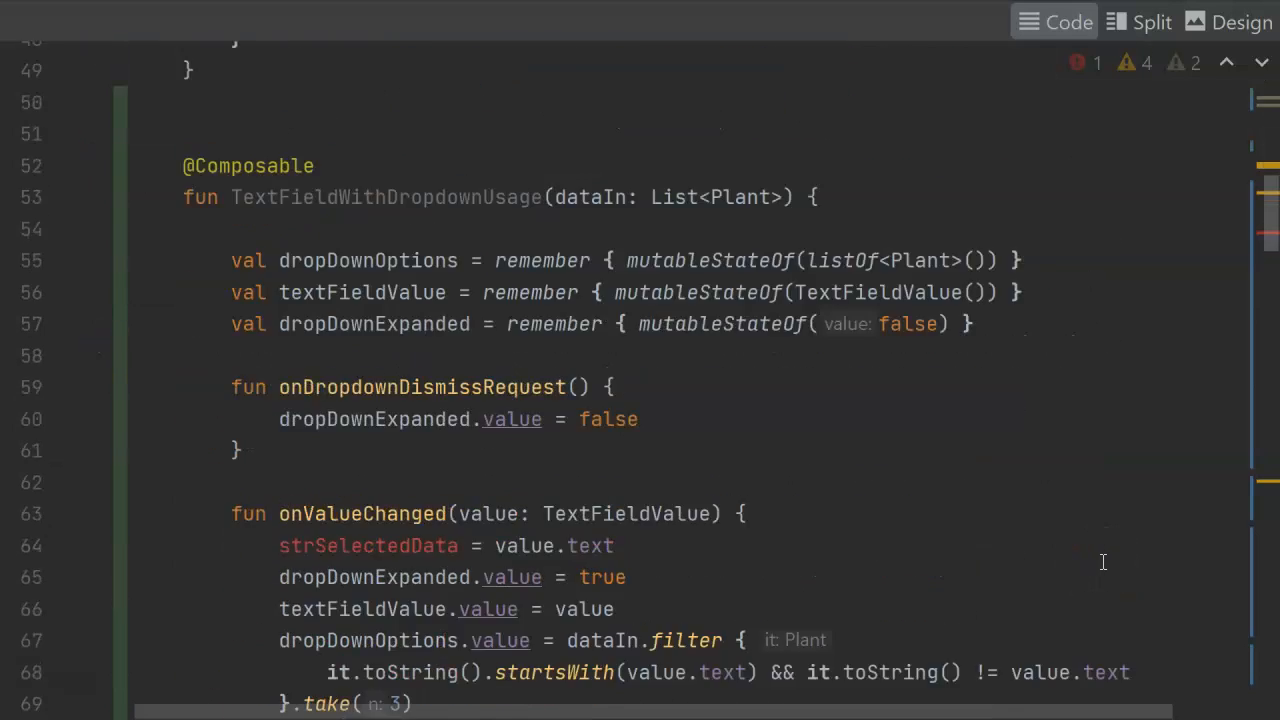
{"action": "scroll", "scroll_direction": "down", "scroll_amount": 3}
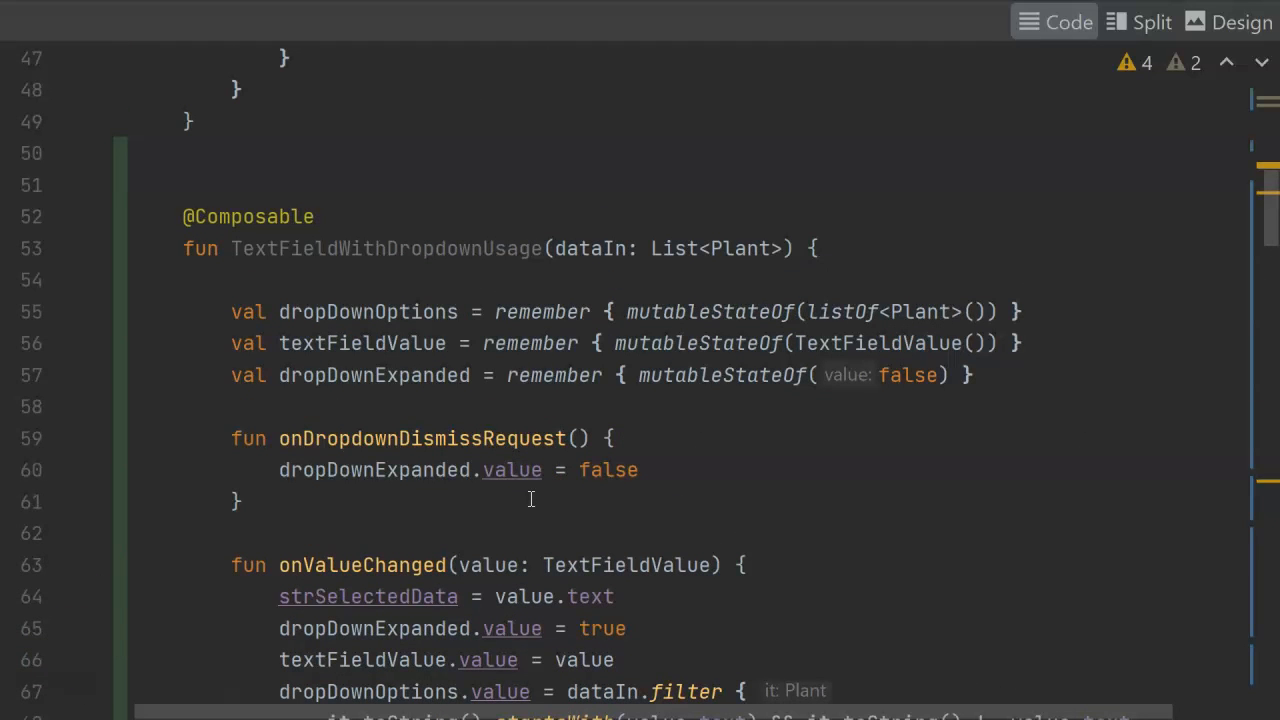
{"action": "scroll", "scroll_direction": "down", "scroll_amount": 3}
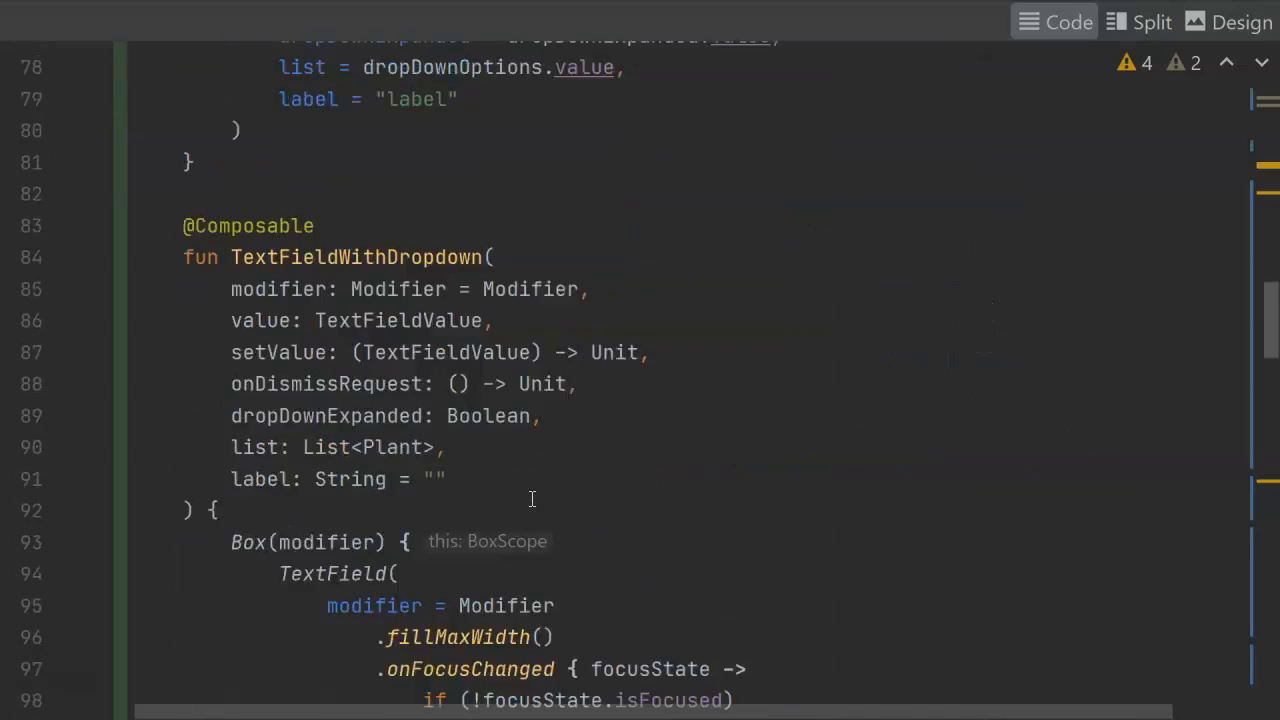
Step: Call TextFieldWithDropdownUsage(dataIn = ArrayList<Plant>()) at the top of the SpecimenFacts Column
{"action": "scroll", "scroll_direction": "down", "scroll_amount": 3}
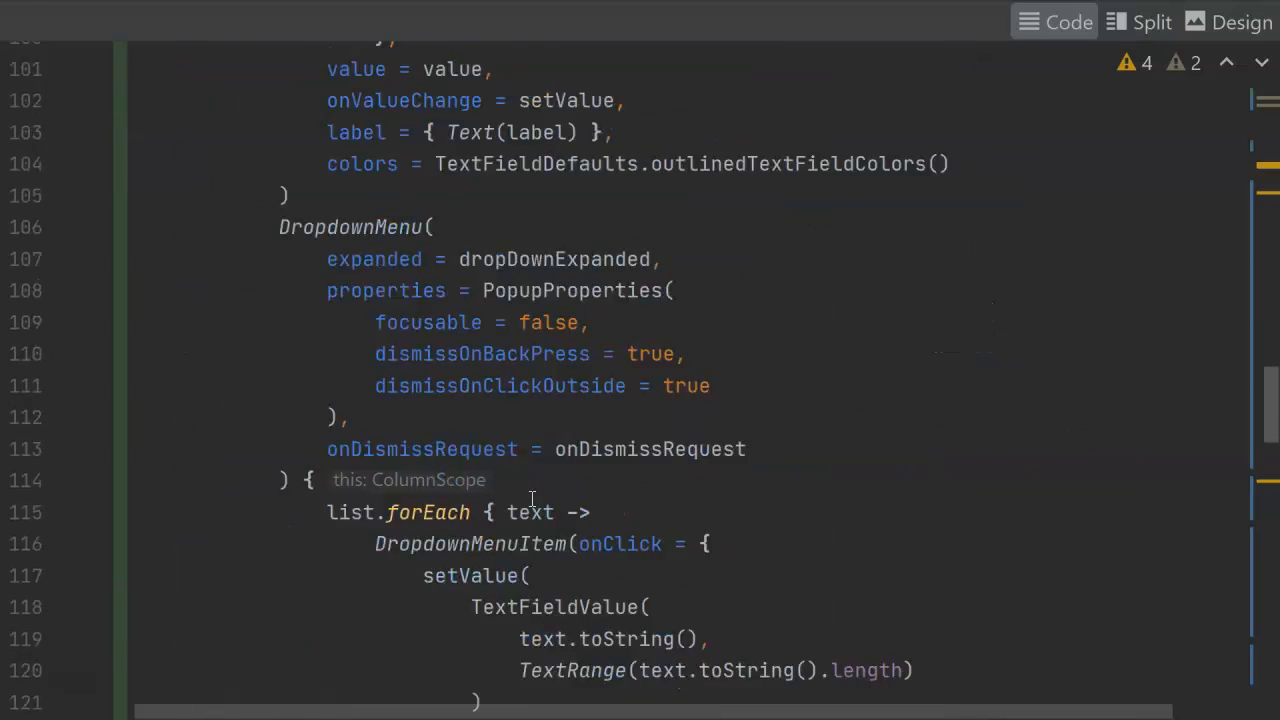
{"action": "scroll", "scroll_direction": "down", "scroll_amount": 3}
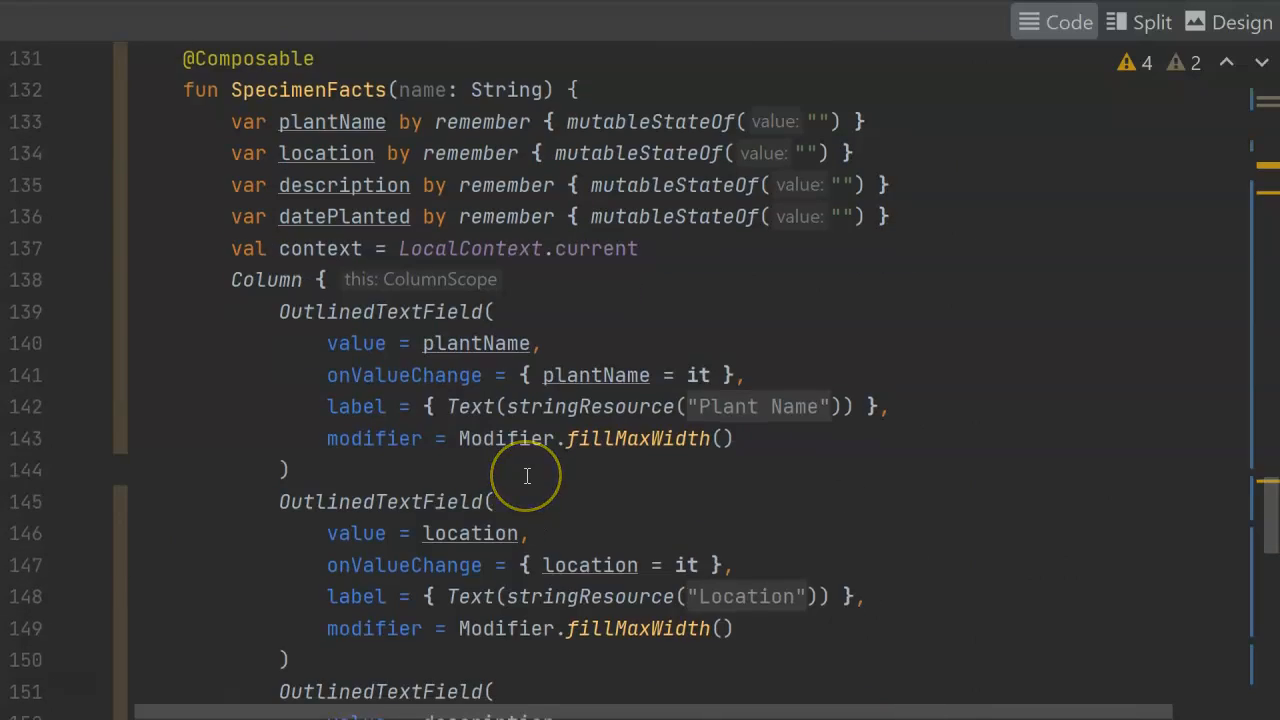
{"action": "mouse_move", "coordinate": [372, 460]}
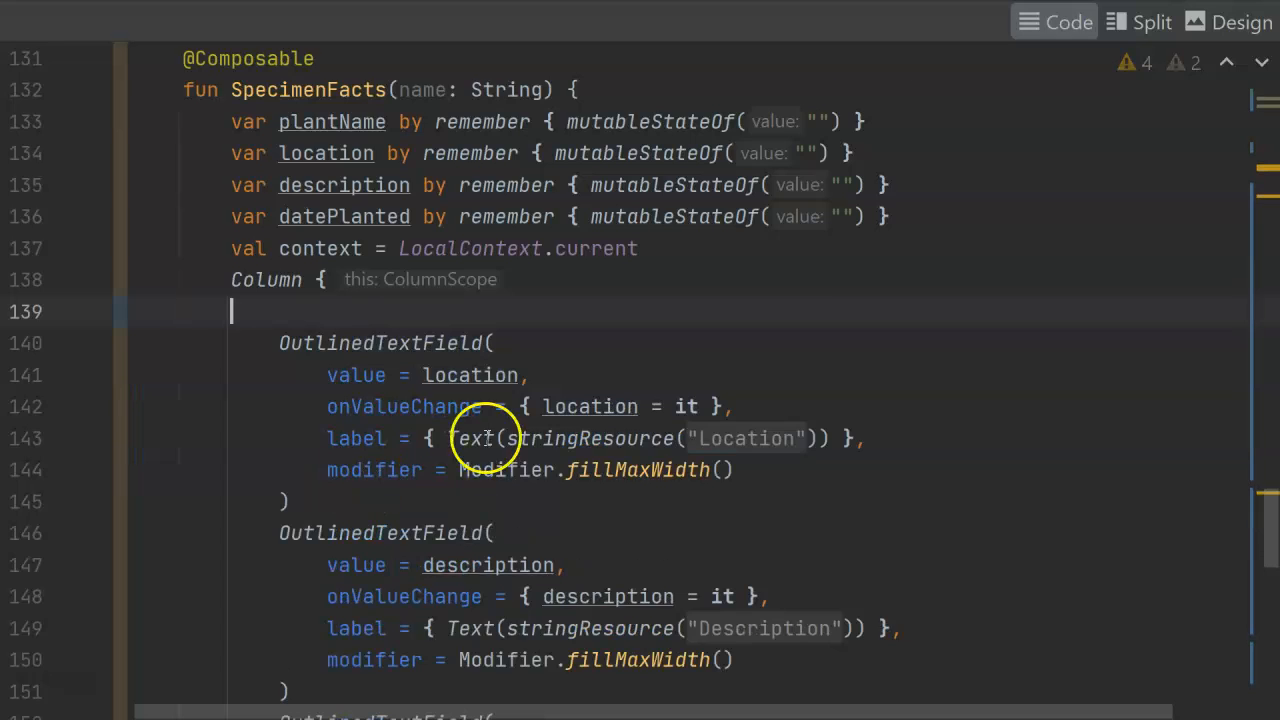
{"action": "type", "text": "TextFieldWith"}
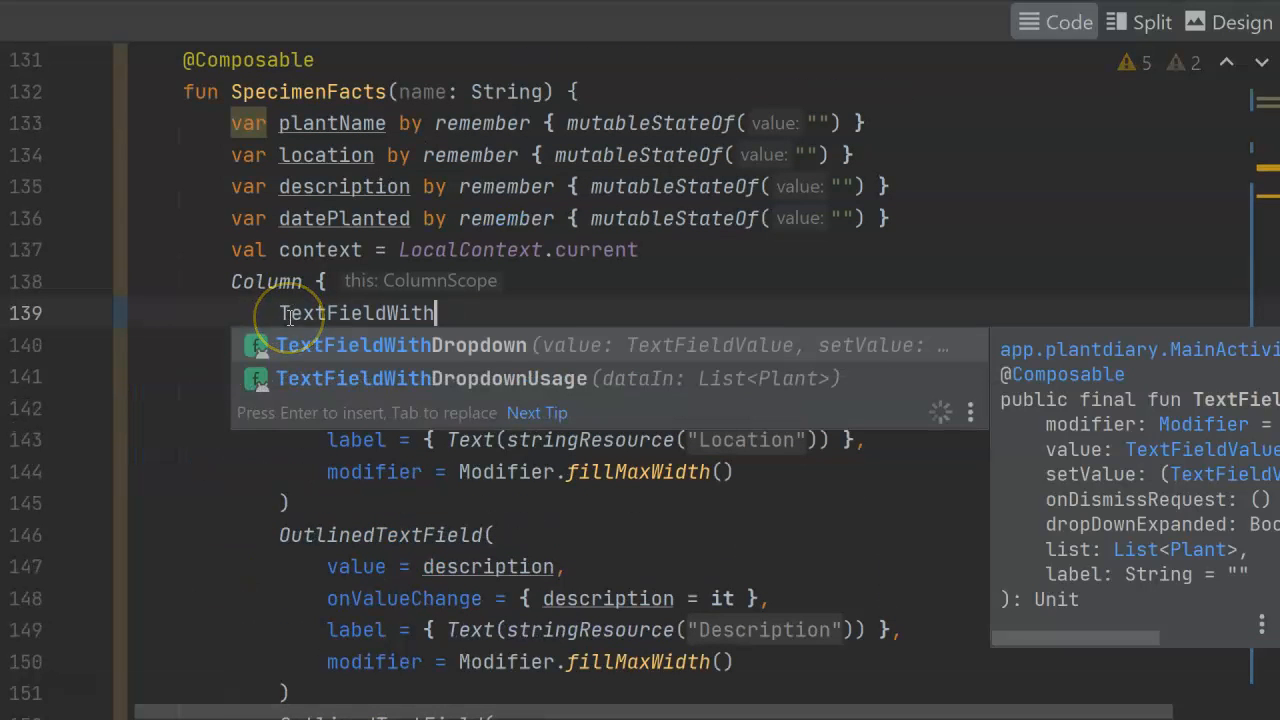
{"action": "key", "text": "Escape"}
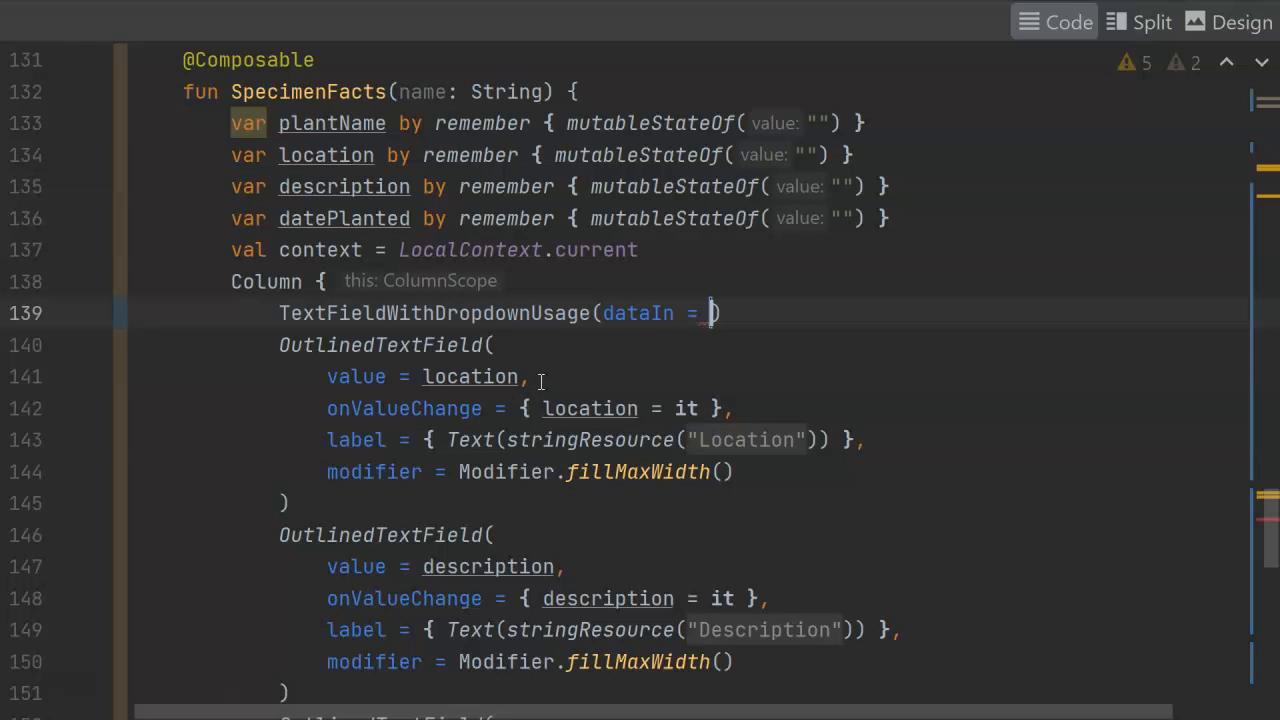
{"action": "type", "text": "ArrayList<Plant>()"}
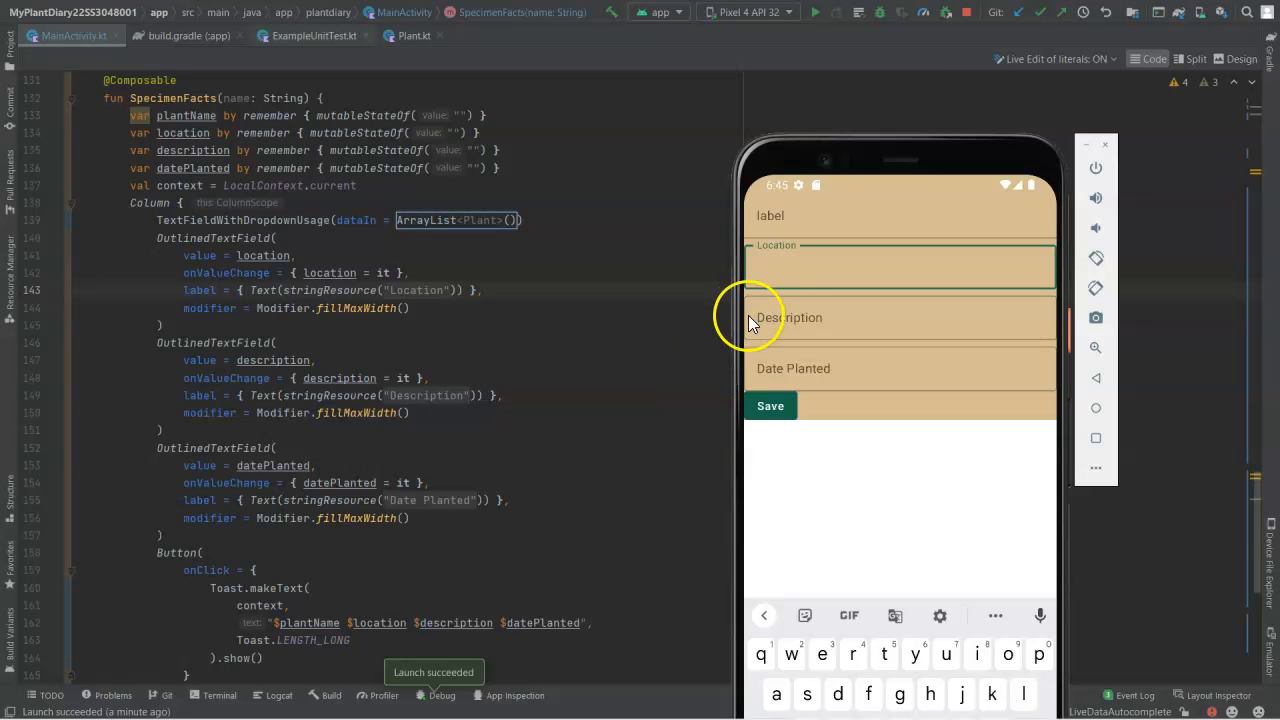
{"action": "mouse_move", "coordinate": [824, 228]}
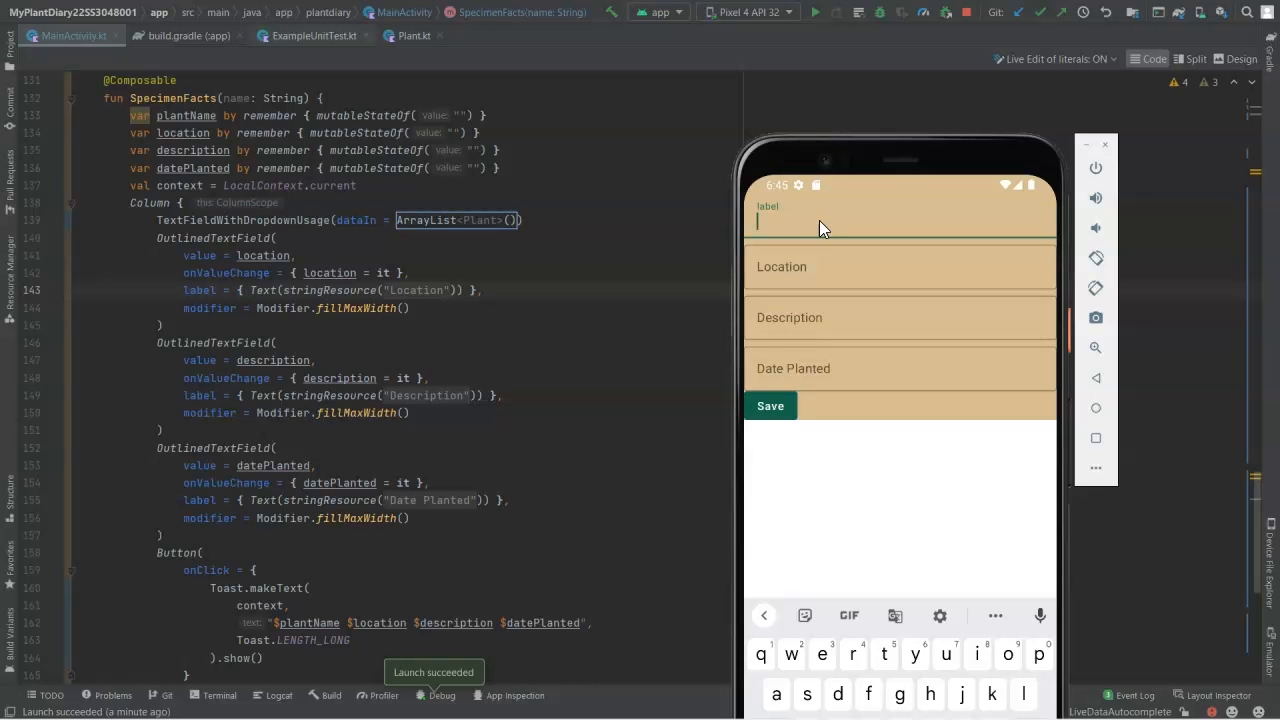
Step: Enter Easter in the new dropdown field of the running app to try it out
{"action": "type", "text": "E"}
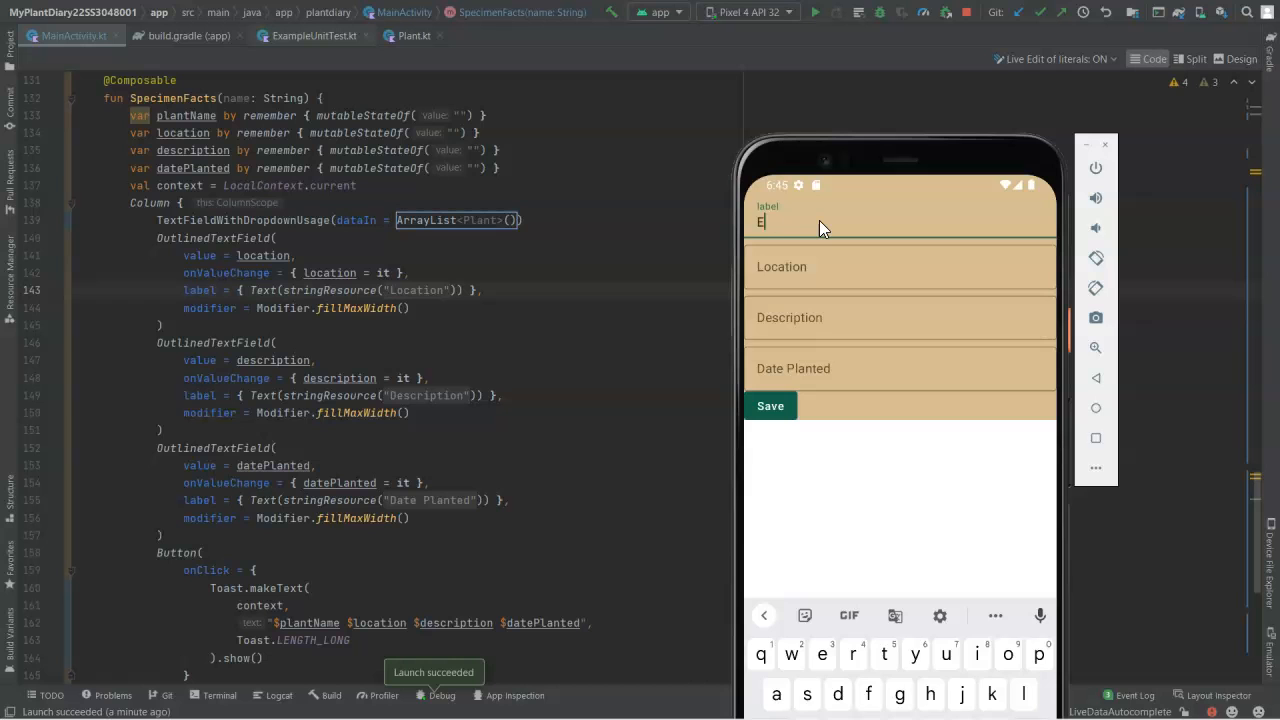
{"action": "type", "text": "aster"}
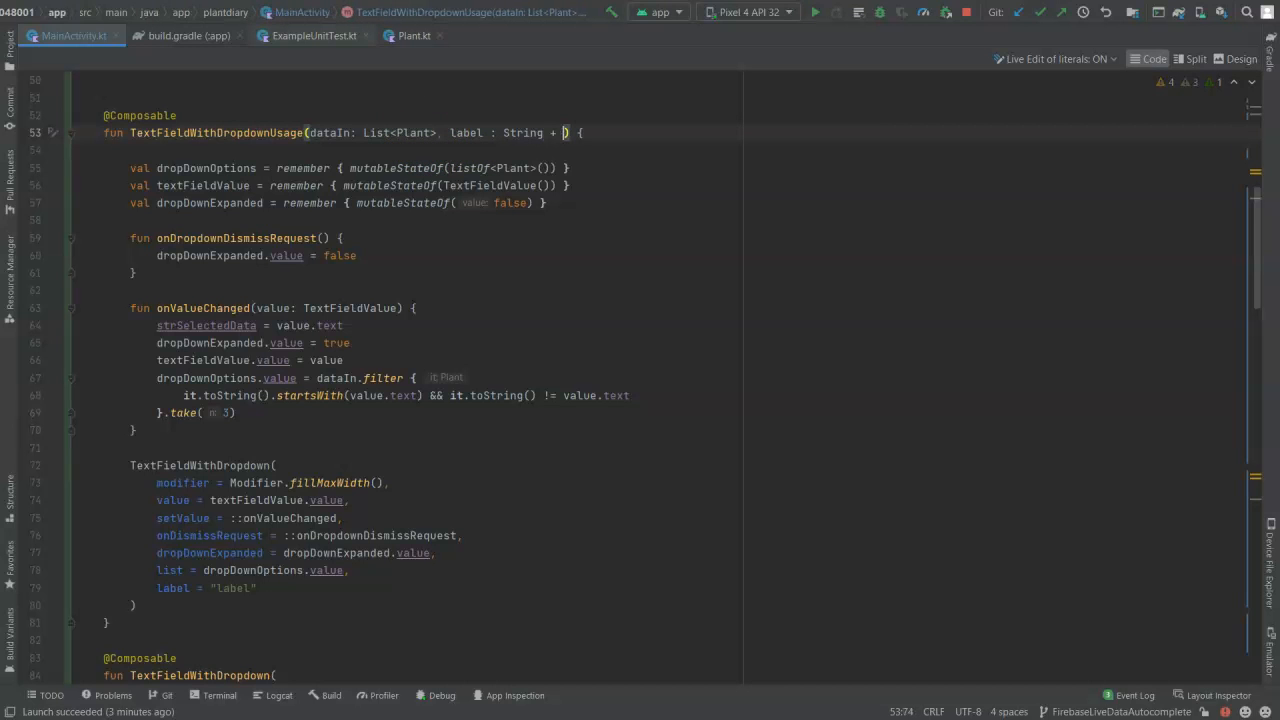
Step: Change the TextFieldWithDropdown call to pass label = label instead of the hard-coded "label" text
{"action": "scroll", "scroll_direction": "down", "scroll_amount": 3}
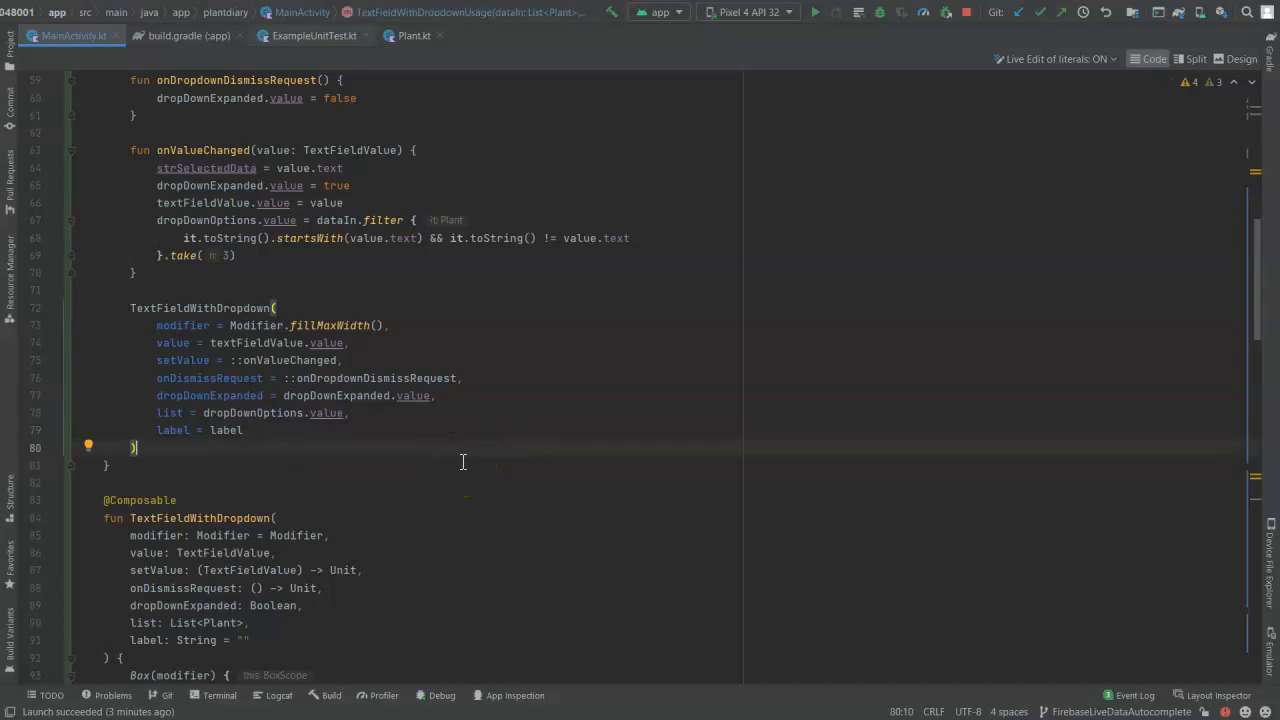
{"action": "scroll", "scroll_direction": "down", "scroll_amount": 3}
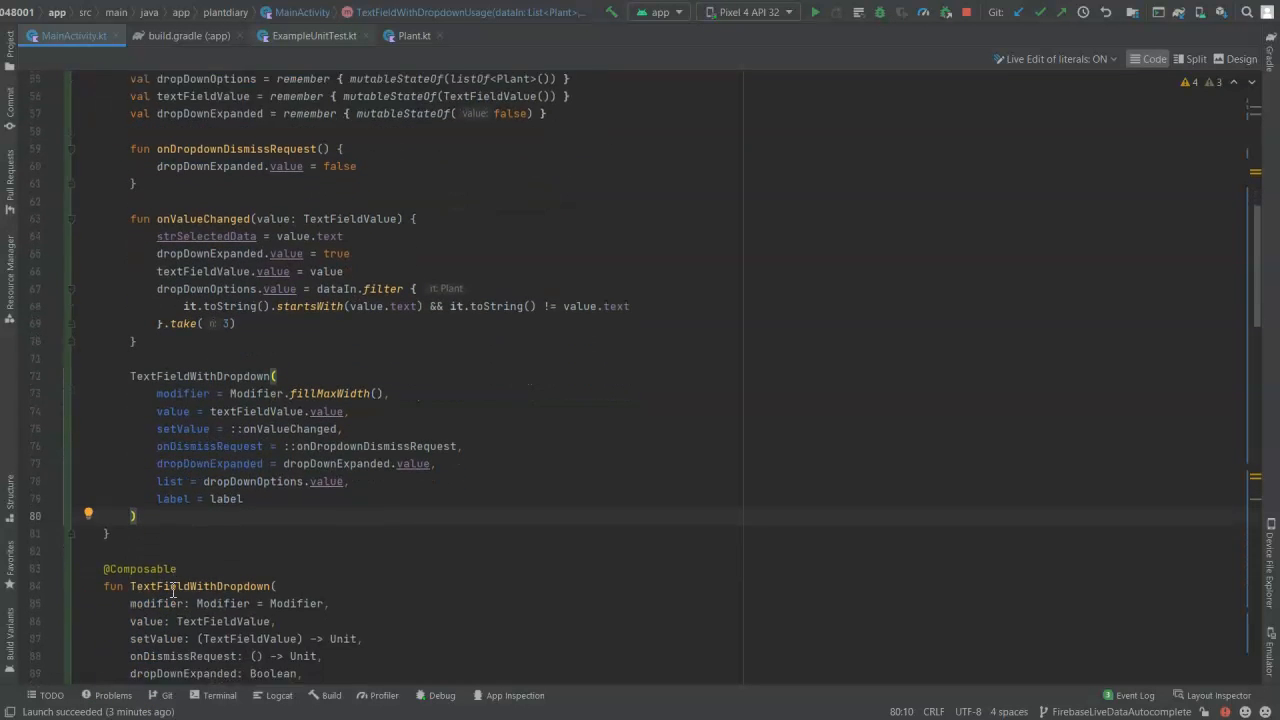
{"action": "scroll", "scroll_direction": "down", "scroll_amount": 3}
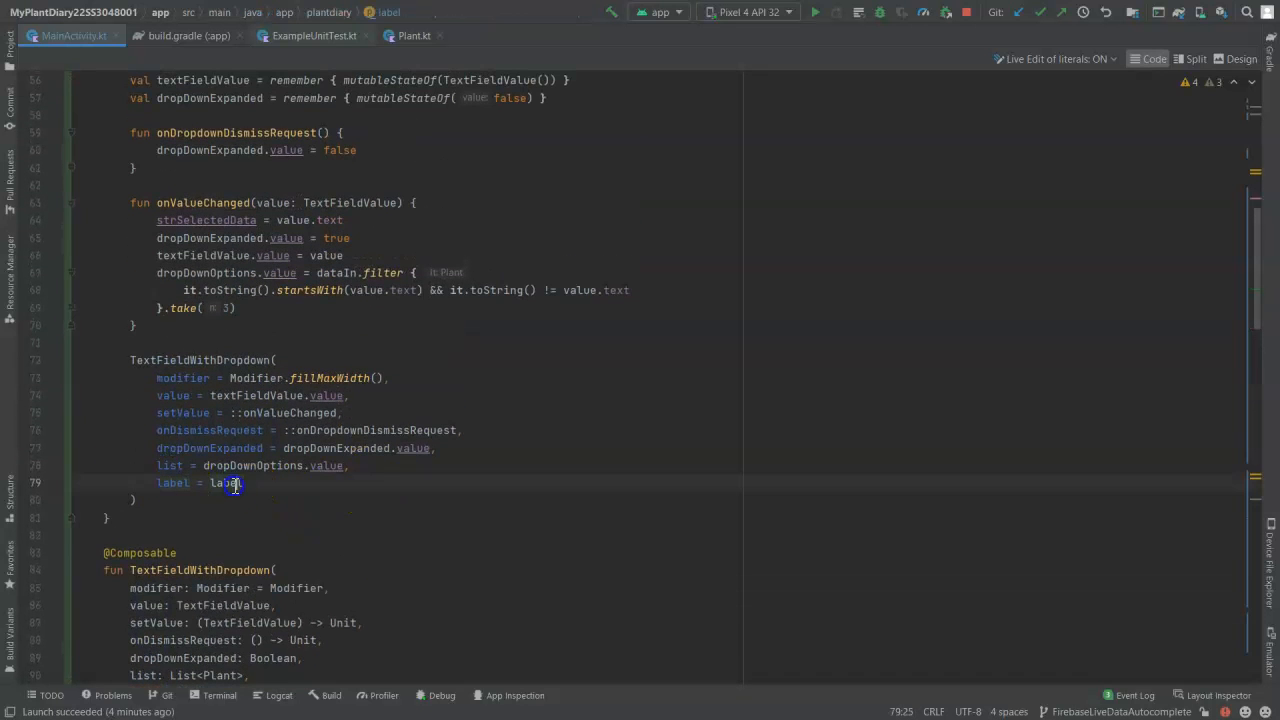
{"action": "scroll", "scroll_direction": "up", "scroll_amount": 3}
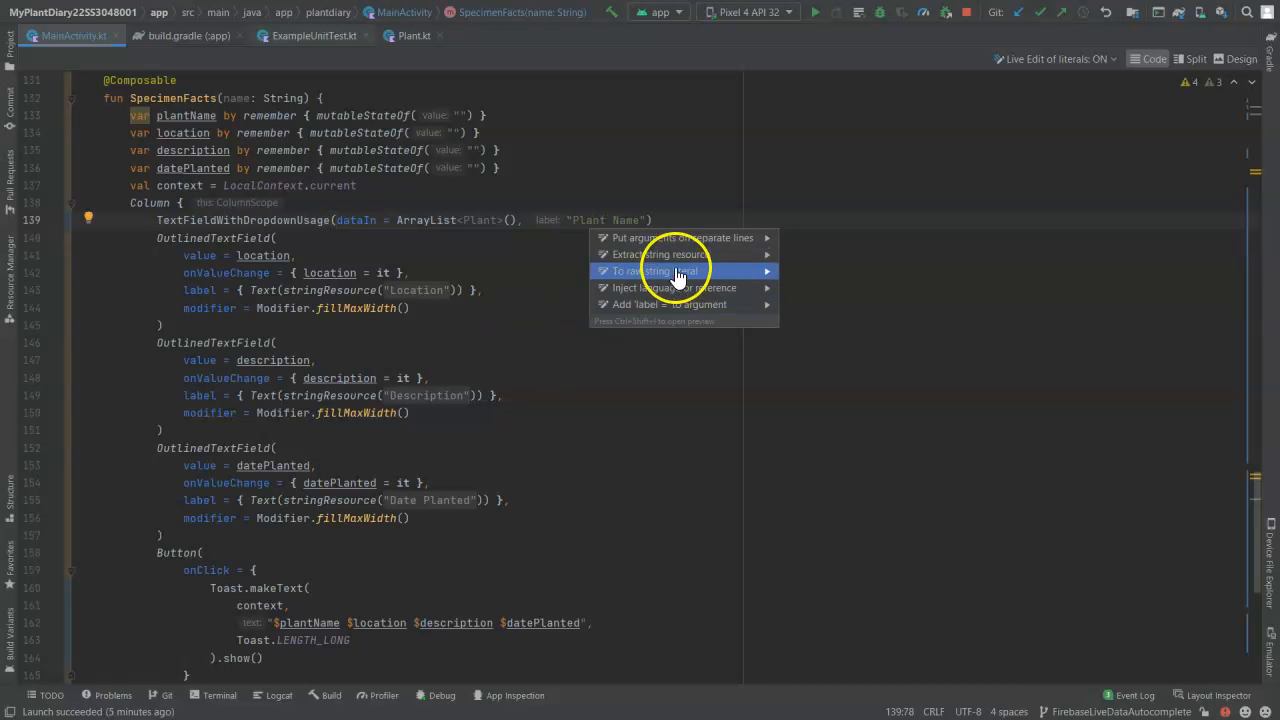
{"action": "mouse_move", "coordinate": [700, 264]}
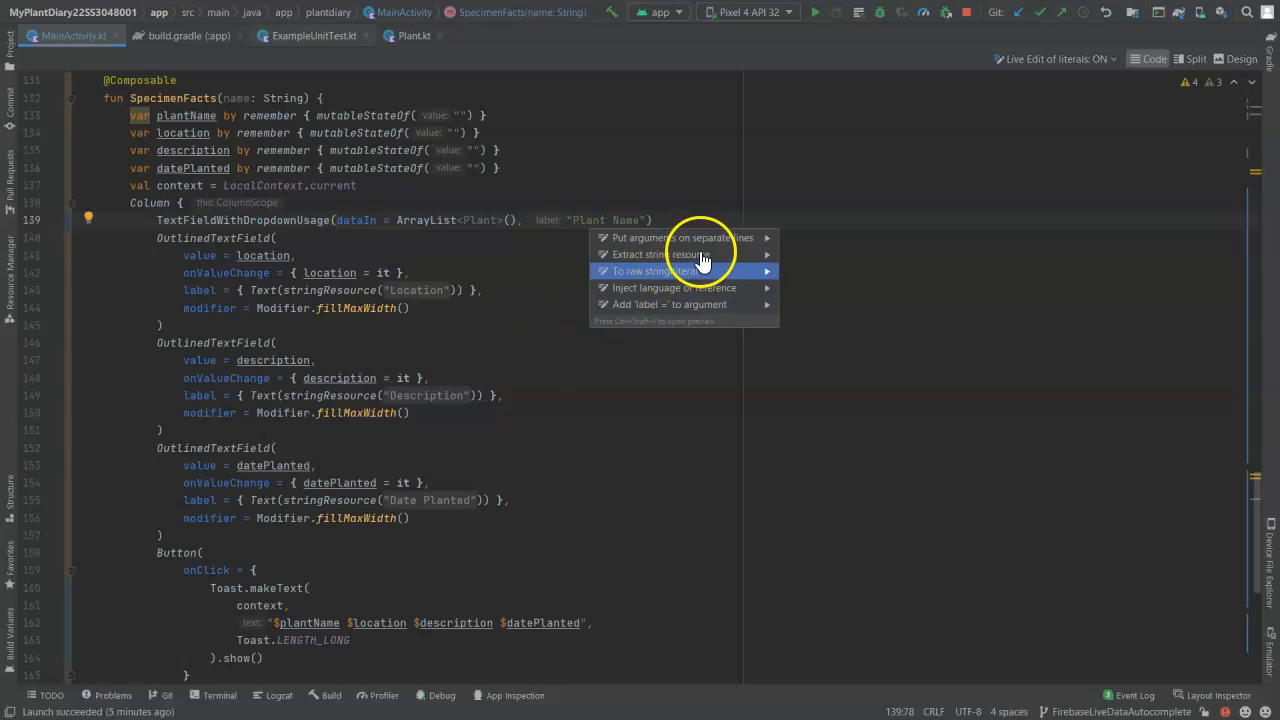
{"action": "mouse_move", "coordinate": [700, 254]}
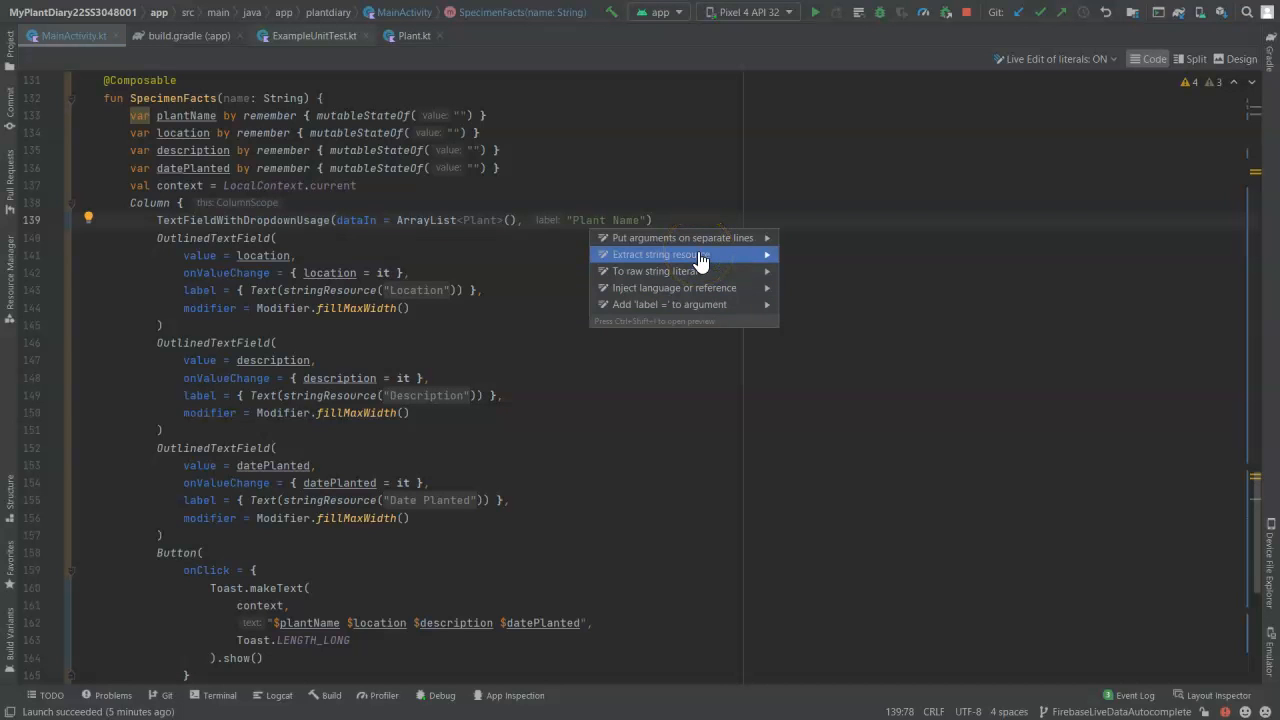
Step: Extract the "Plant Name" label into a string resource named plantName
{"action": "left_click", "coordinate": [656, 254]}
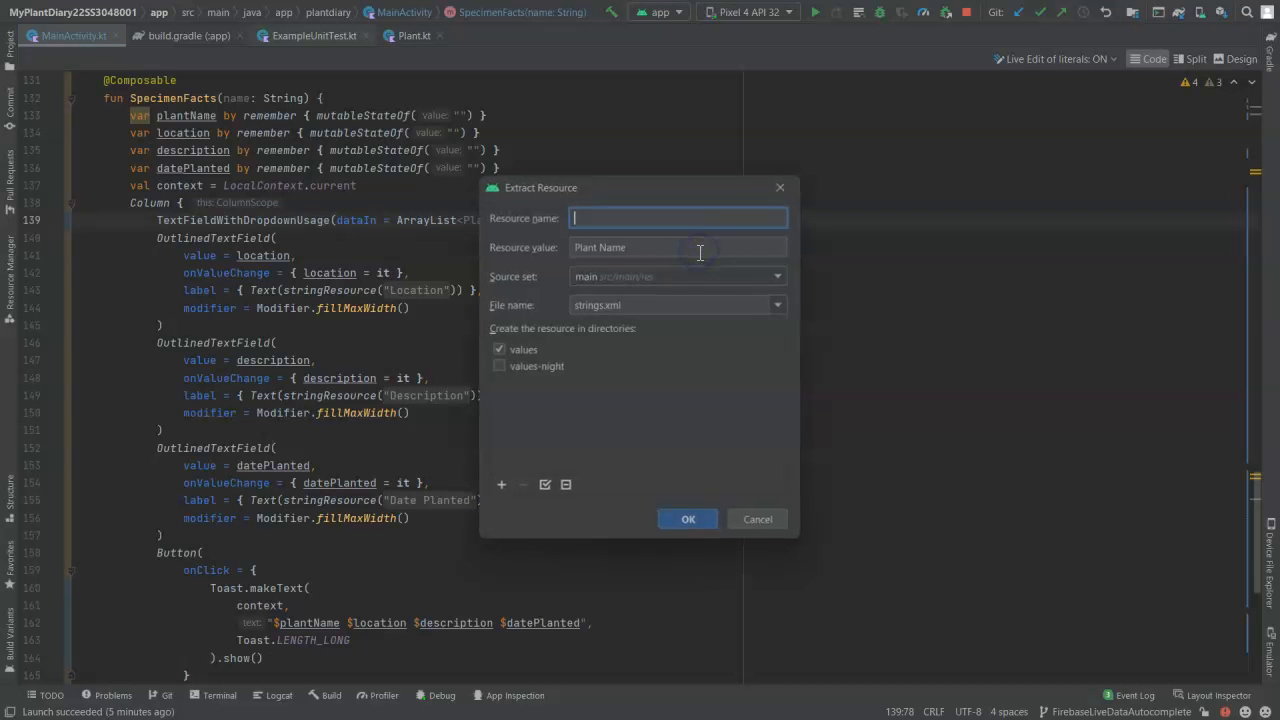
{"action": "type", "text": "plantName"}
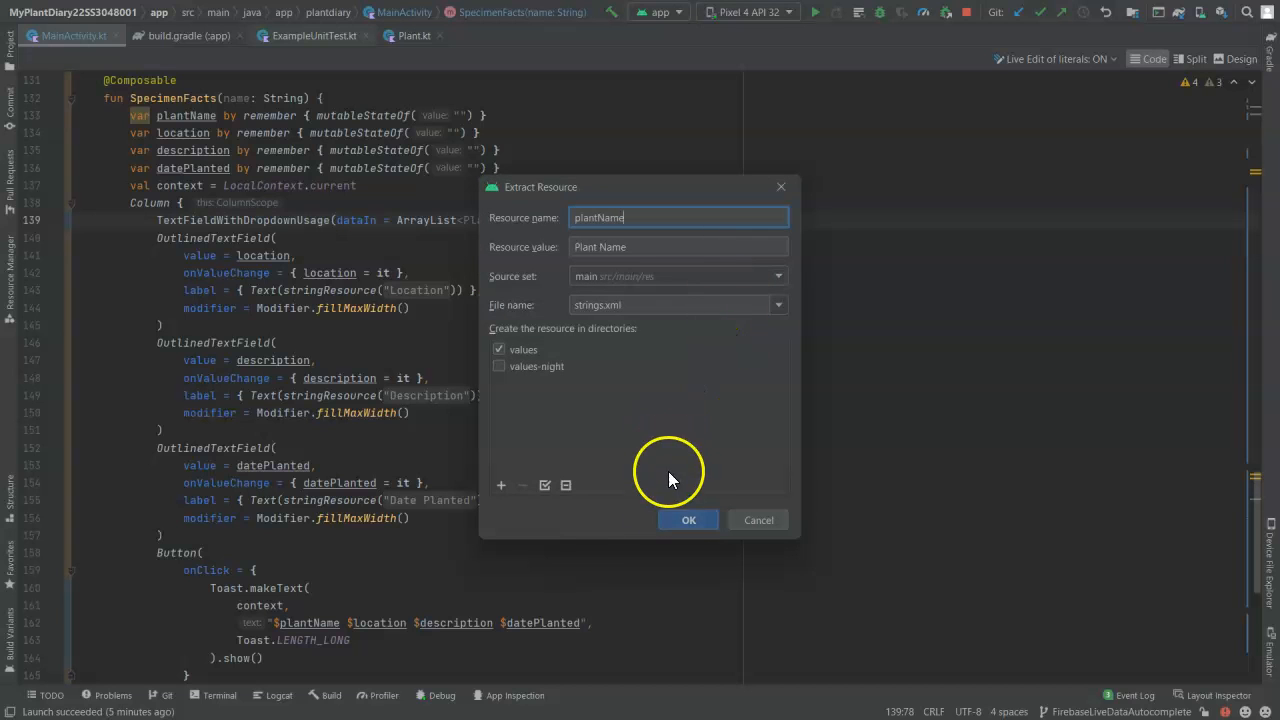
{"action": "left_click", "coordinate": [688, 520]}
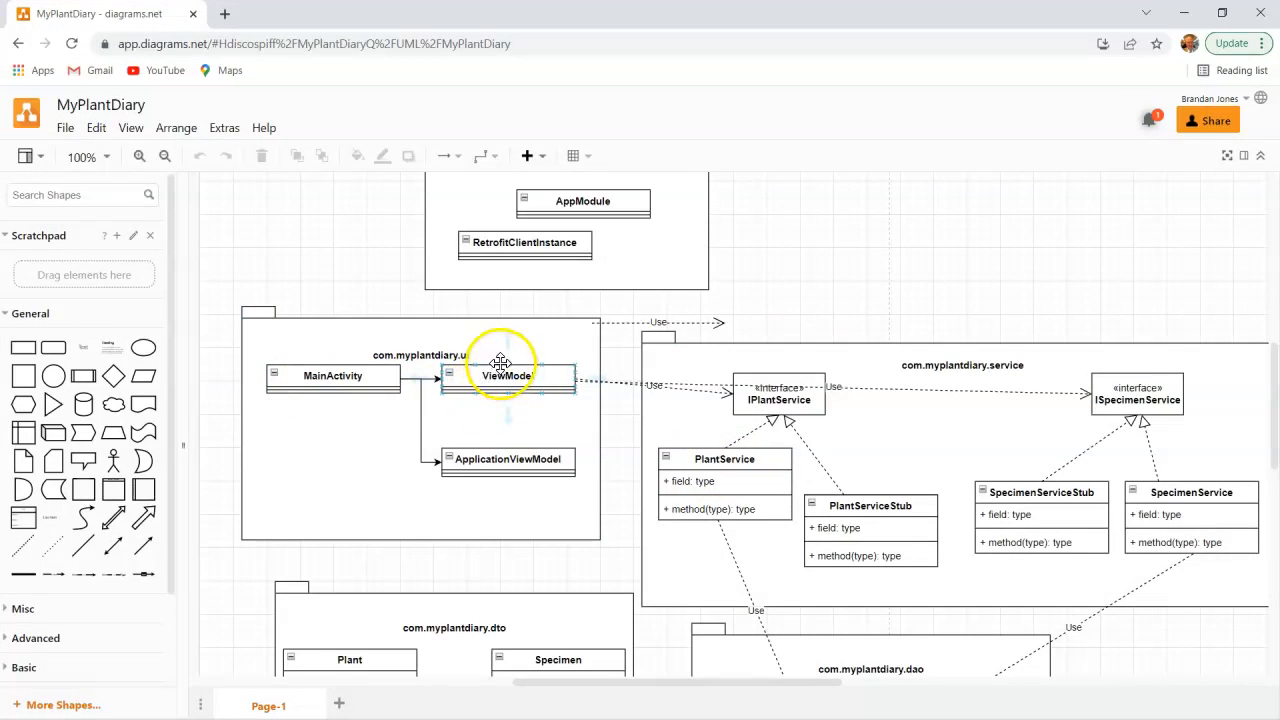
Step: Review the MyPlantDiary class diagram, then return to MainActivity.kt
{"action": "left_click", "coordinate": [508, 376]}
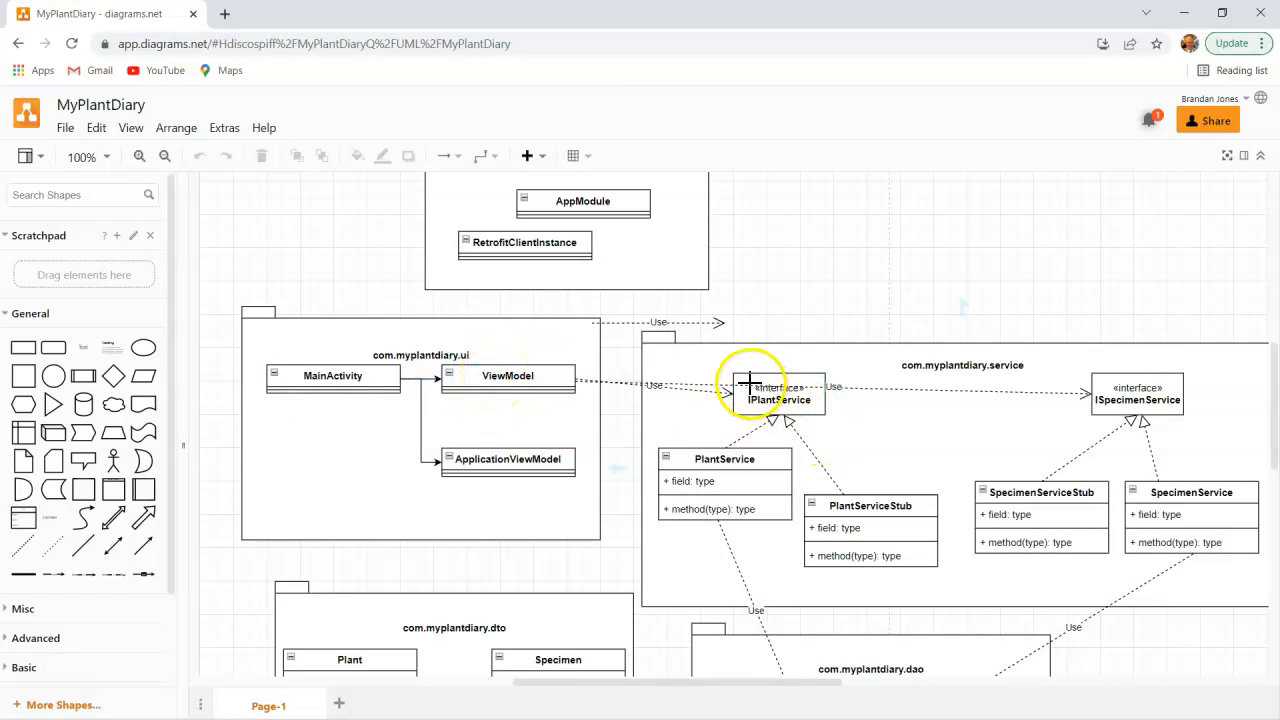
{"action": "scroll", "scroll_direction": "down", "scroll_amount": 3}
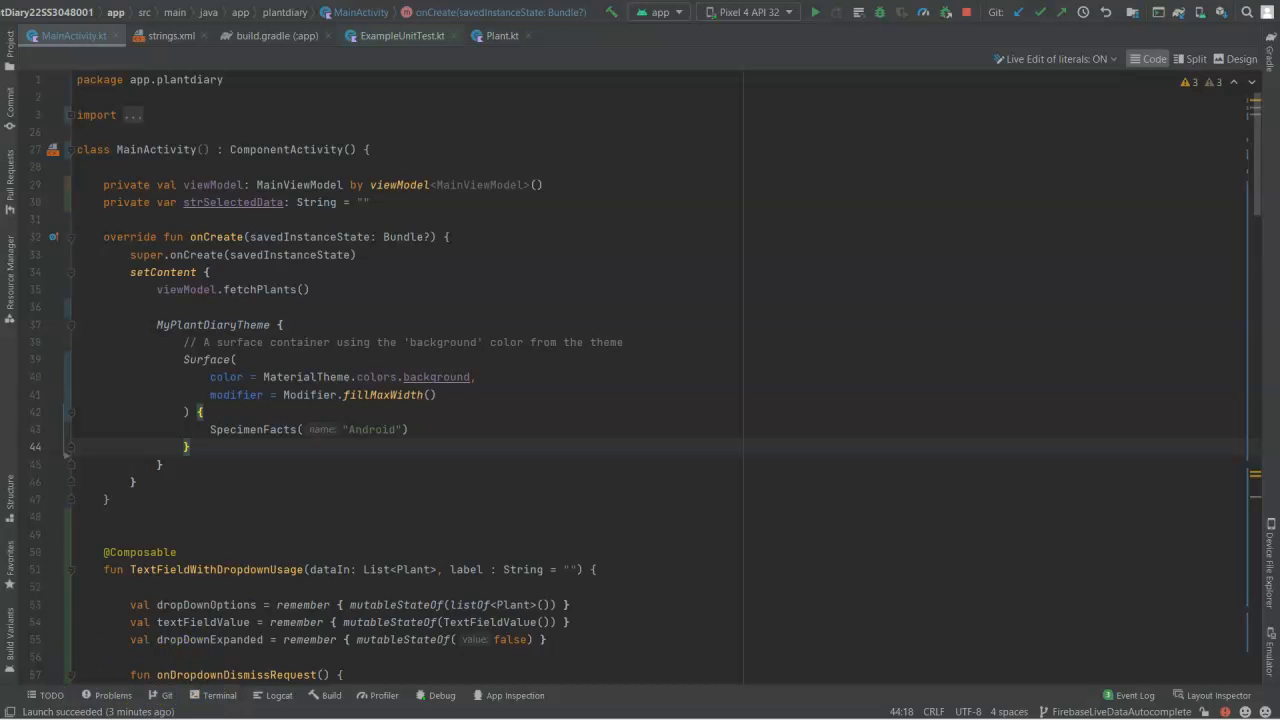
{"action": "left_click", "coordinate": [188, 36]}
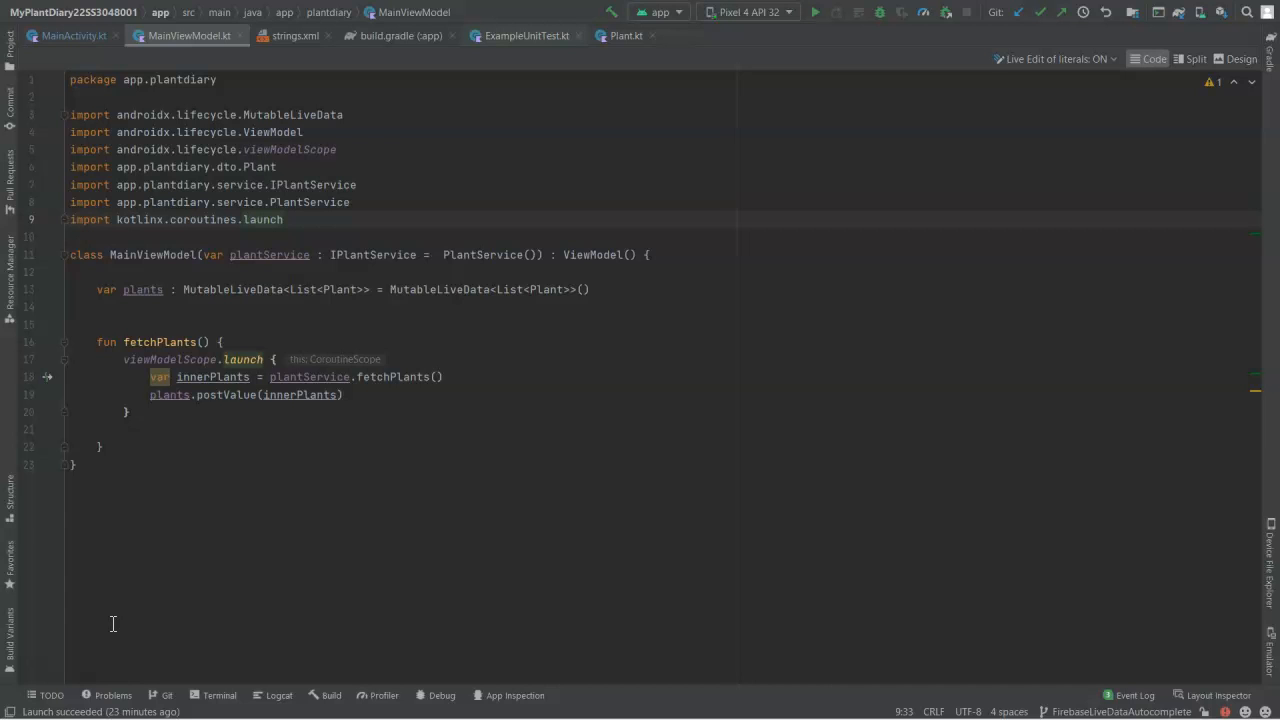
{"action": "left_click", "coordinate": [74, 36]}
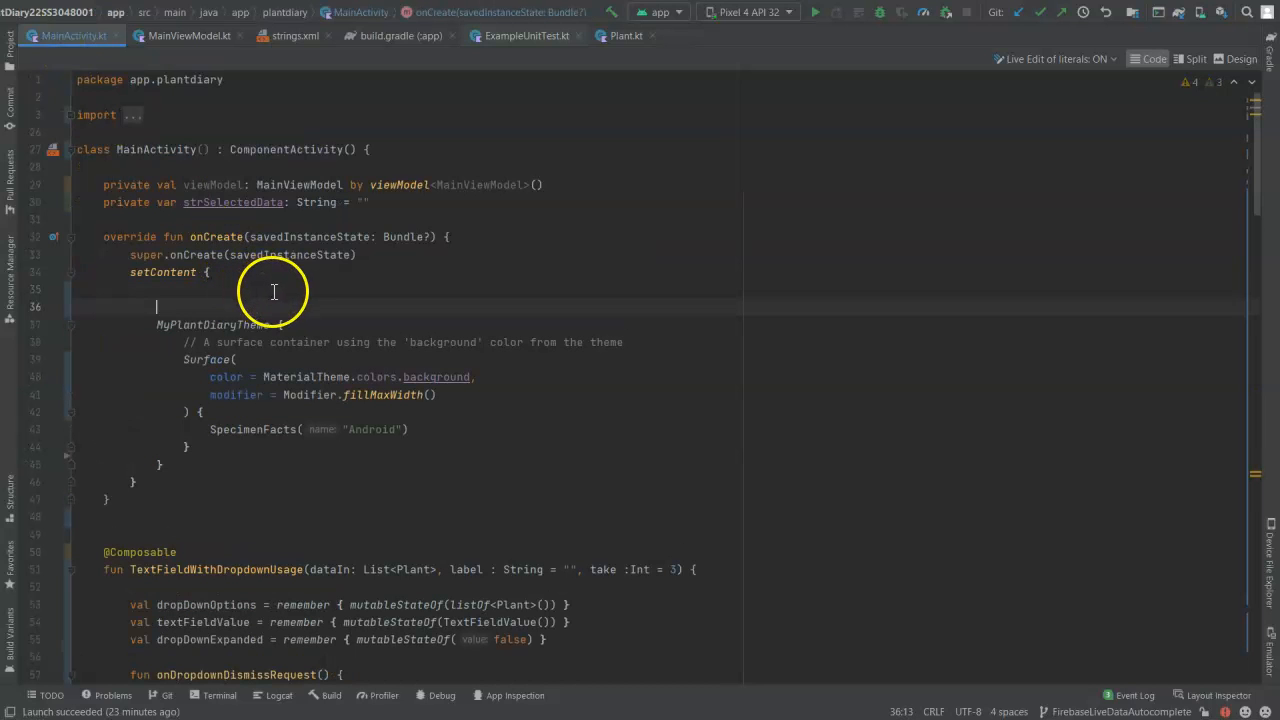
Step: Add viewModel.fetchPlants() and val plants by viewModel.plants.observeAsState(initial = emptyList()) in onCreate
{"action": "key", "text": "Backspace"}
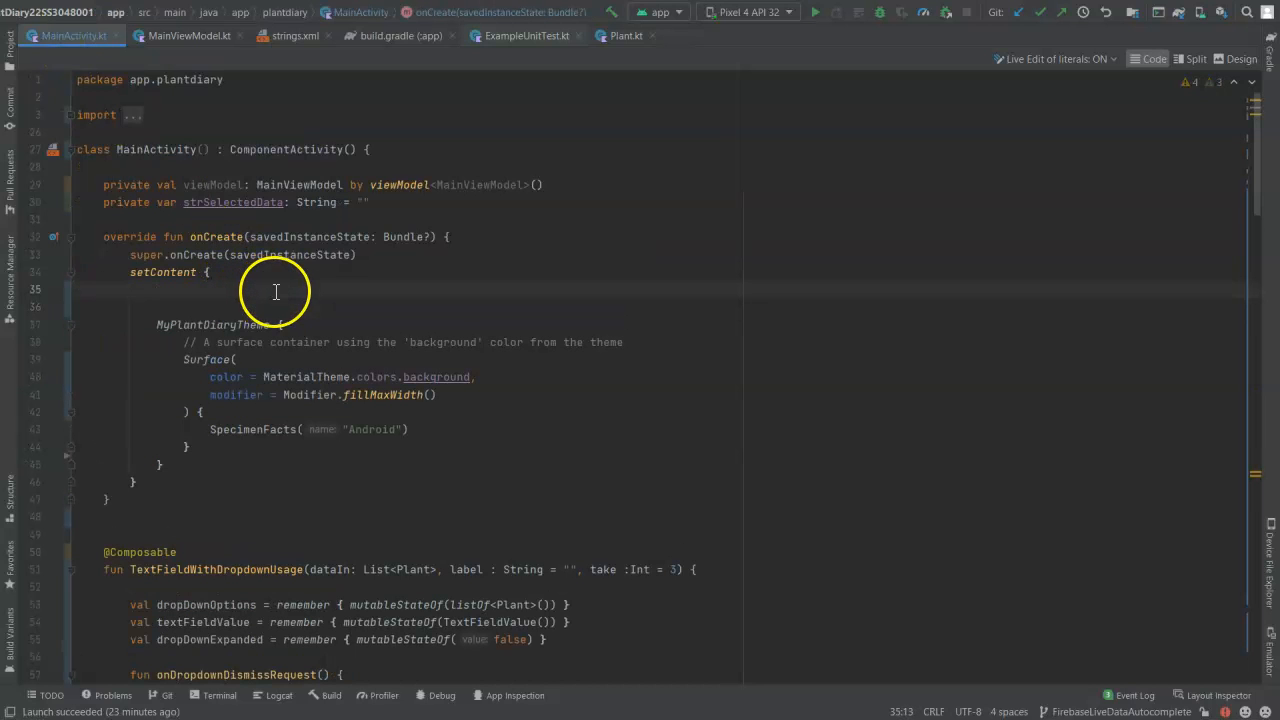
{"action": "type", "text": "viewModel.fetchPlants()"}
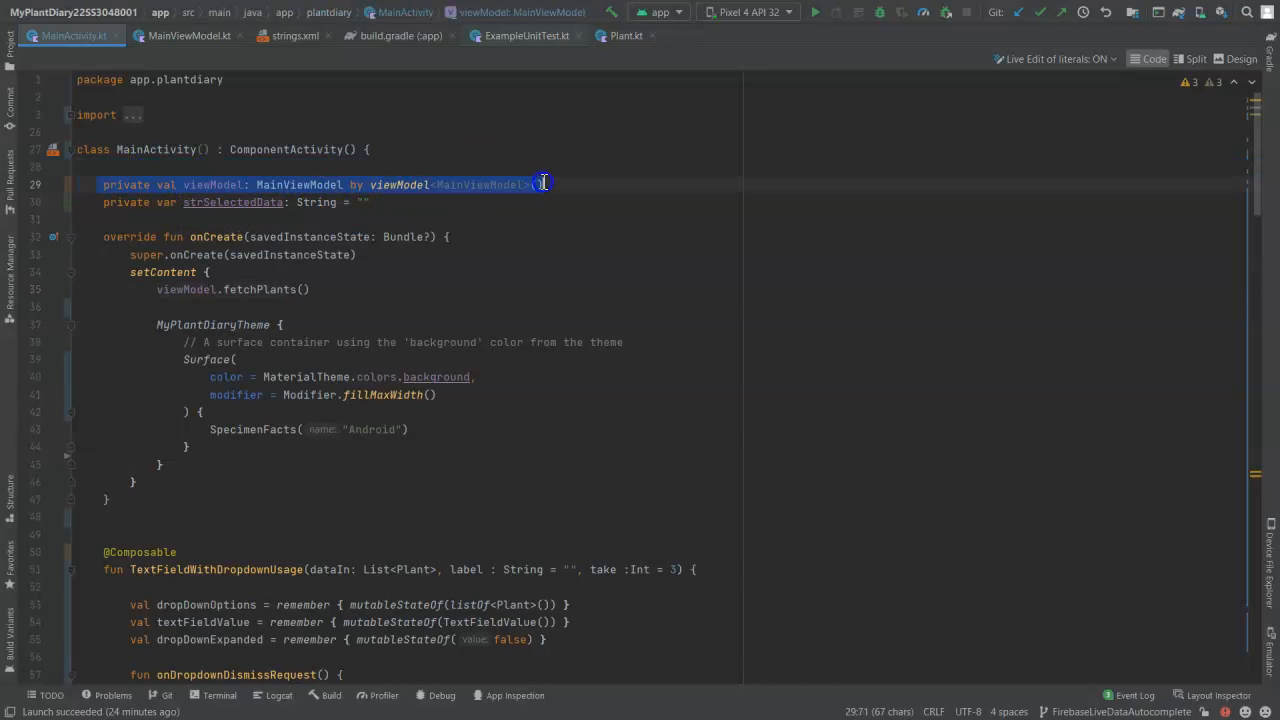
{"action": "left_click", "coordinate": [196, 288]}
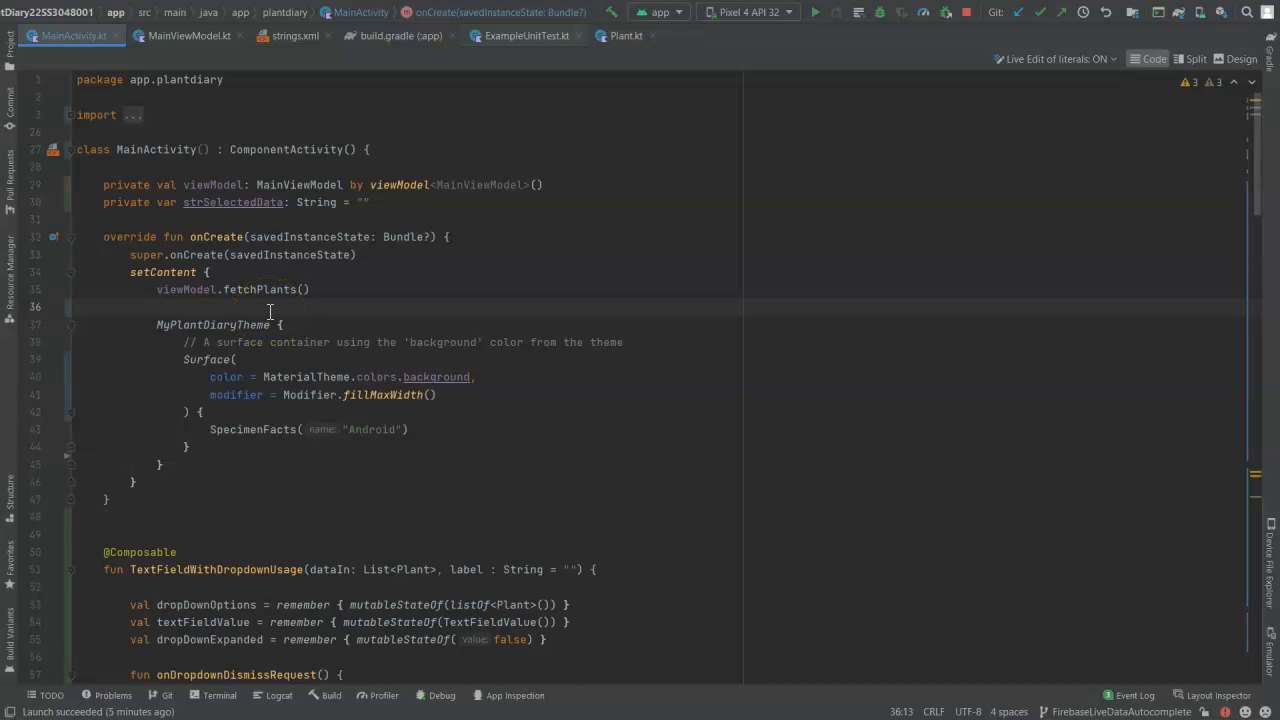
{"action": "type", "text": "val olk"}
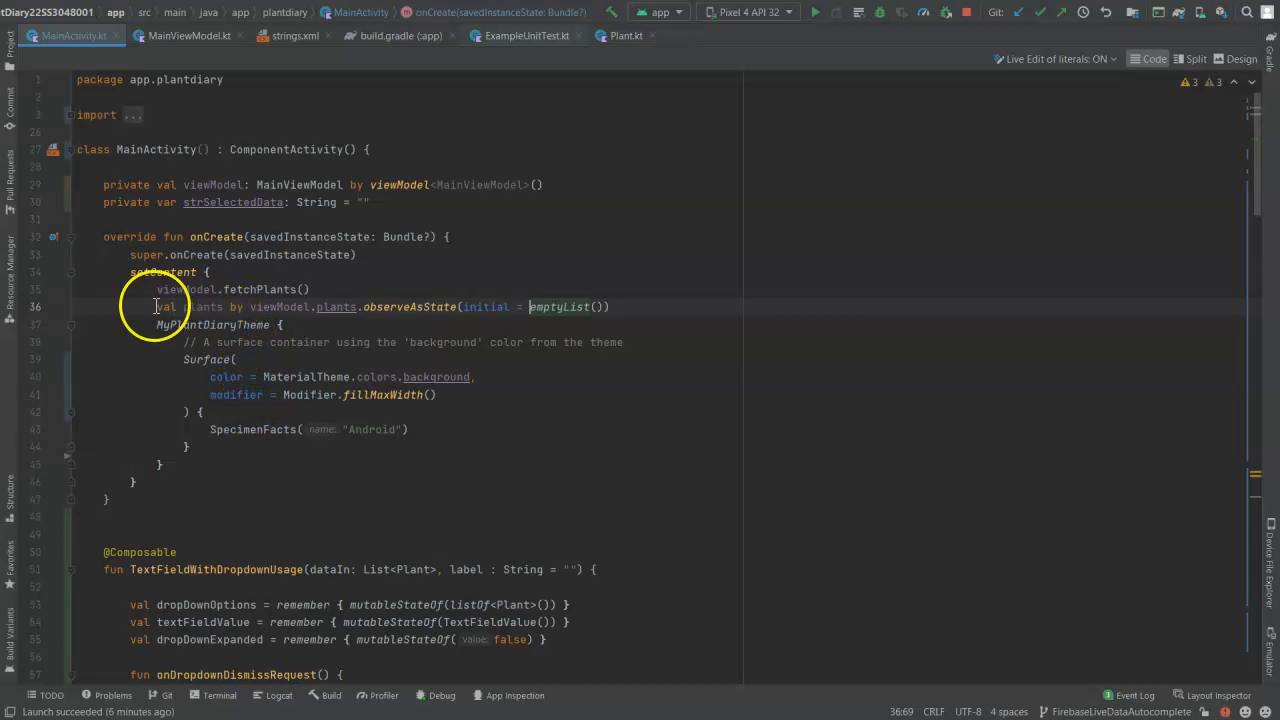
{"action": "double_click", "coordinate": [192, 306]}
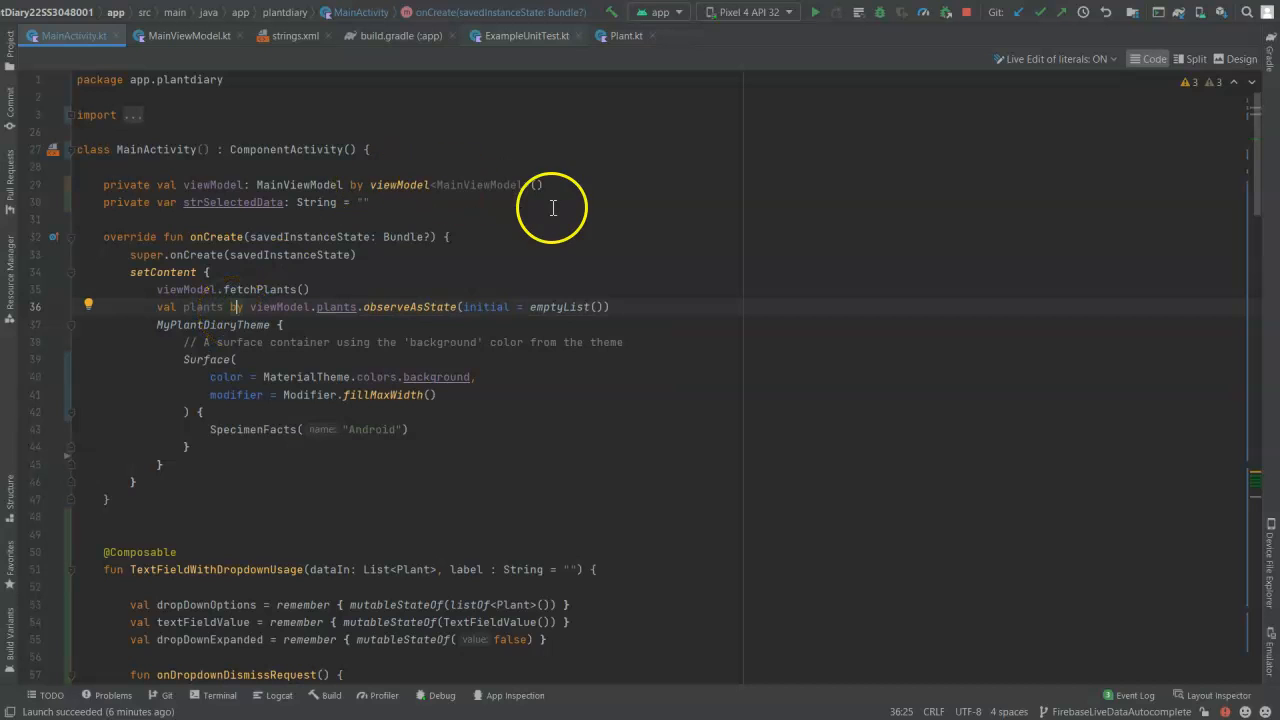
{"action": "mouse_move", "coordinate": [552, 208]}
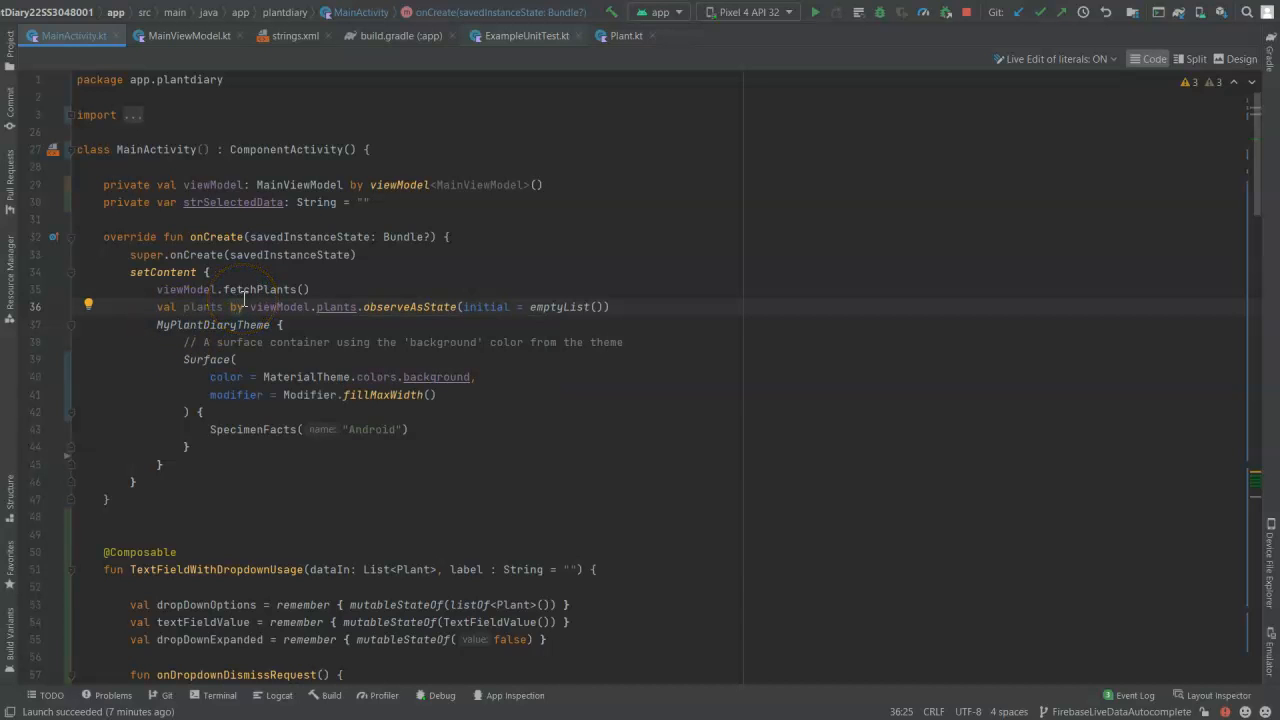
{"action": "mouse_move", "coordinate": [300, 384]}
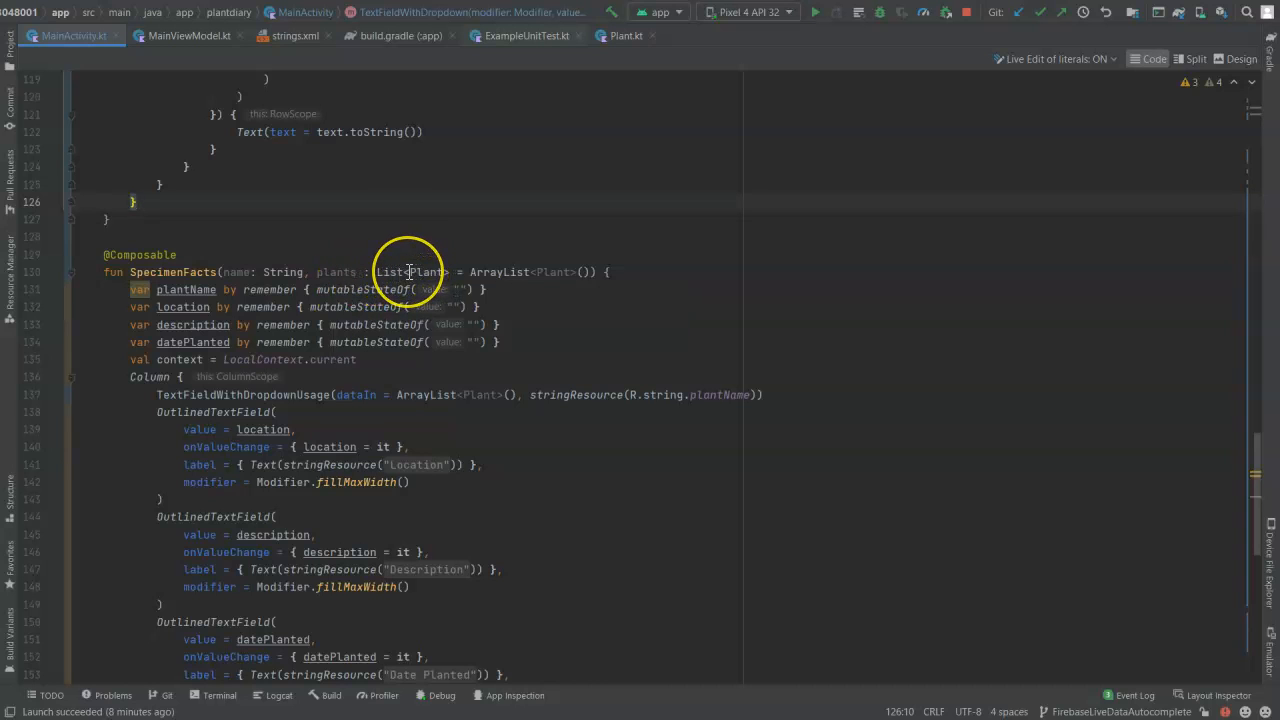
{"action": "mouse_move", "coordinate": [424, 272]}
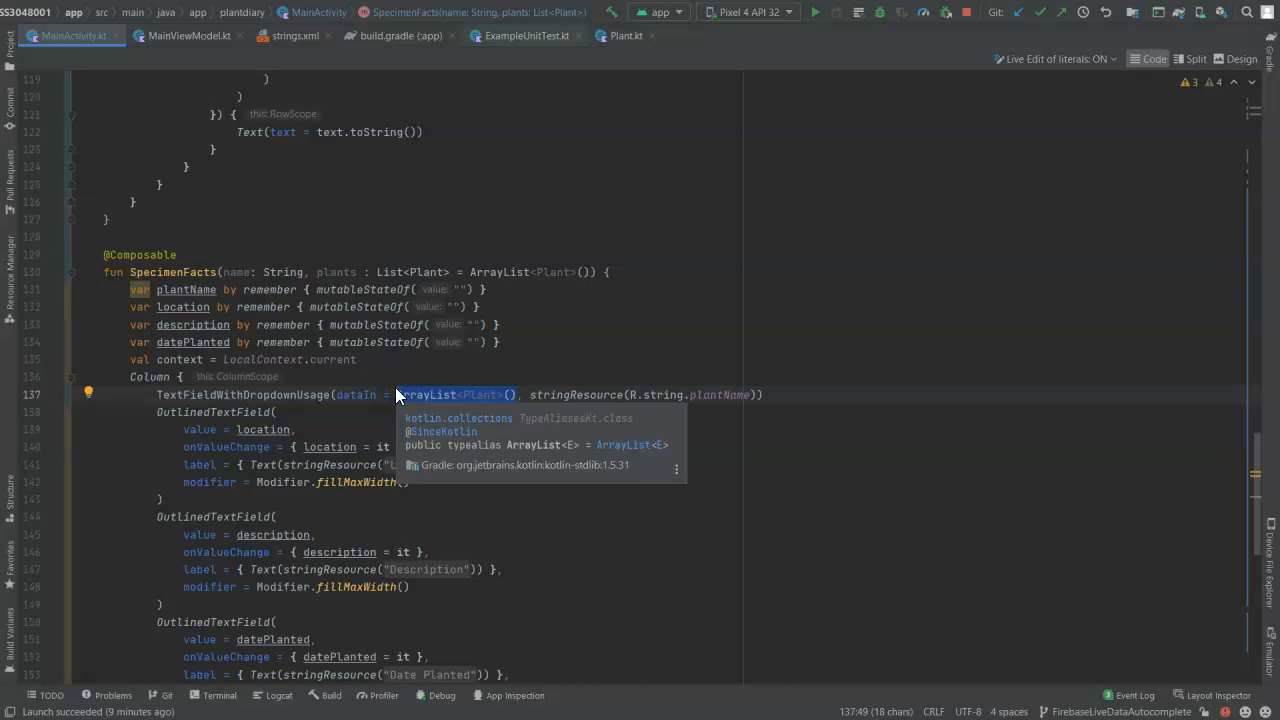
{"action": "mouse_move", "coordinate": [356, 296]}
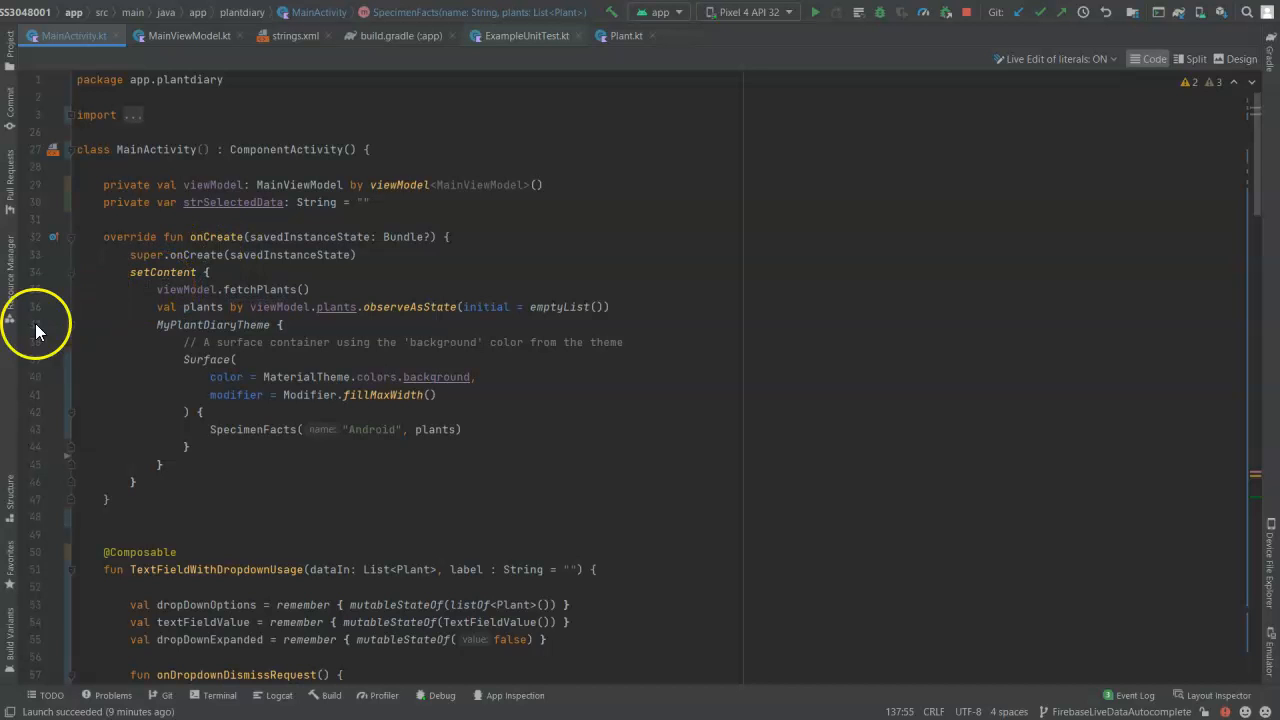
Step: Enter Easter in the emulator's Plant Name field and choose an Eastern Redbud suggestion
{"action": "left_click", "coordinate": [724, 144]}
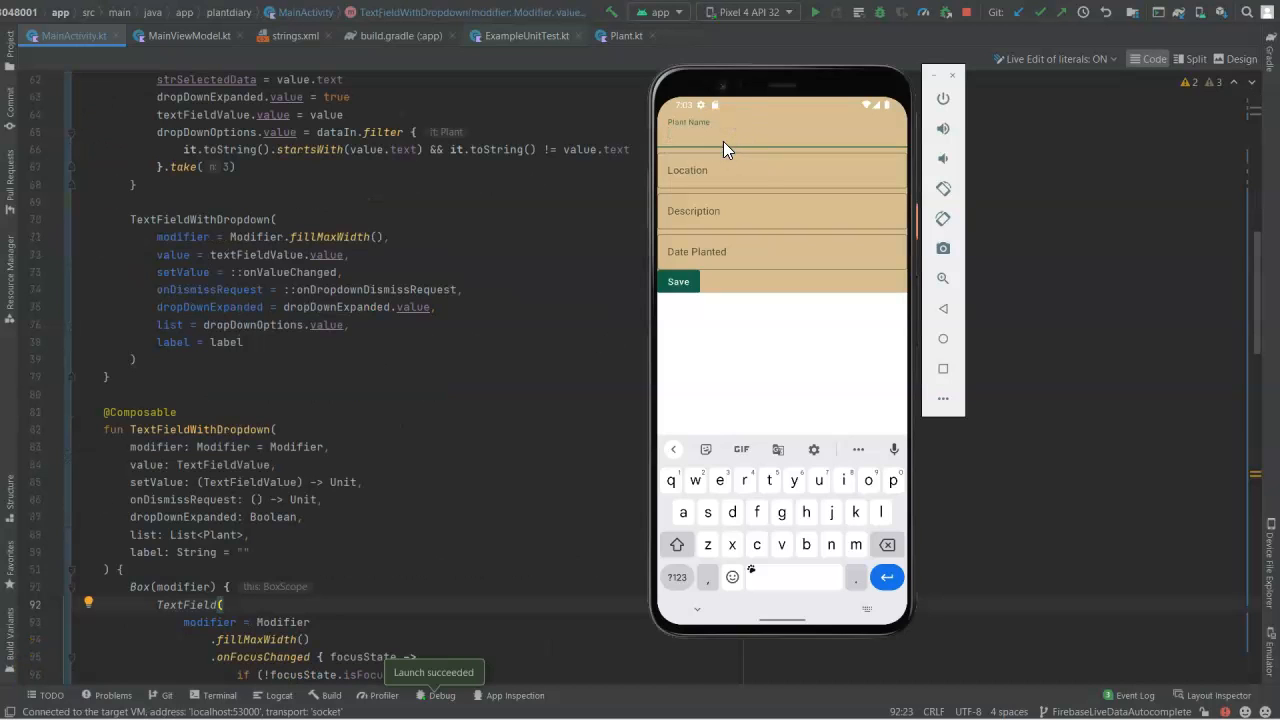
{"action": "type", "text": "Ea"}
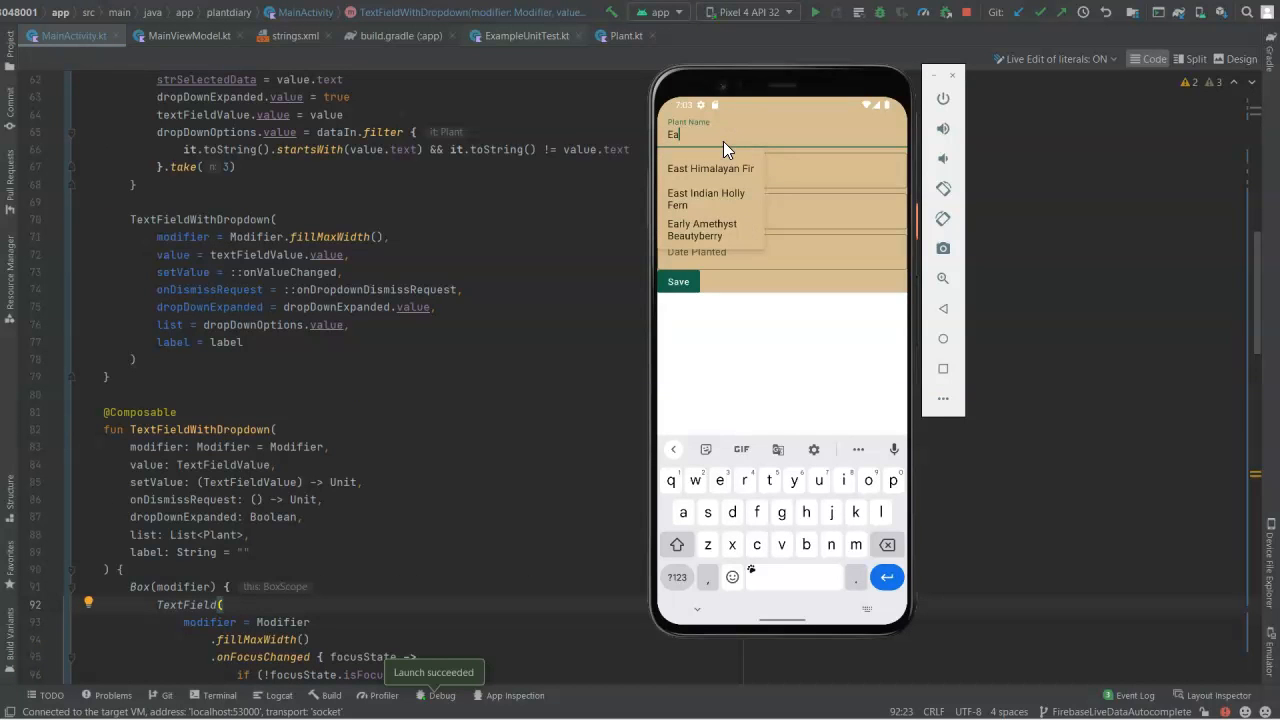
{"action": "type", "text": "stern Re"}
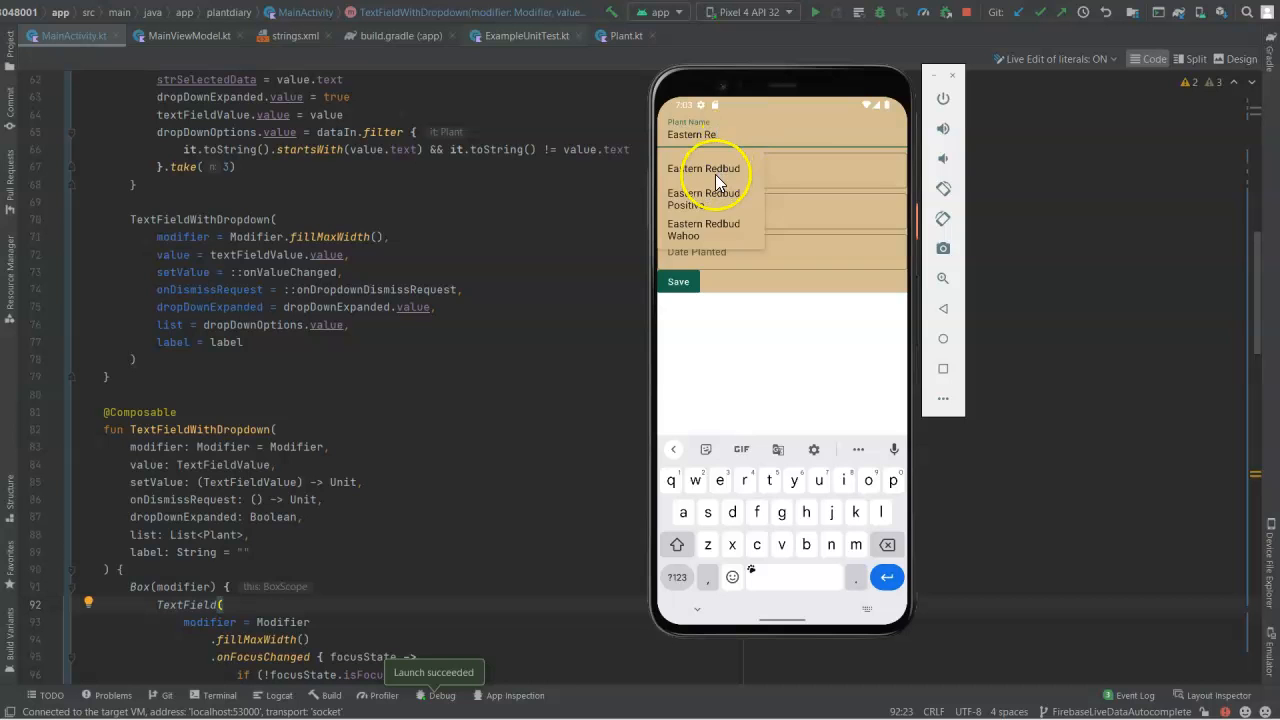
{"action": "left_click", "coordinate": [712, 168]}
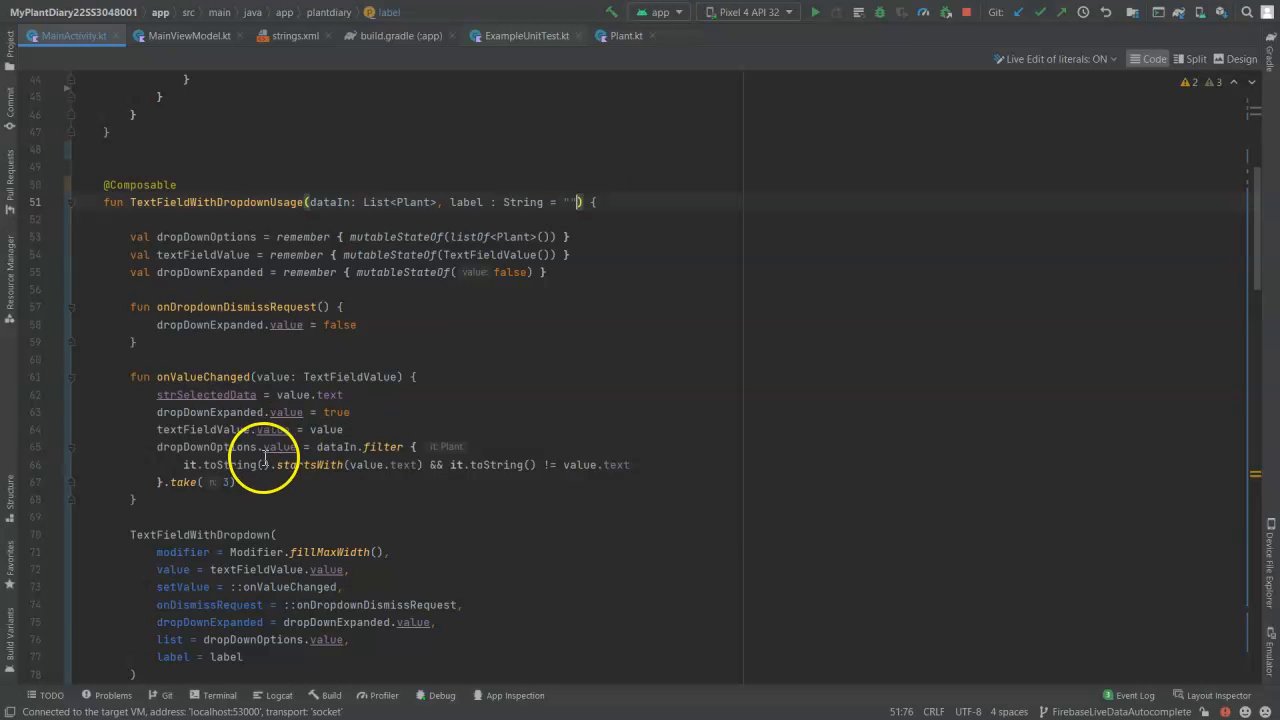
Step: Add a take: Int parameter defaulting to 3 to TextFieldWithDropdownUsage and use it in .take(take)
{"action": "type", "text": ", take :Int = 3"}
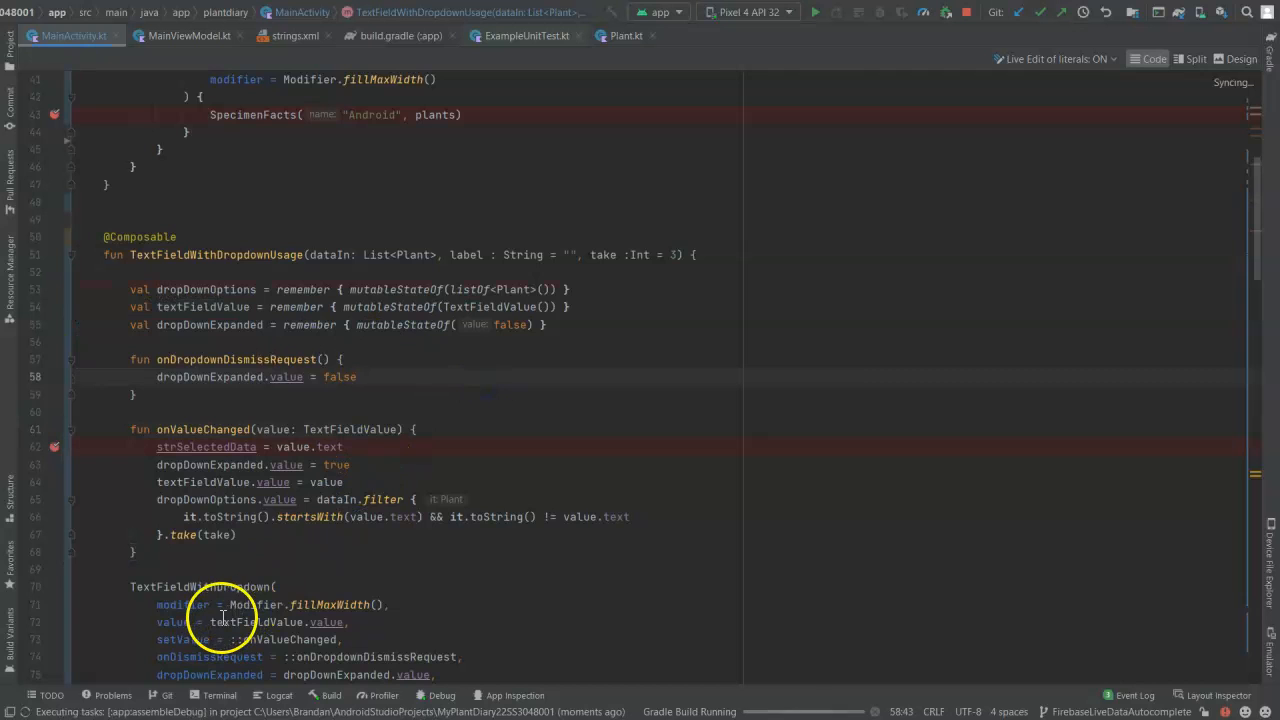
Step: Debug the app and step over startup lines, running to cursor inside TextFieldWithDropdownUsage
{"action": "left_click", "coordinate": [836, 12]}
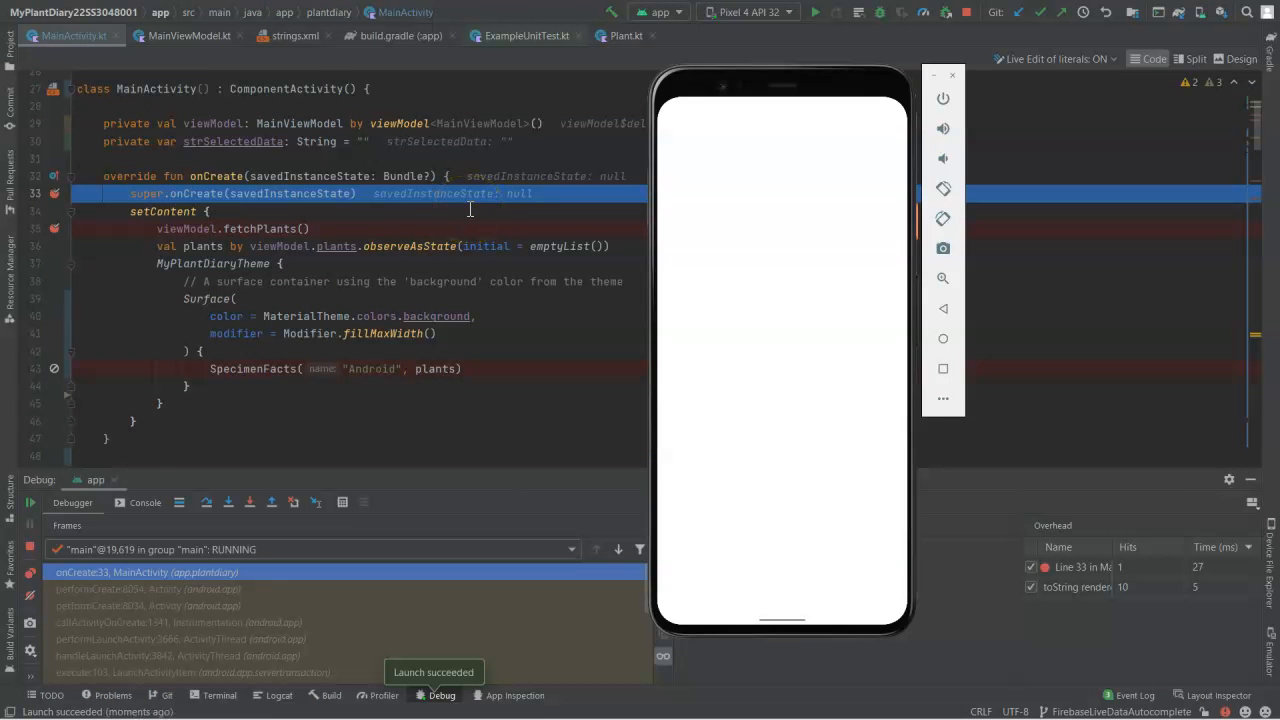
{"action": "mouse_move", "coordinate": [468, 212]}
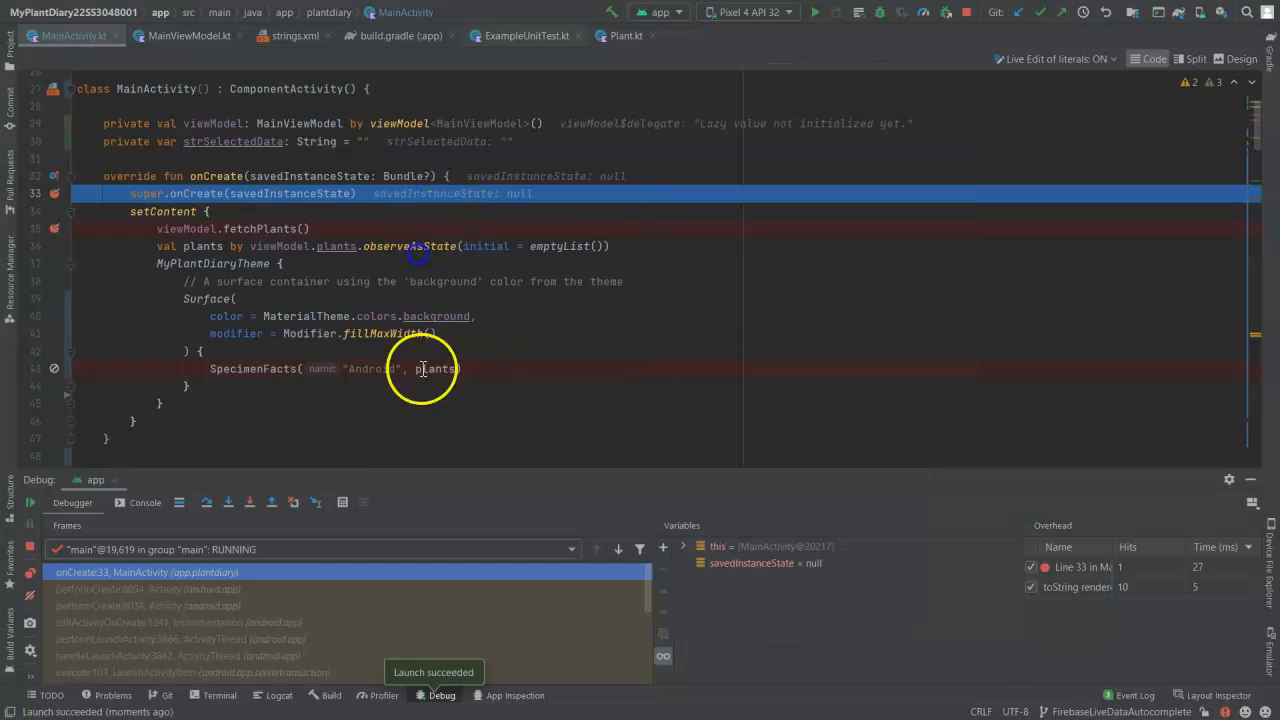
{"action": "left_click", "coordinate": [316, 502]}
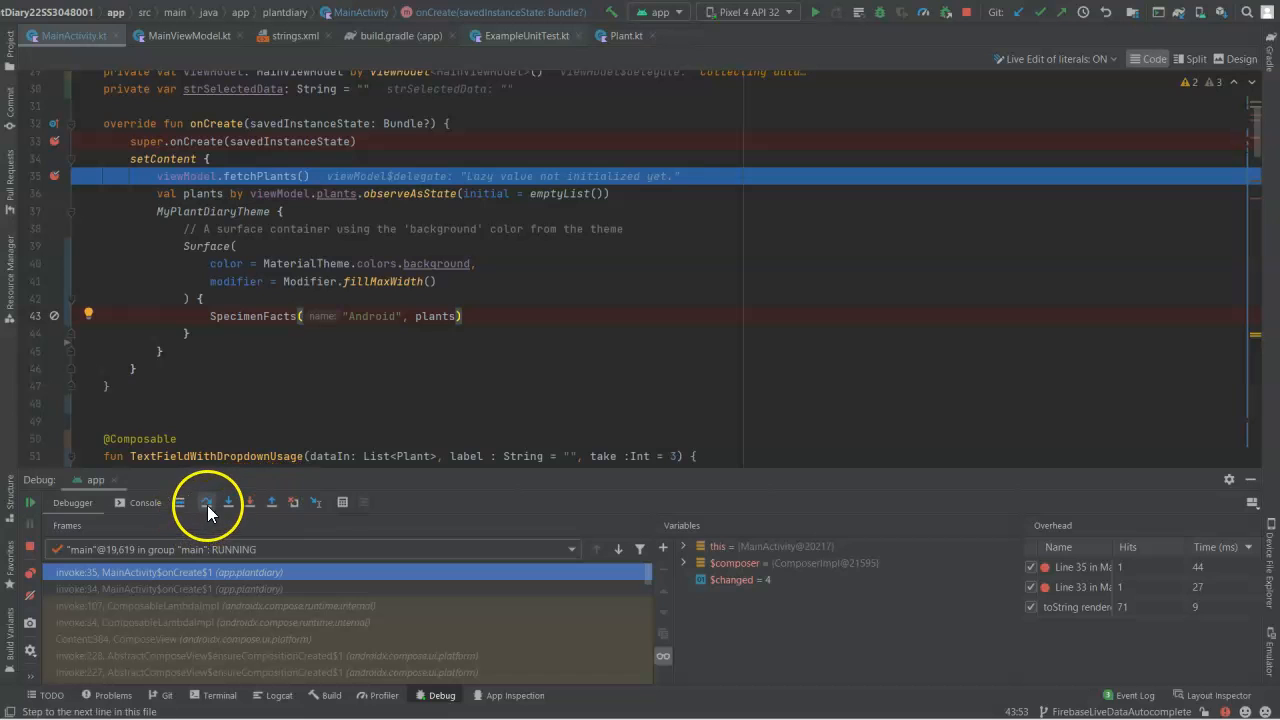
{"action": "mouse_move", "coordinate": [208, 502]}
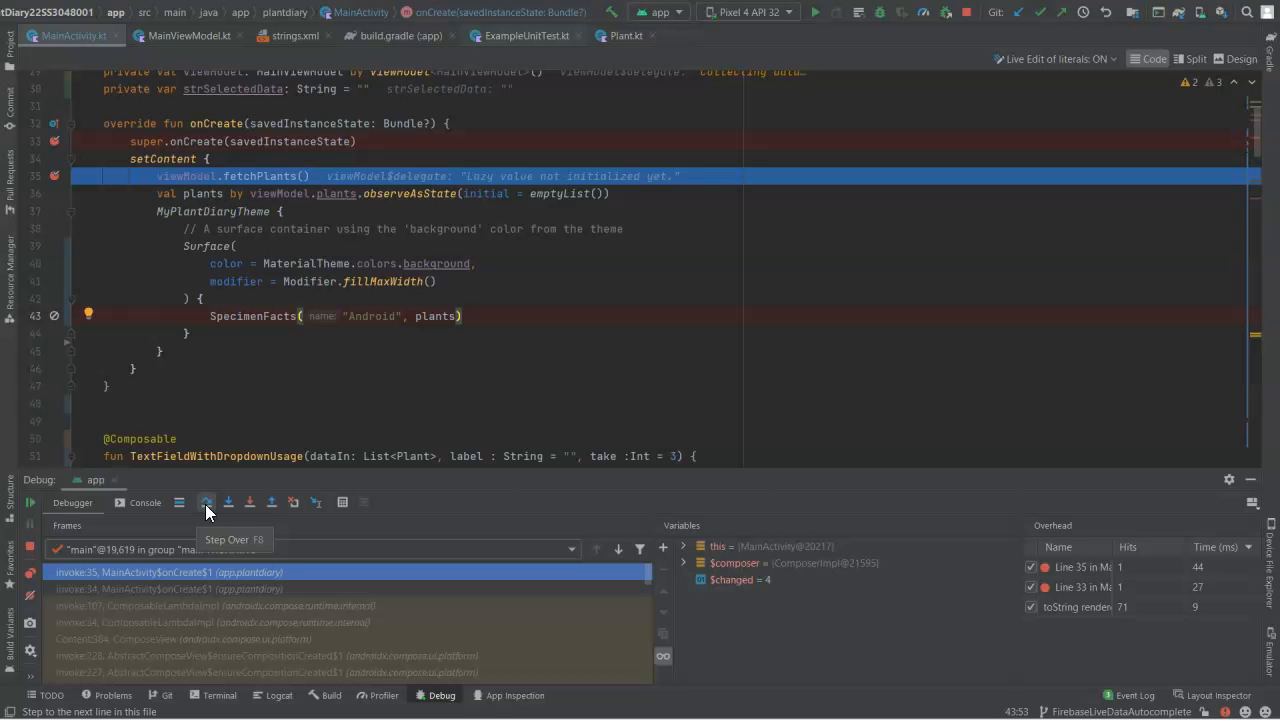
{"action": "left_click", "coordinate": [206, 502]}
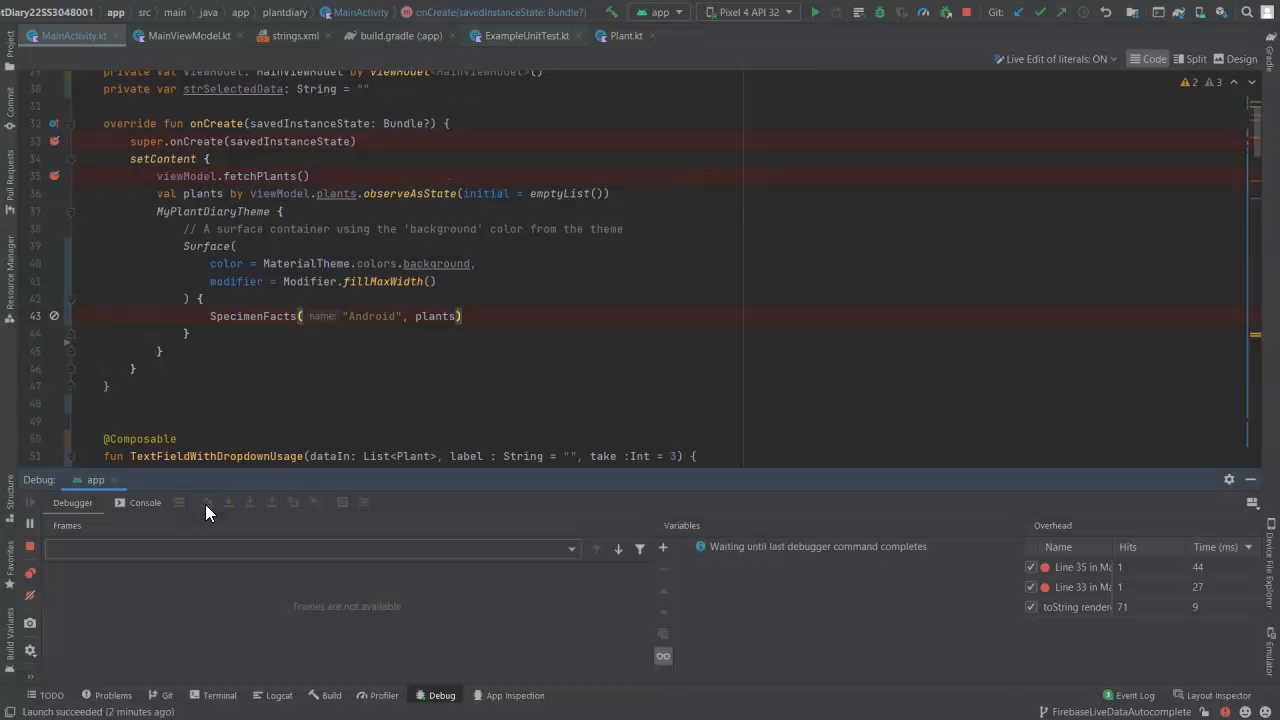
{"action": "left_click", "coordinate": [208, 502]}
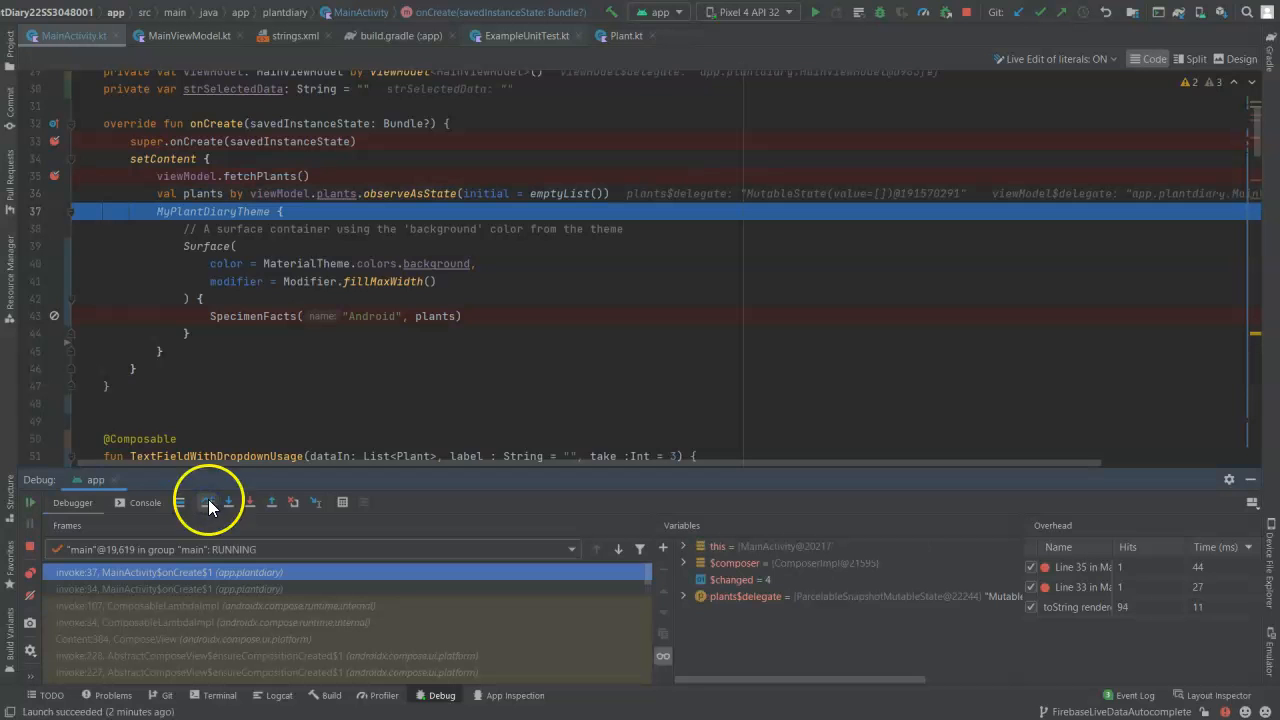
{"action": "left_click", "coordinate": [208, 502]}
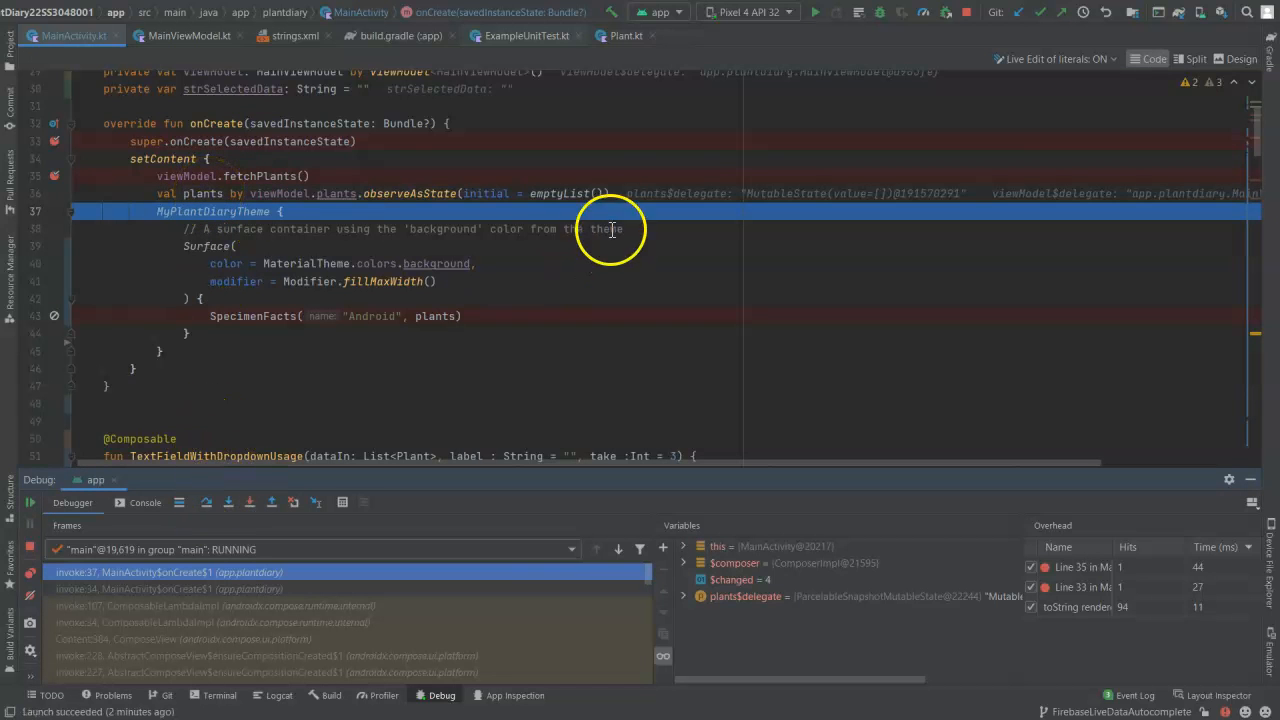
{"action": "left_click", "coordinate": [208, 502]}
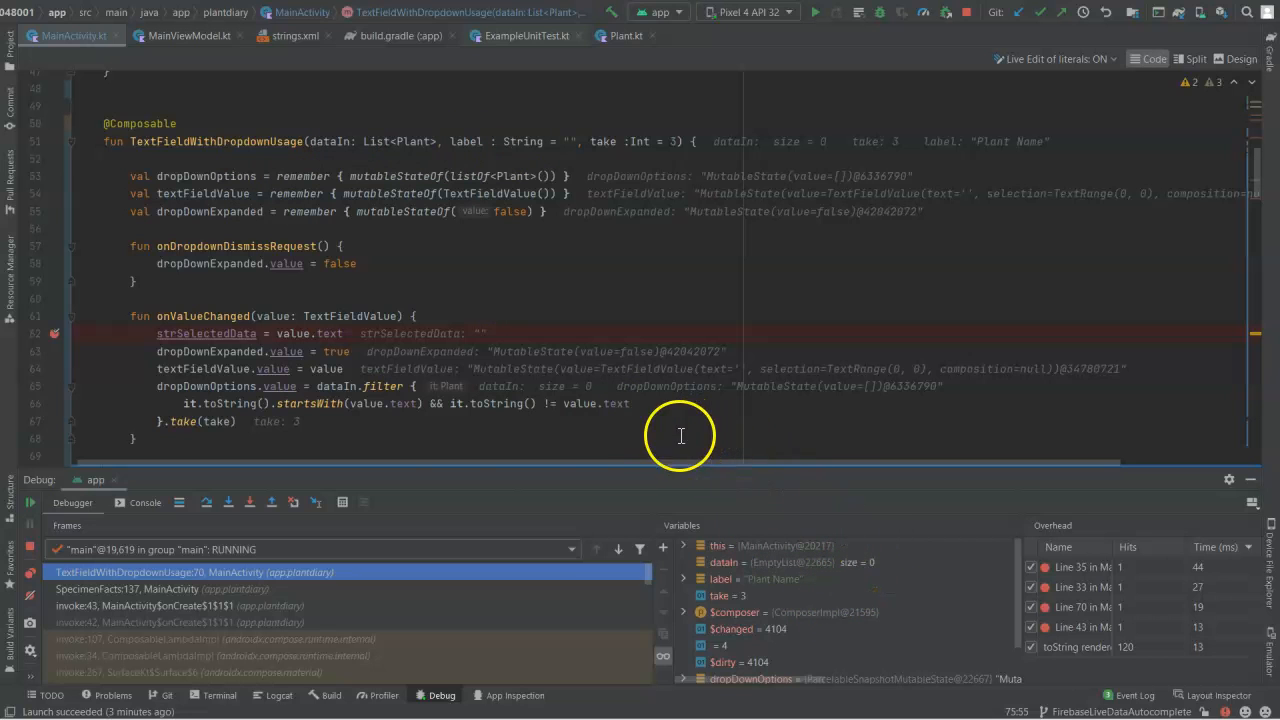
{"action": "mouse_move", "coordinate": [316, 502]}
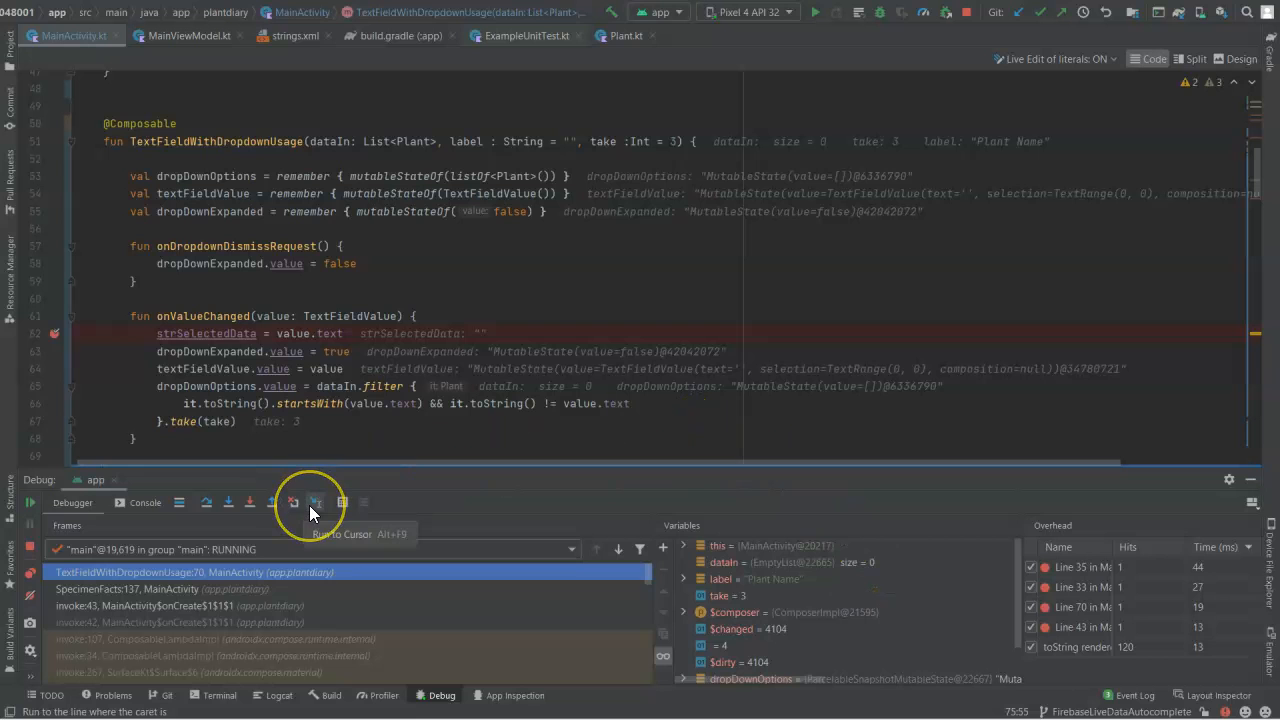
{"action": "left_click", "coordinate": [316, 502]}
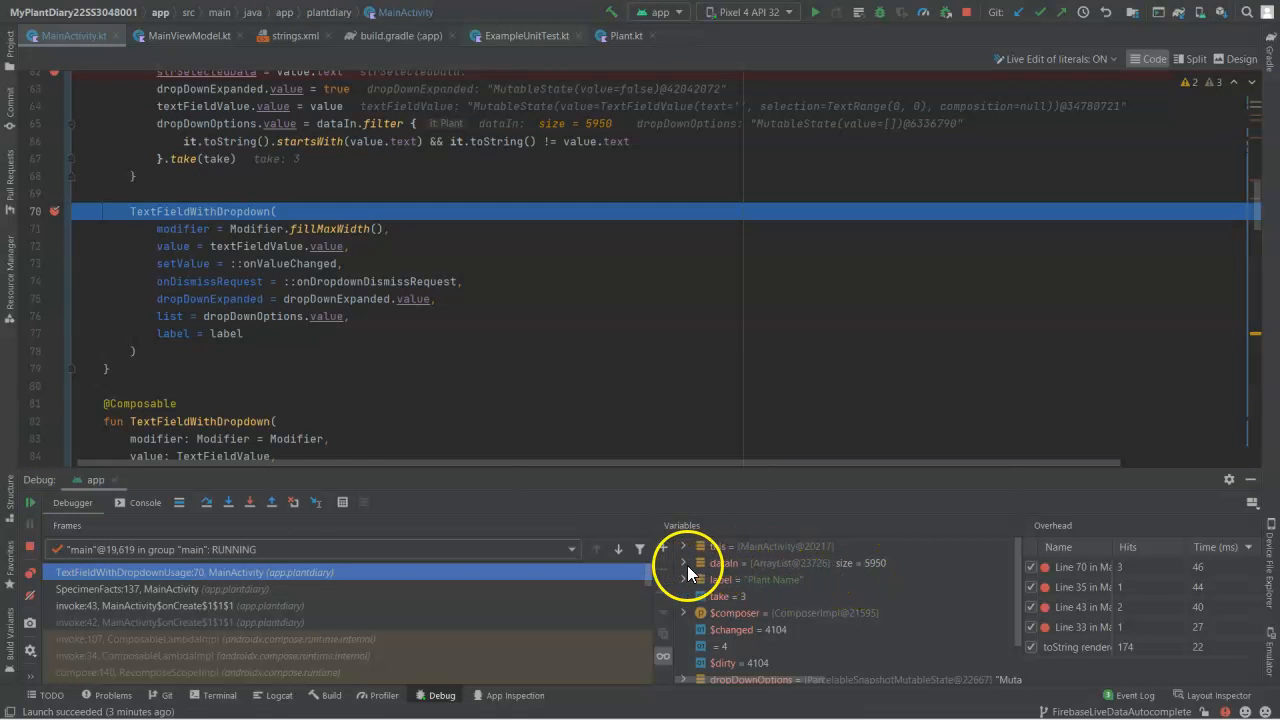
Step: Expand dataIn in Variables to confirm it holds the full plant list of 5950 entries
{"action": "left_click", "coordinate": [684, 564]}
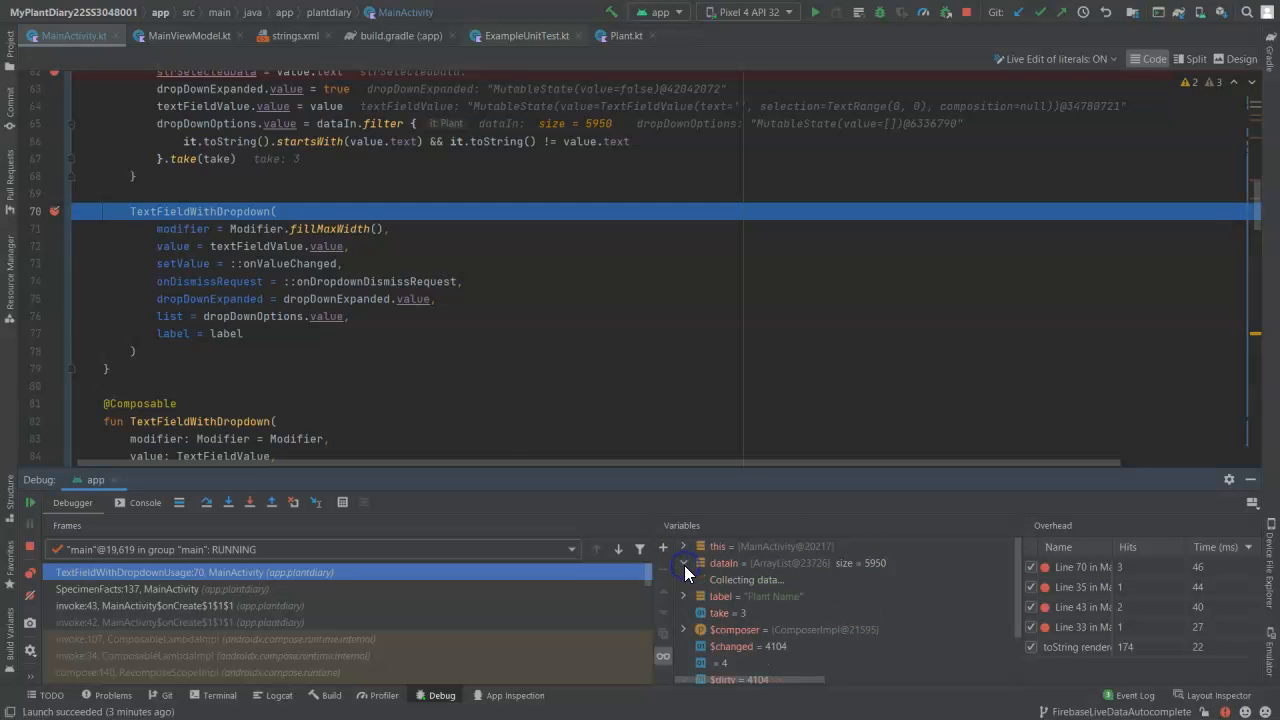
{"action": "left_click", "coordinate": [684, 564]}
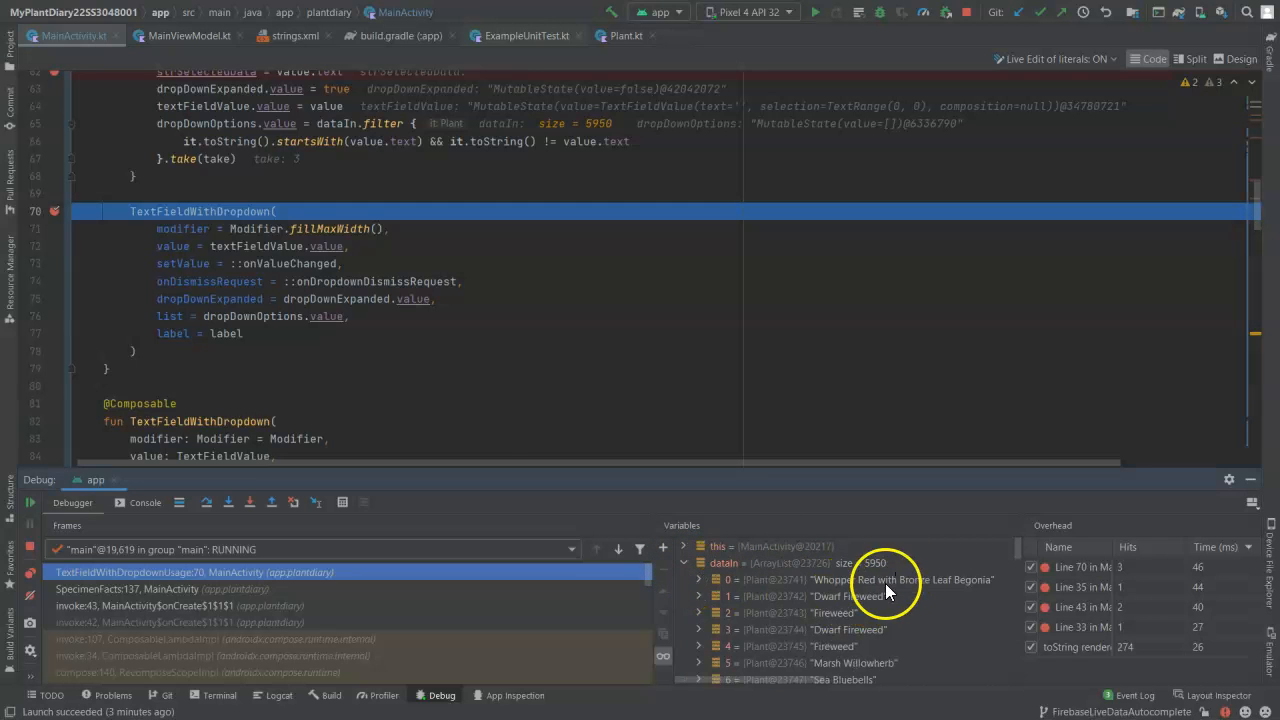
{"action": "scroll", "scroll_direction": "down", "scroll_amount": 3}
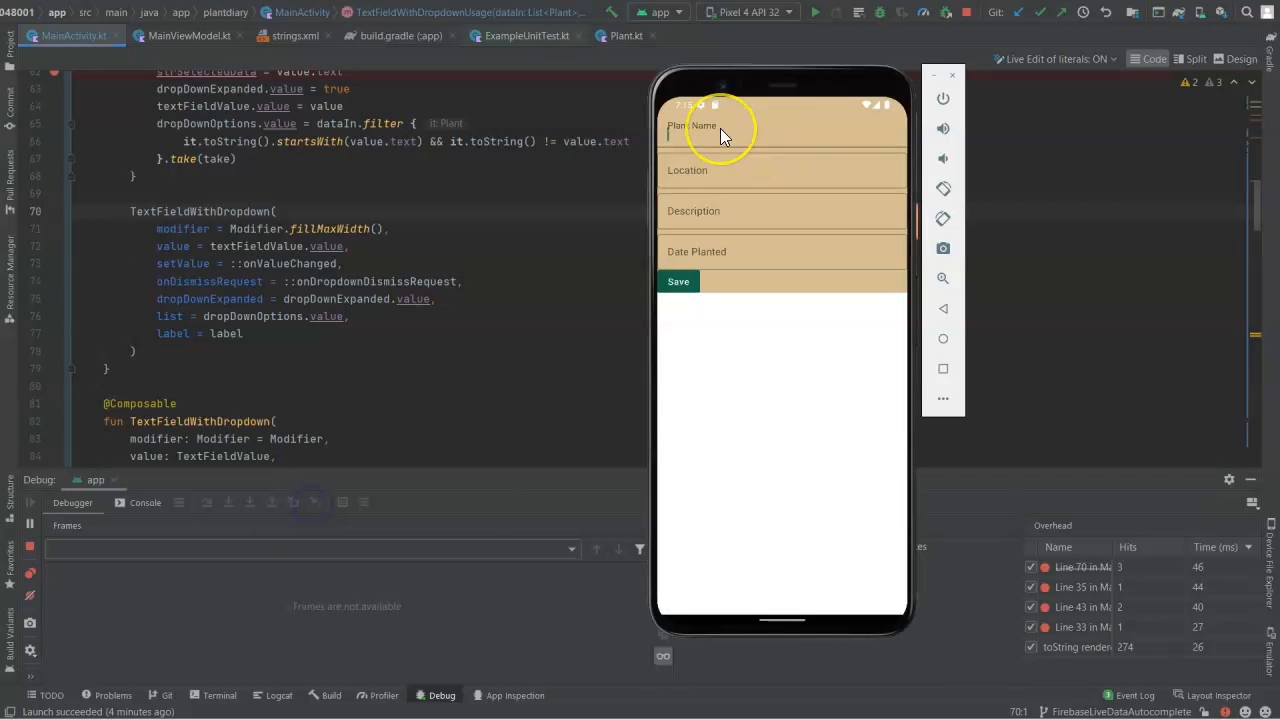
Step: Enter Eas in Plant Name and choose Eastern Wahoo from the suggestions
{"action": "type", "text": "Eas"}
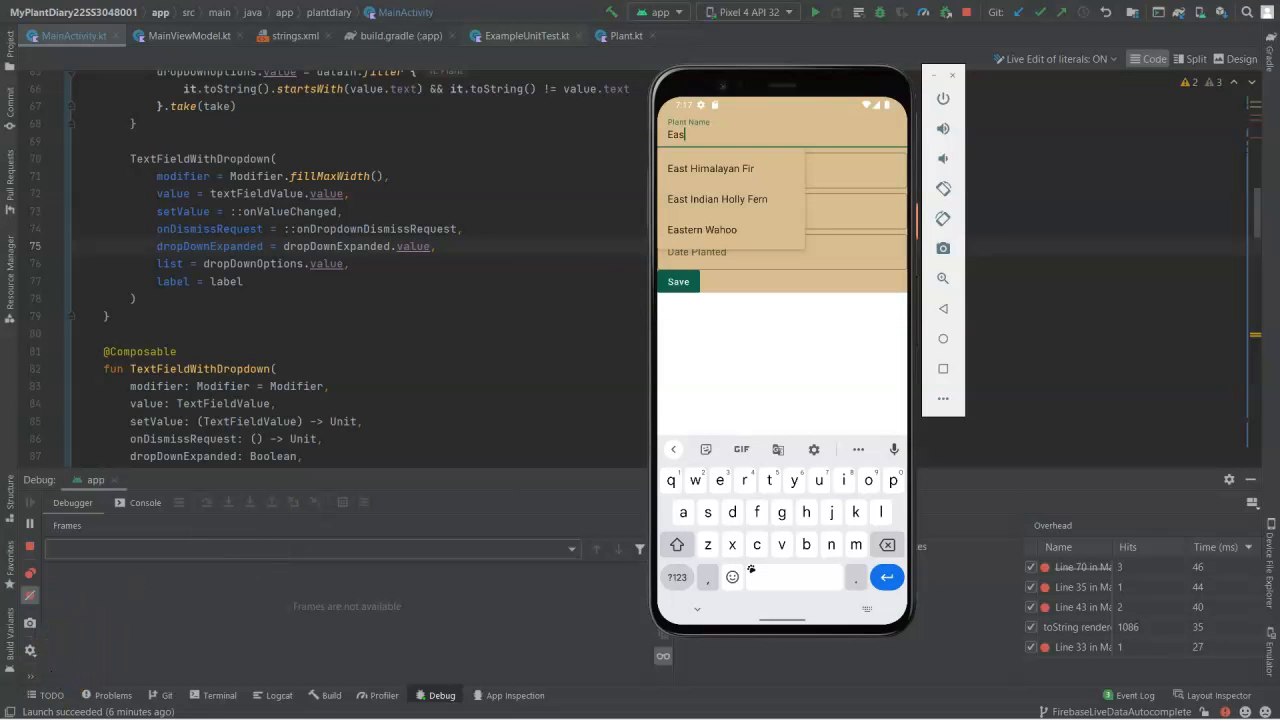
{"action": "left_click", "coordinate": [702, 228]}
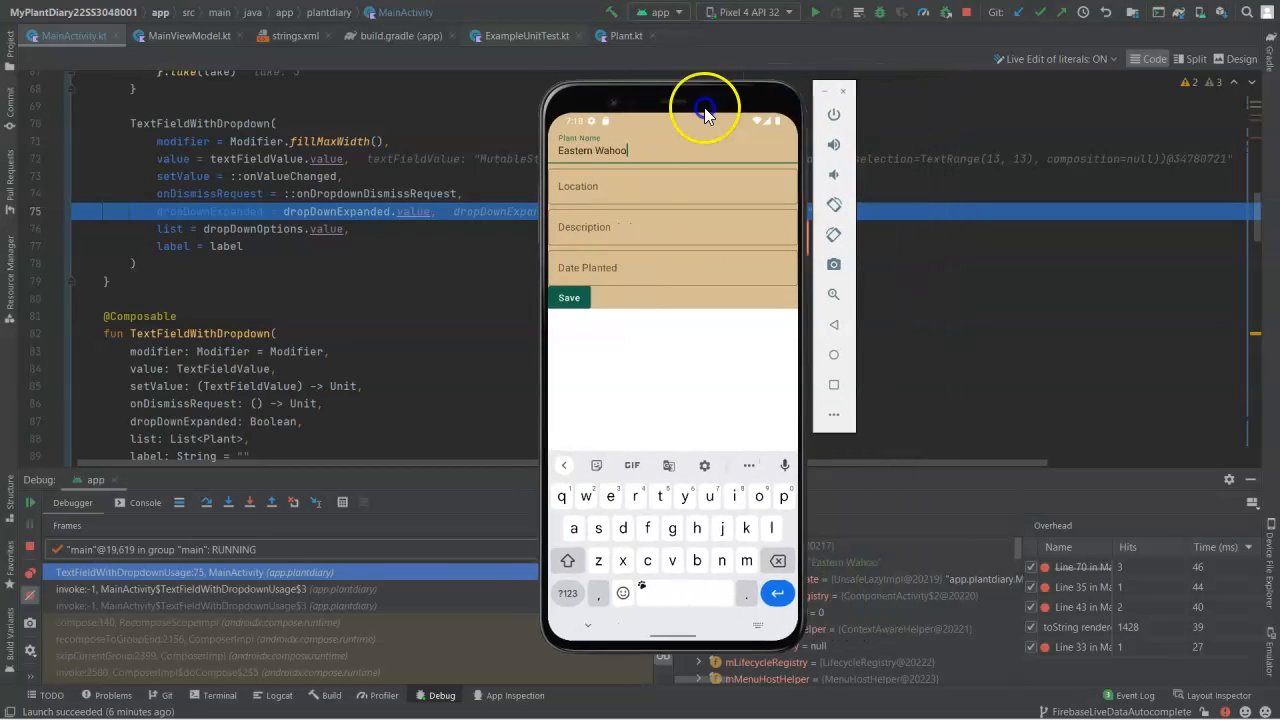